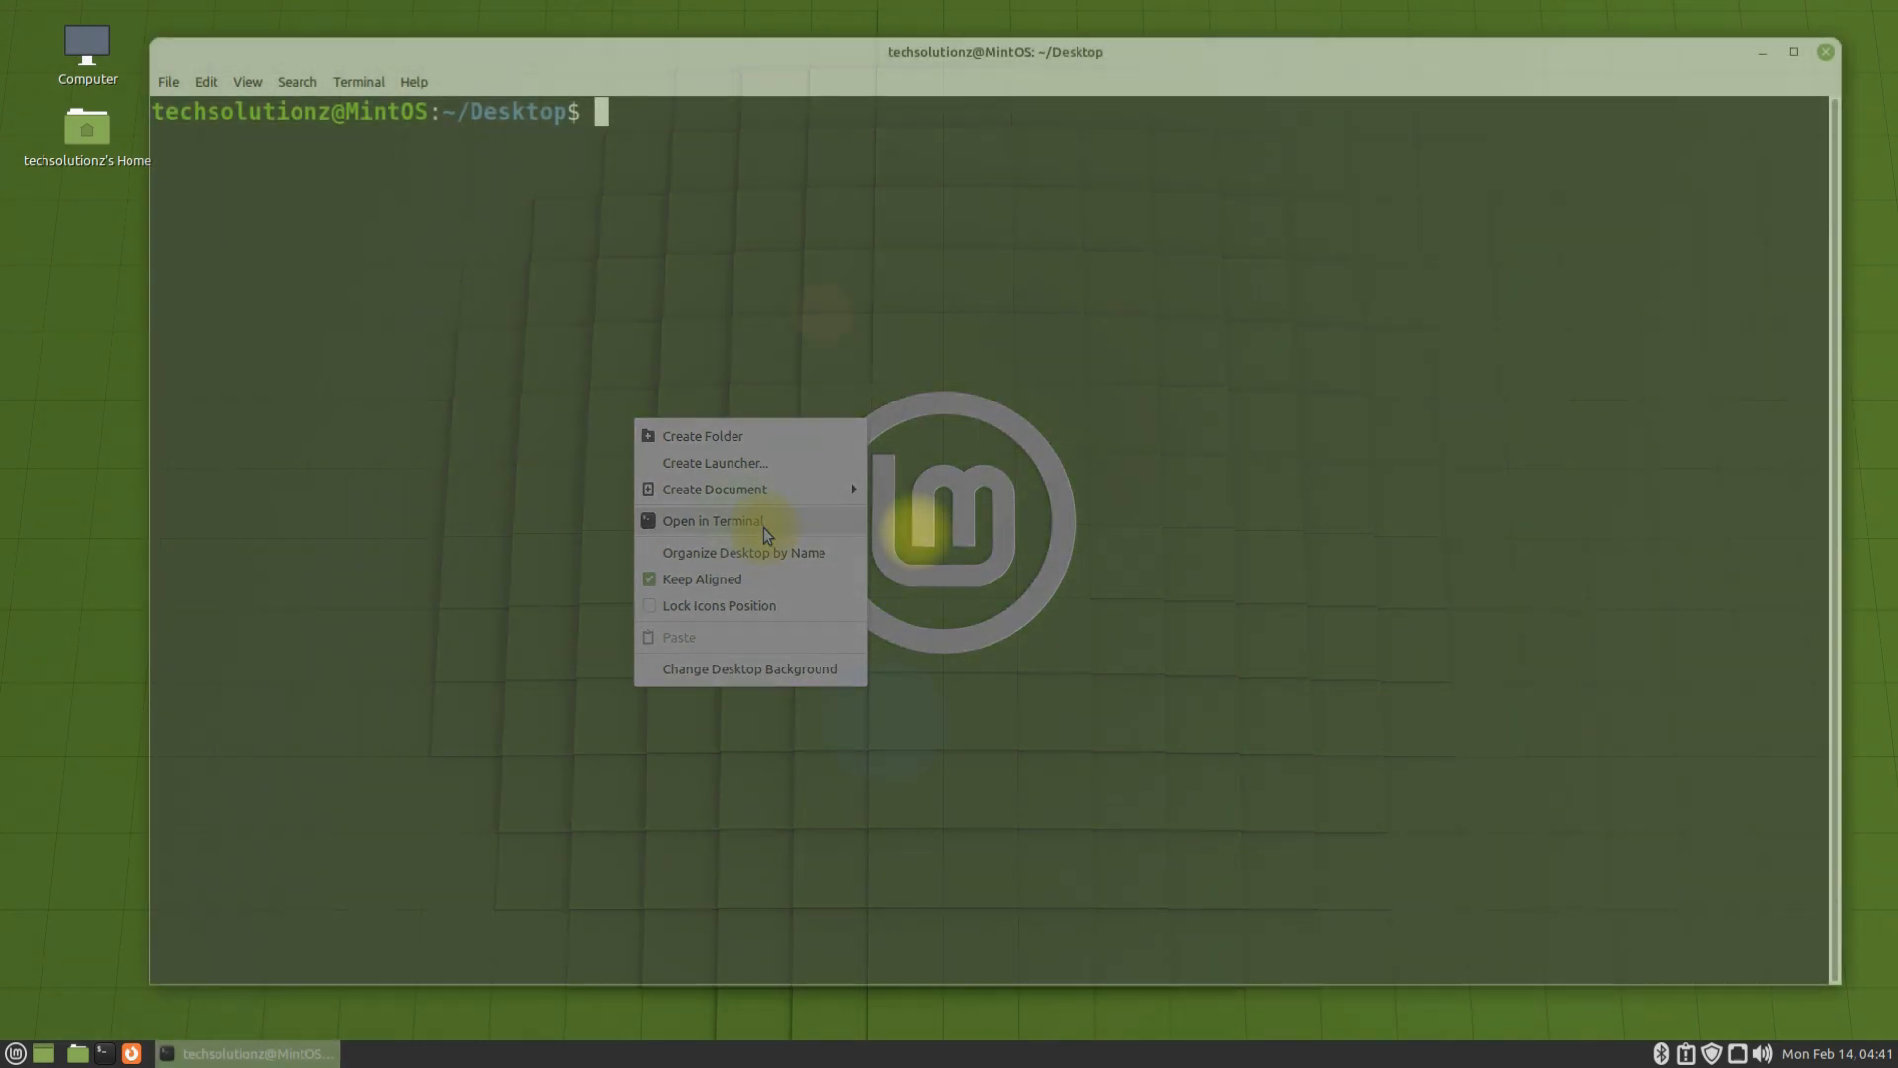
# - Refresh package lists with 'sudo apt update', then clear the terminal output
pyautogui.write('sudo apt update')
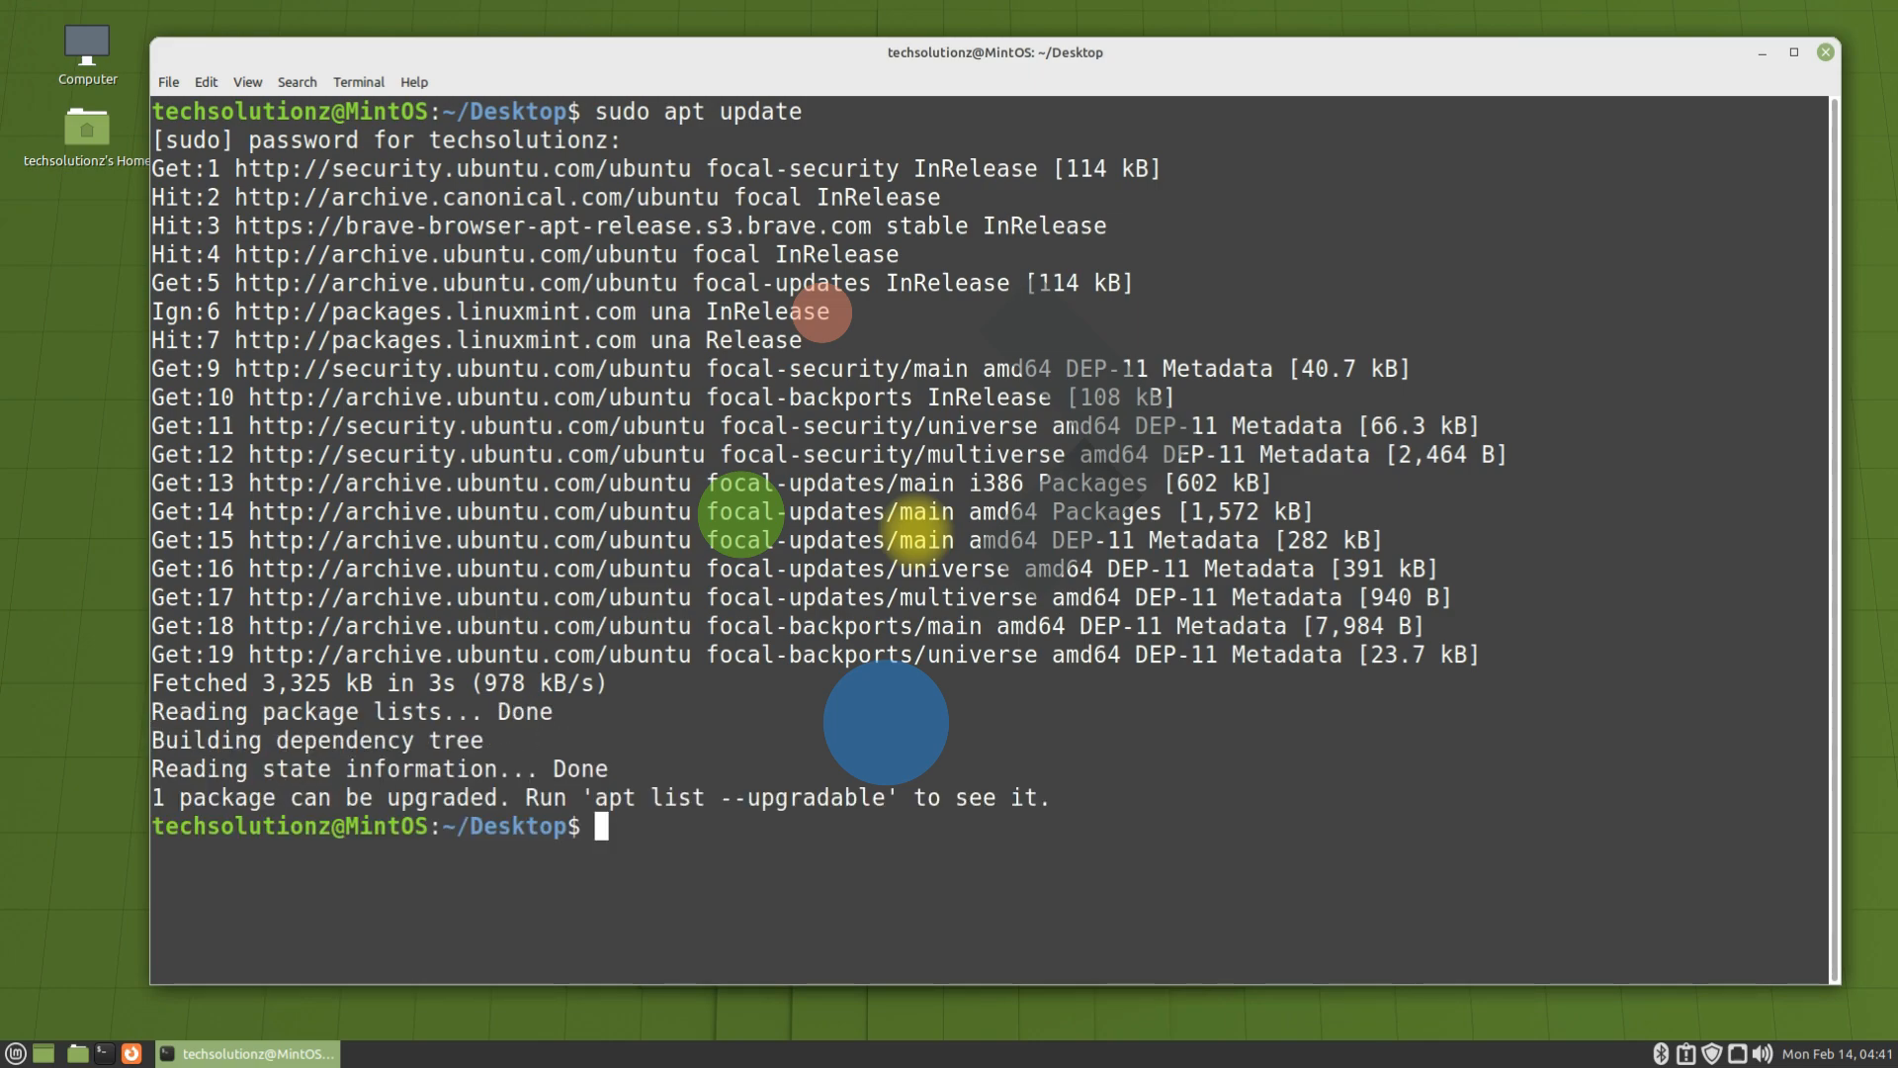
pyautogui.write('clear')
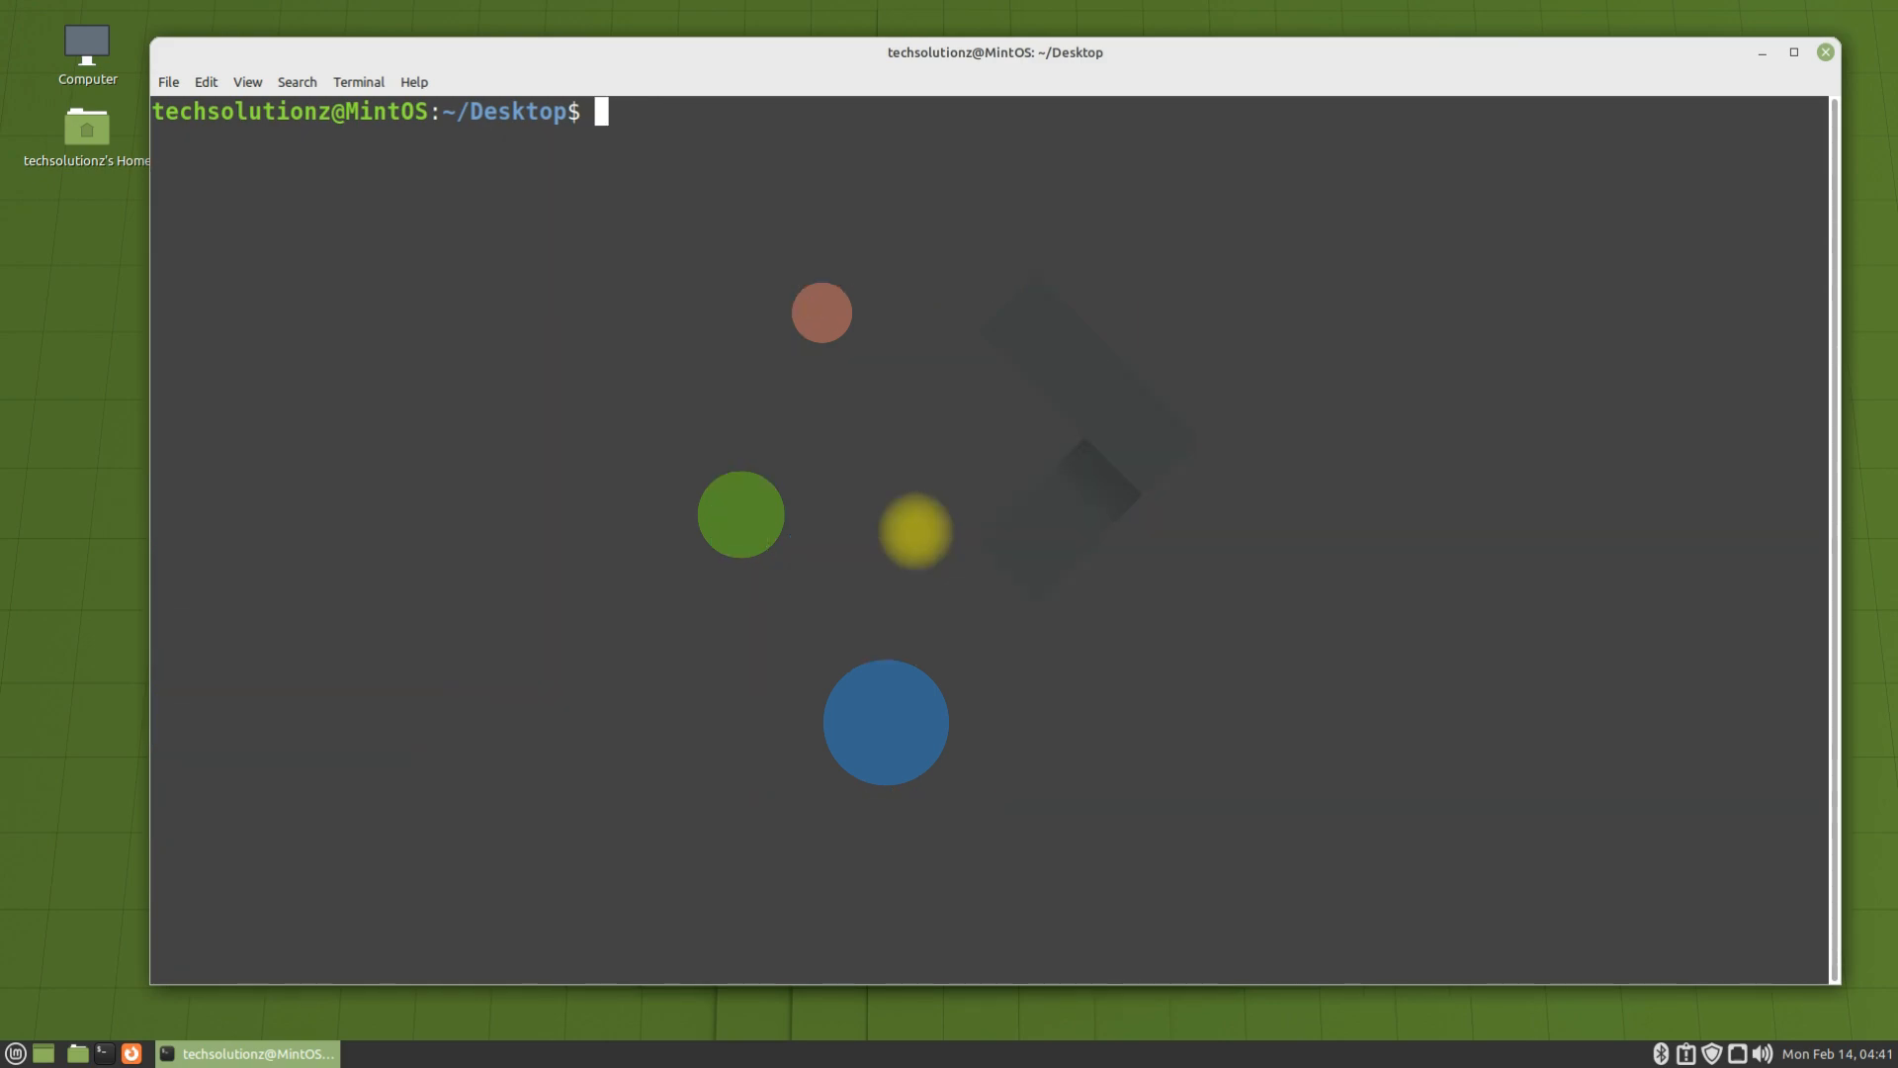
# - Add the repository with 'sudo add-apt-repository ppa:kubuntu-ppa/backports'
pyautogui.write('sudo a')
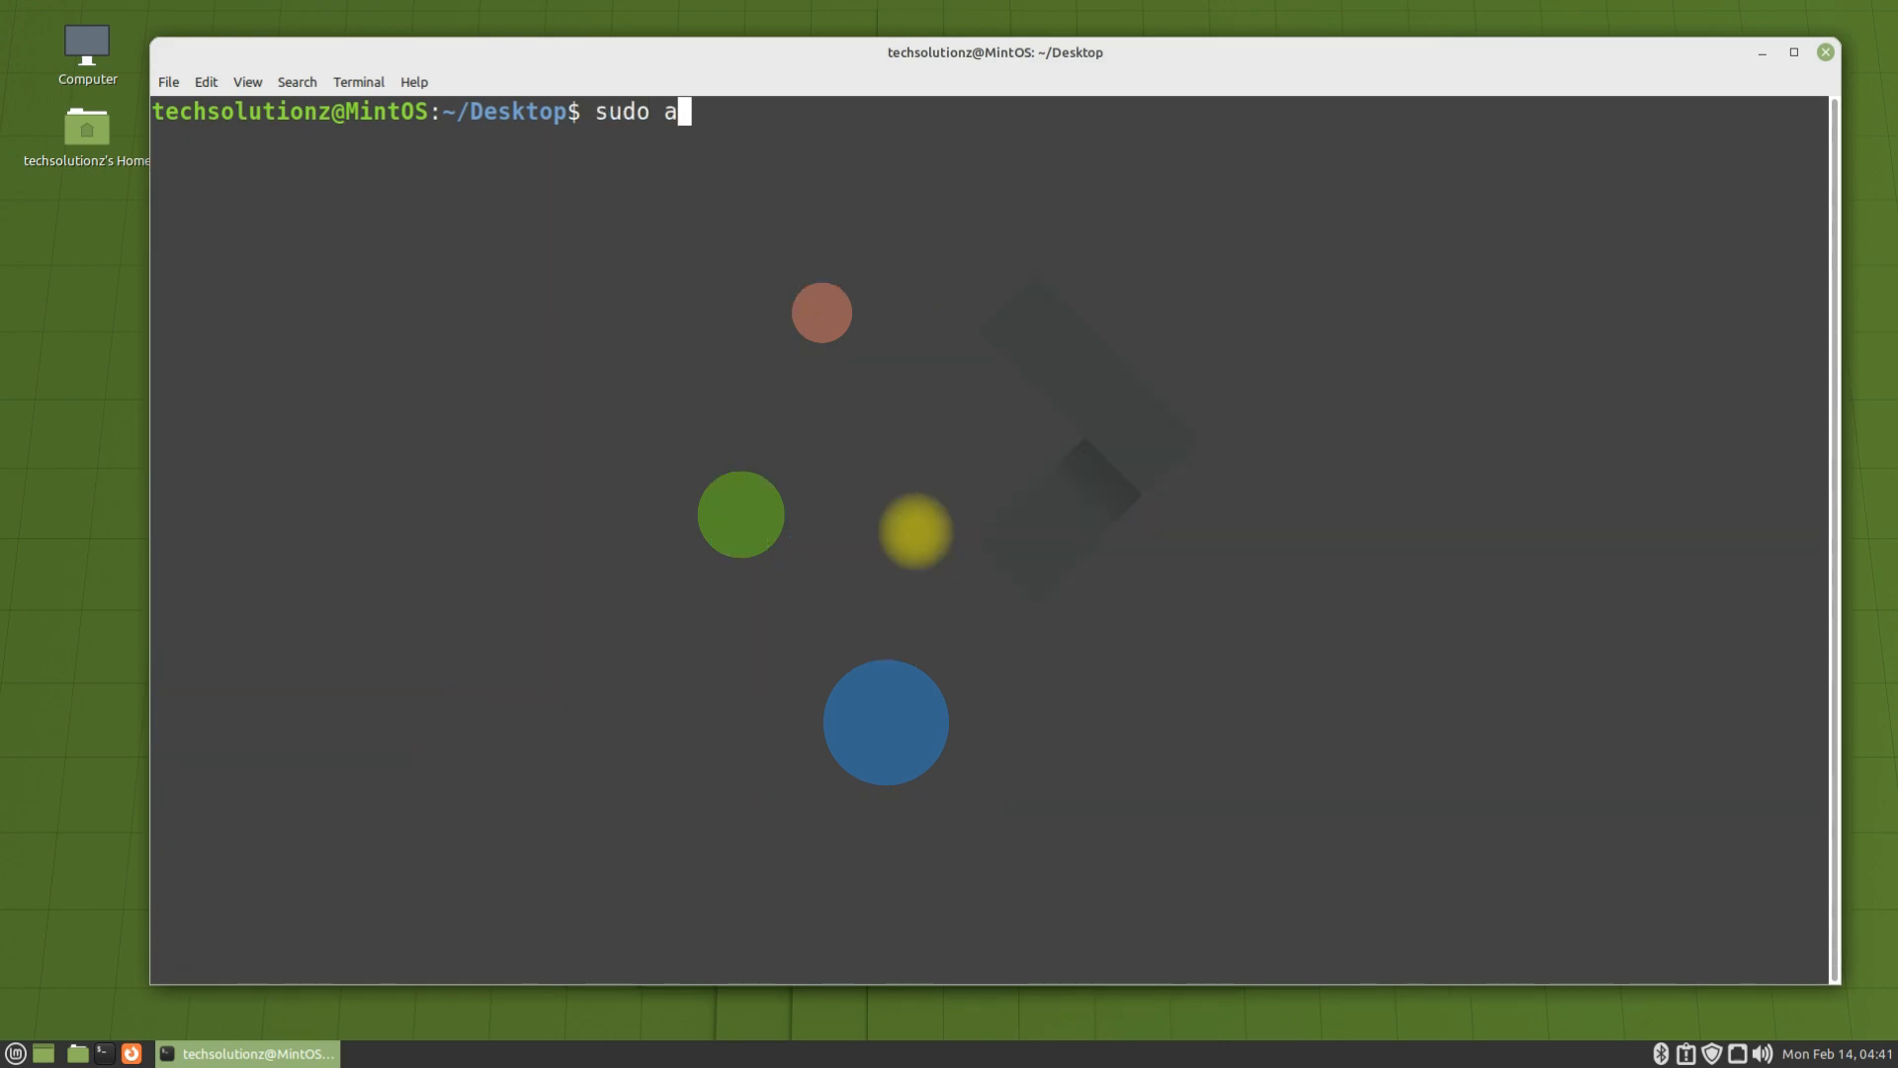
pyautogui.write('dd-apt-r')
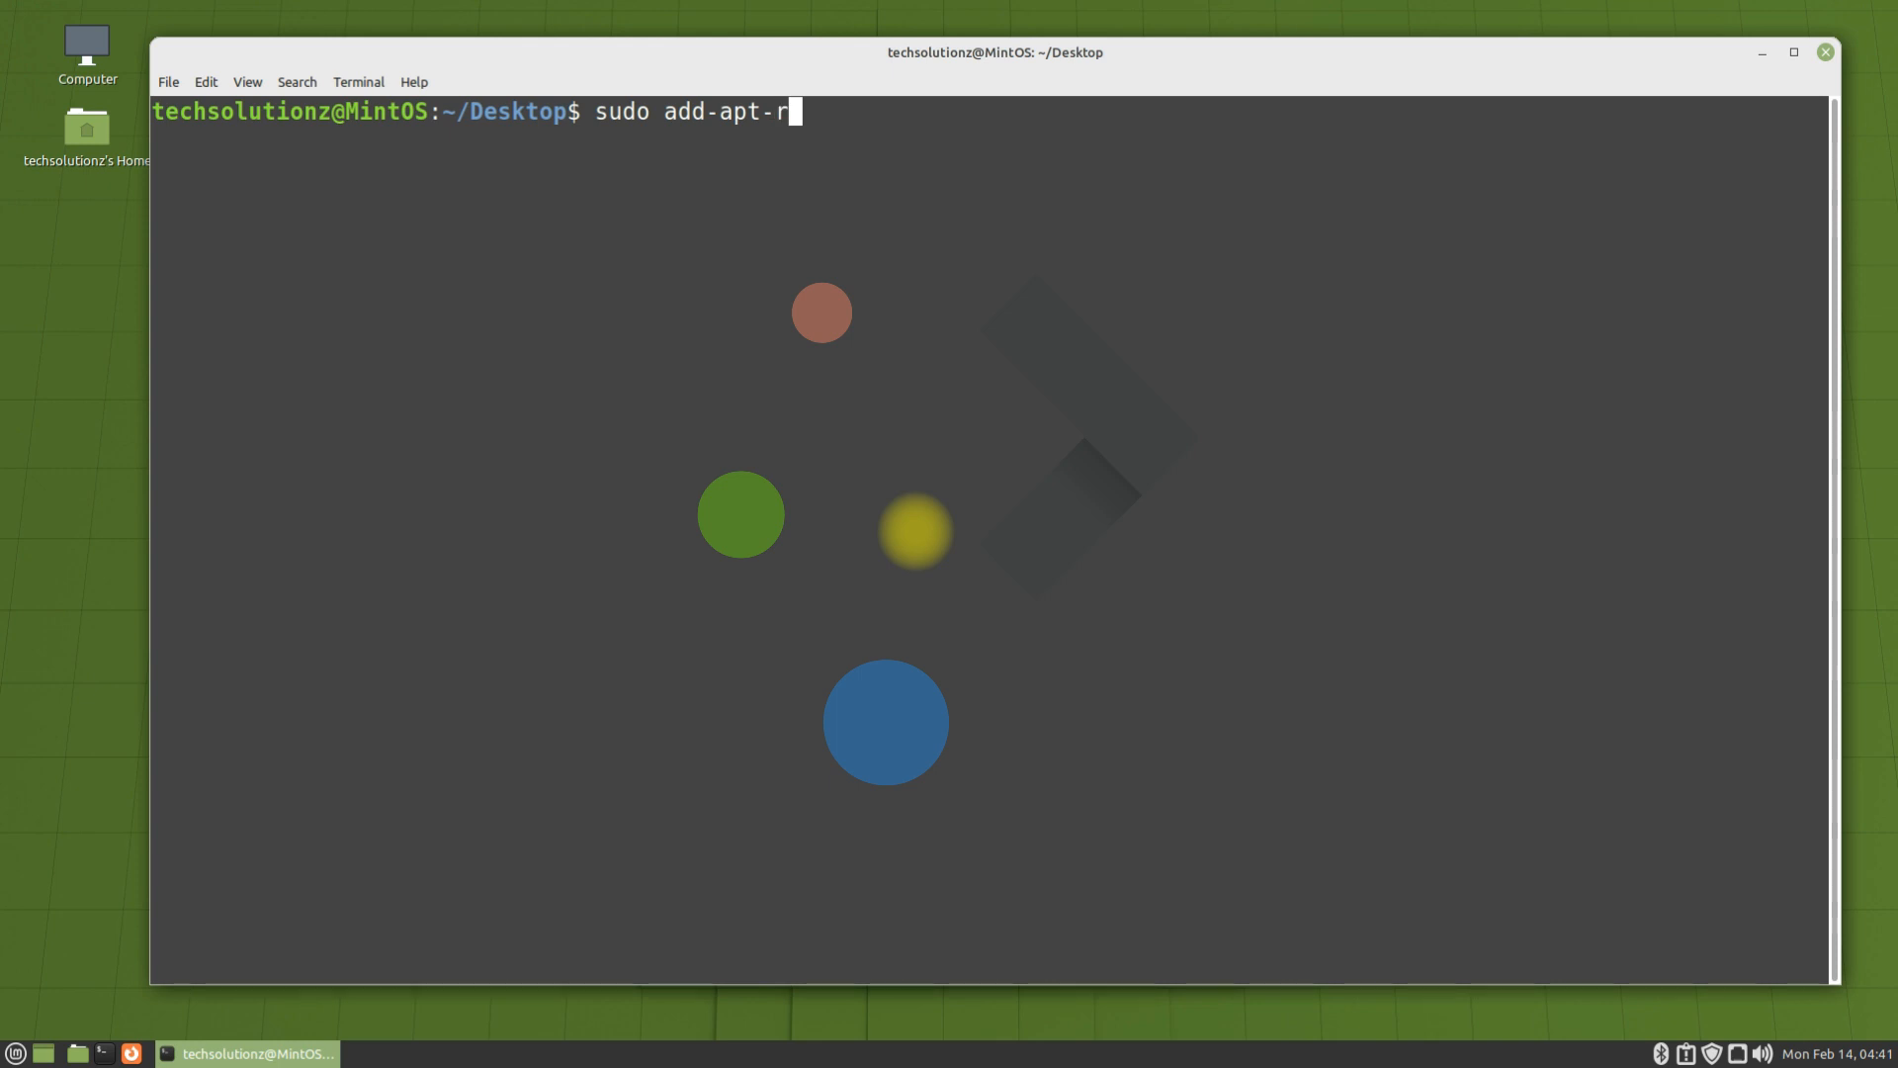
pyautogui.write('epos')
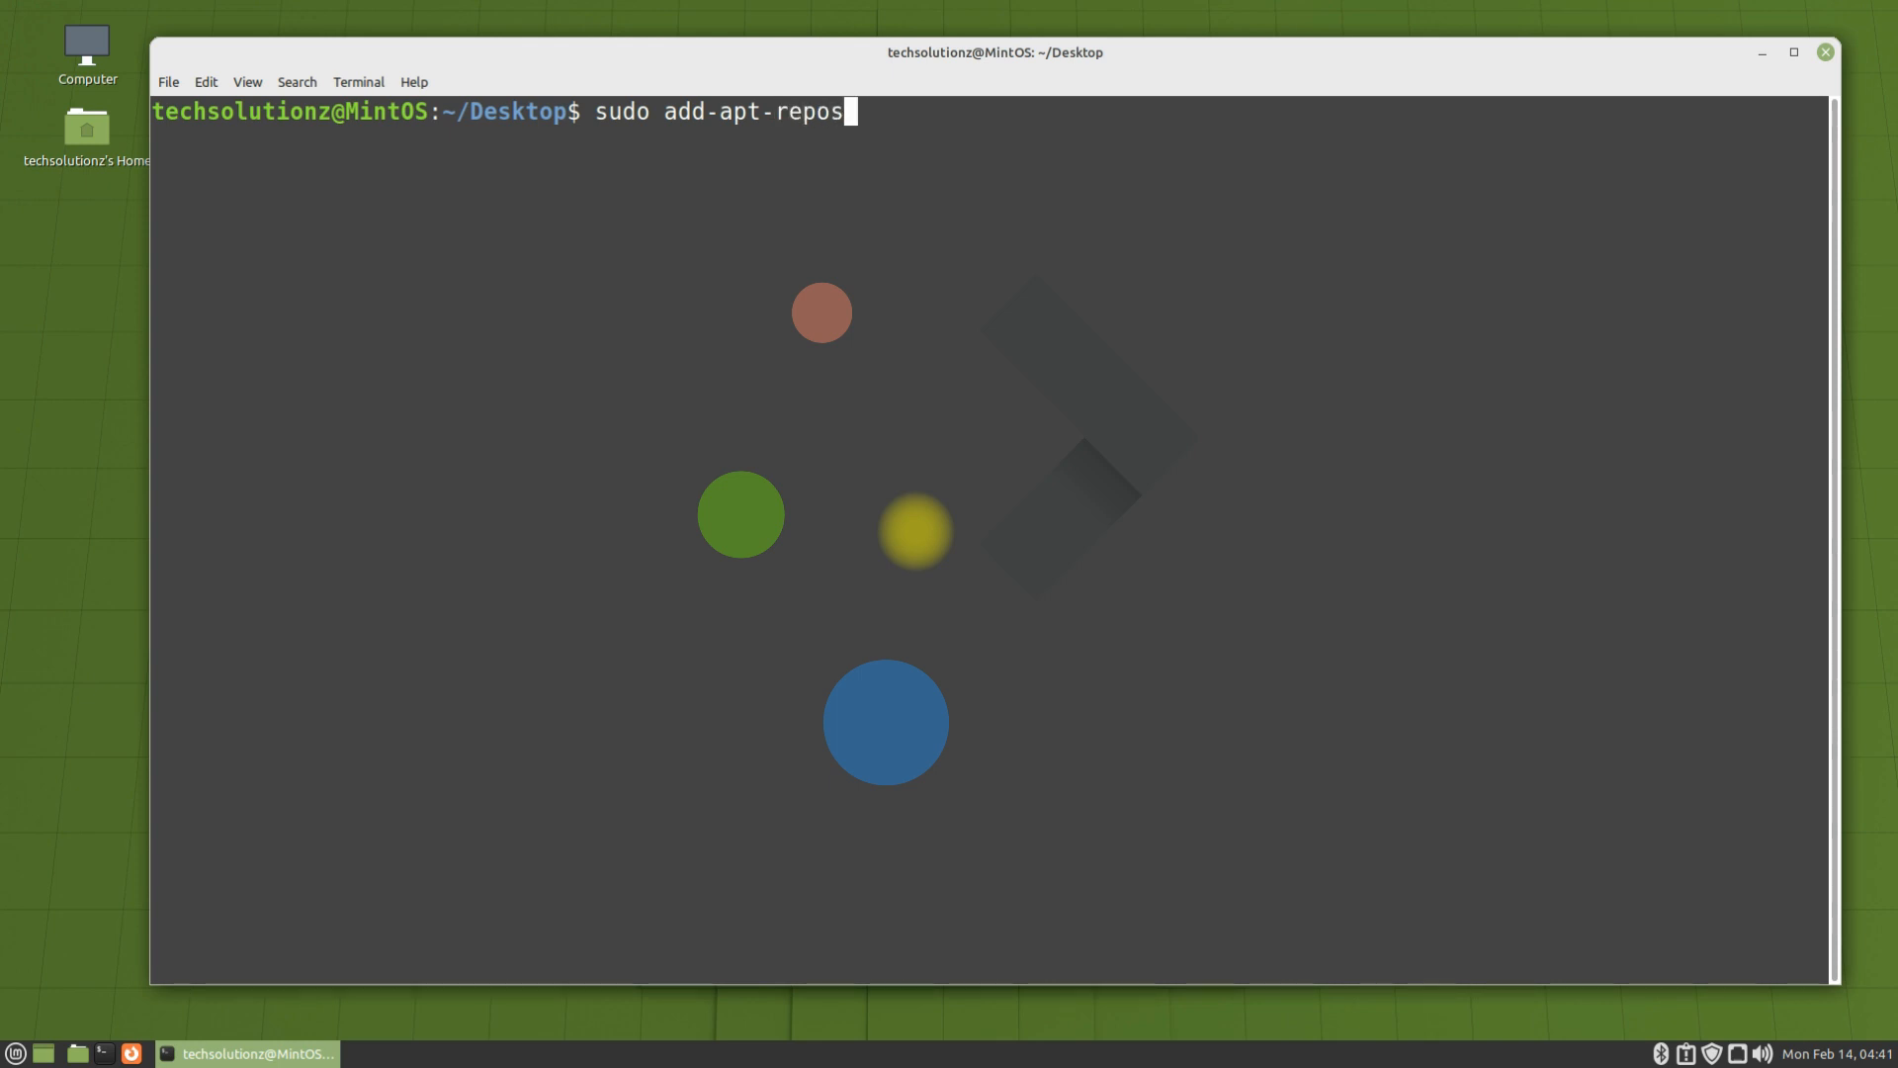
pyautogui.write('itory')
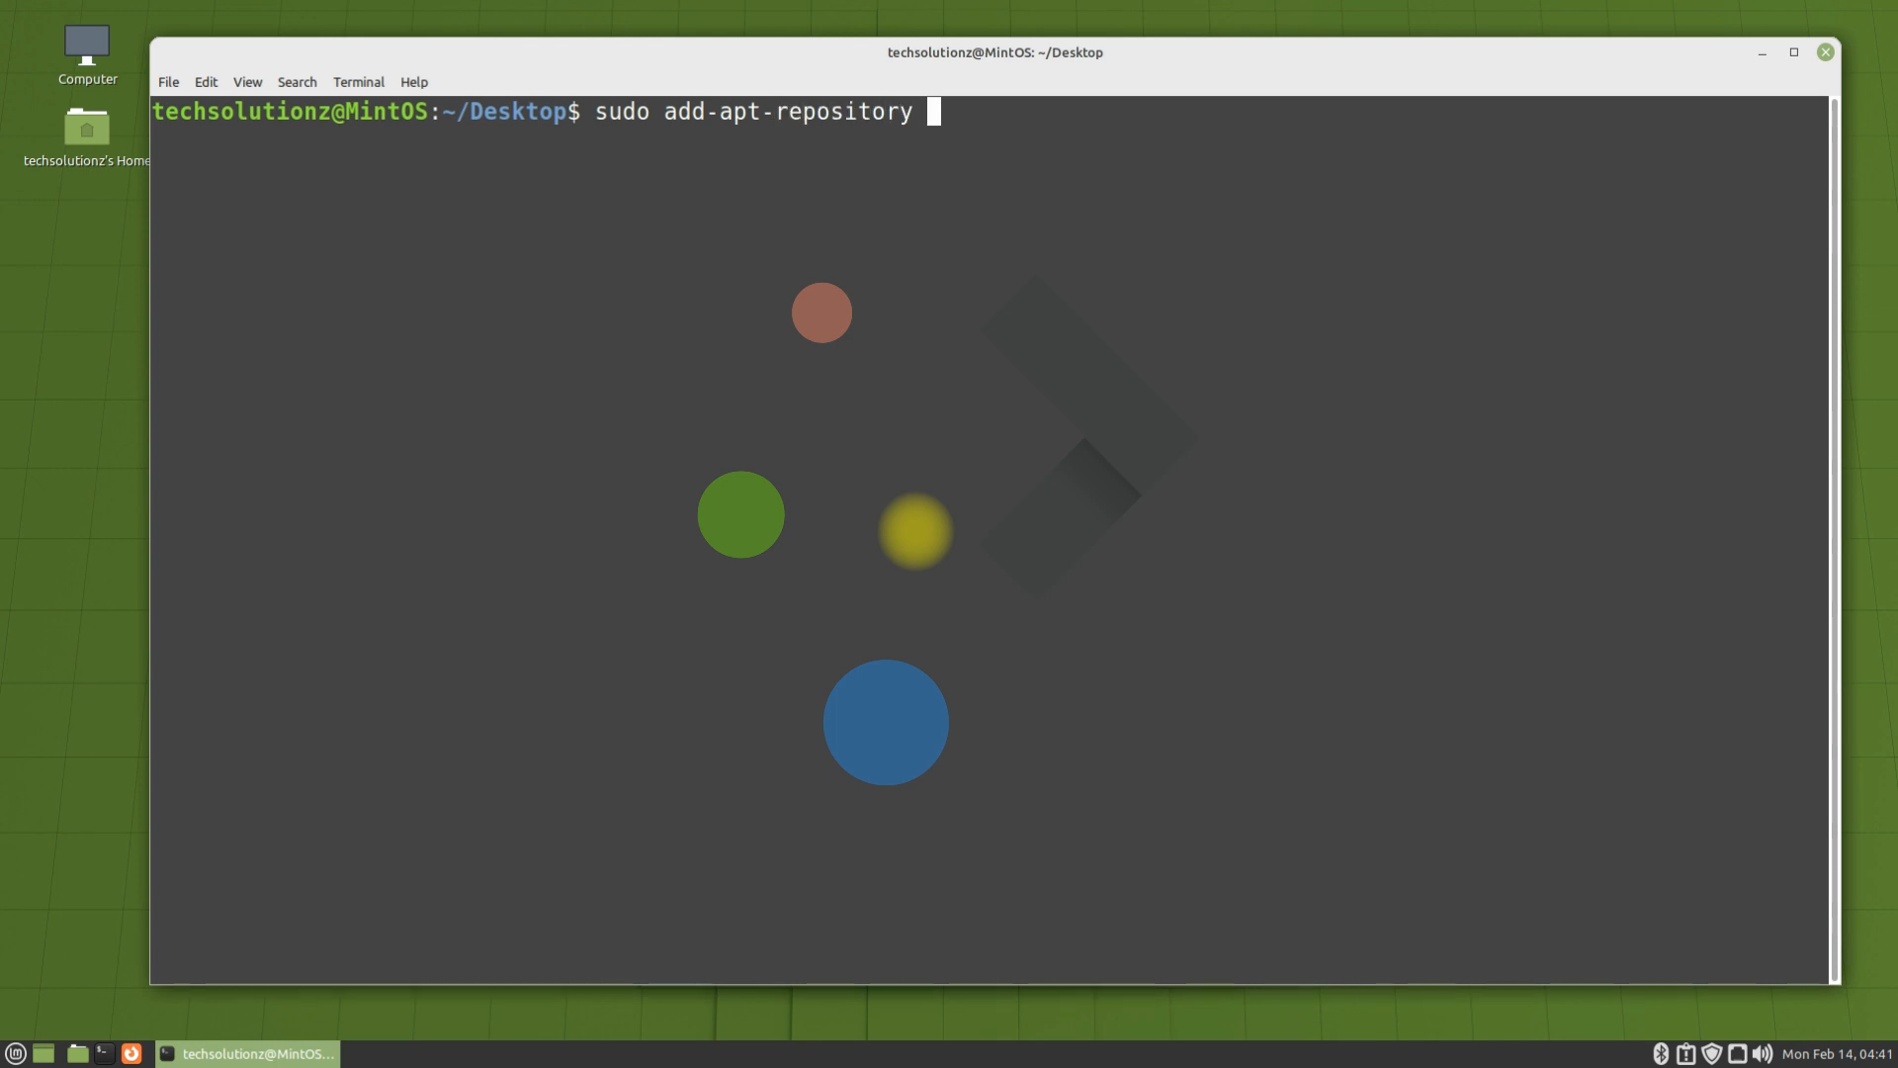
pyautogui.write('ppa:')
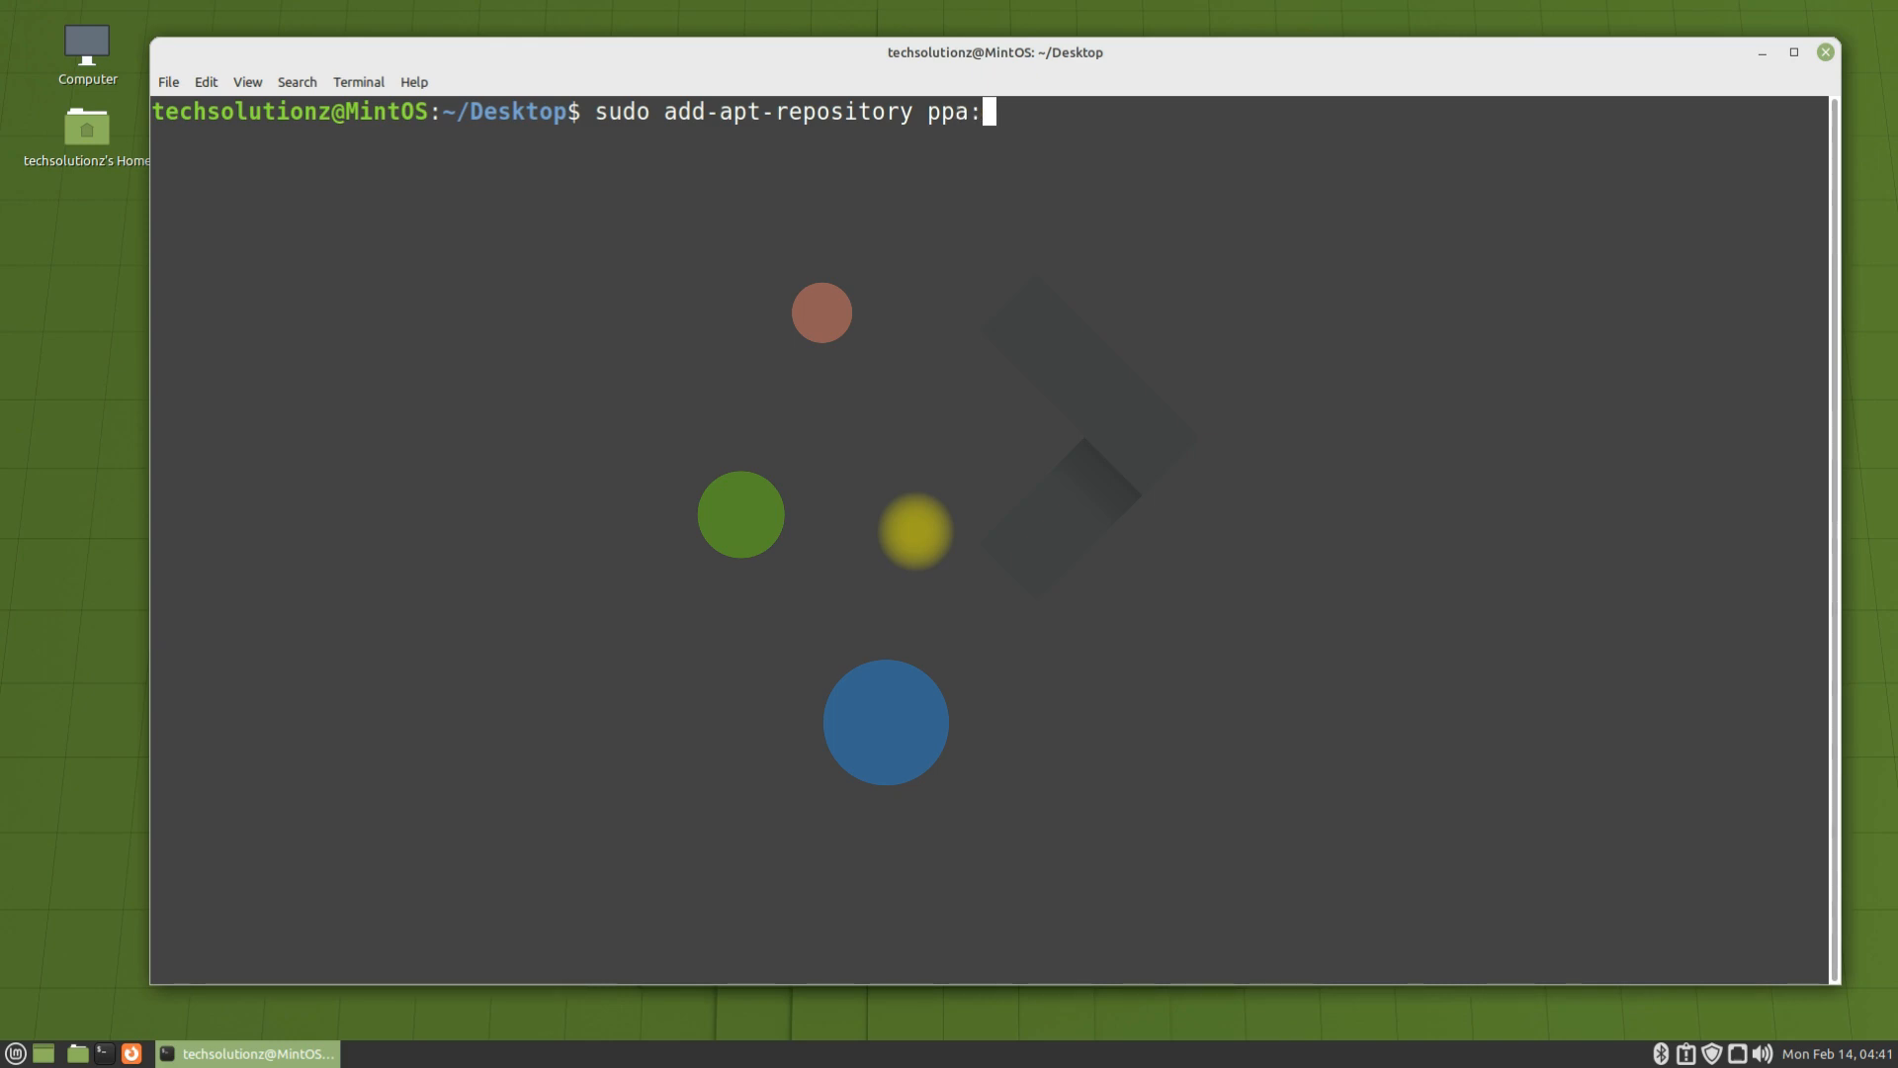
pyautogui.write('kubuntu')
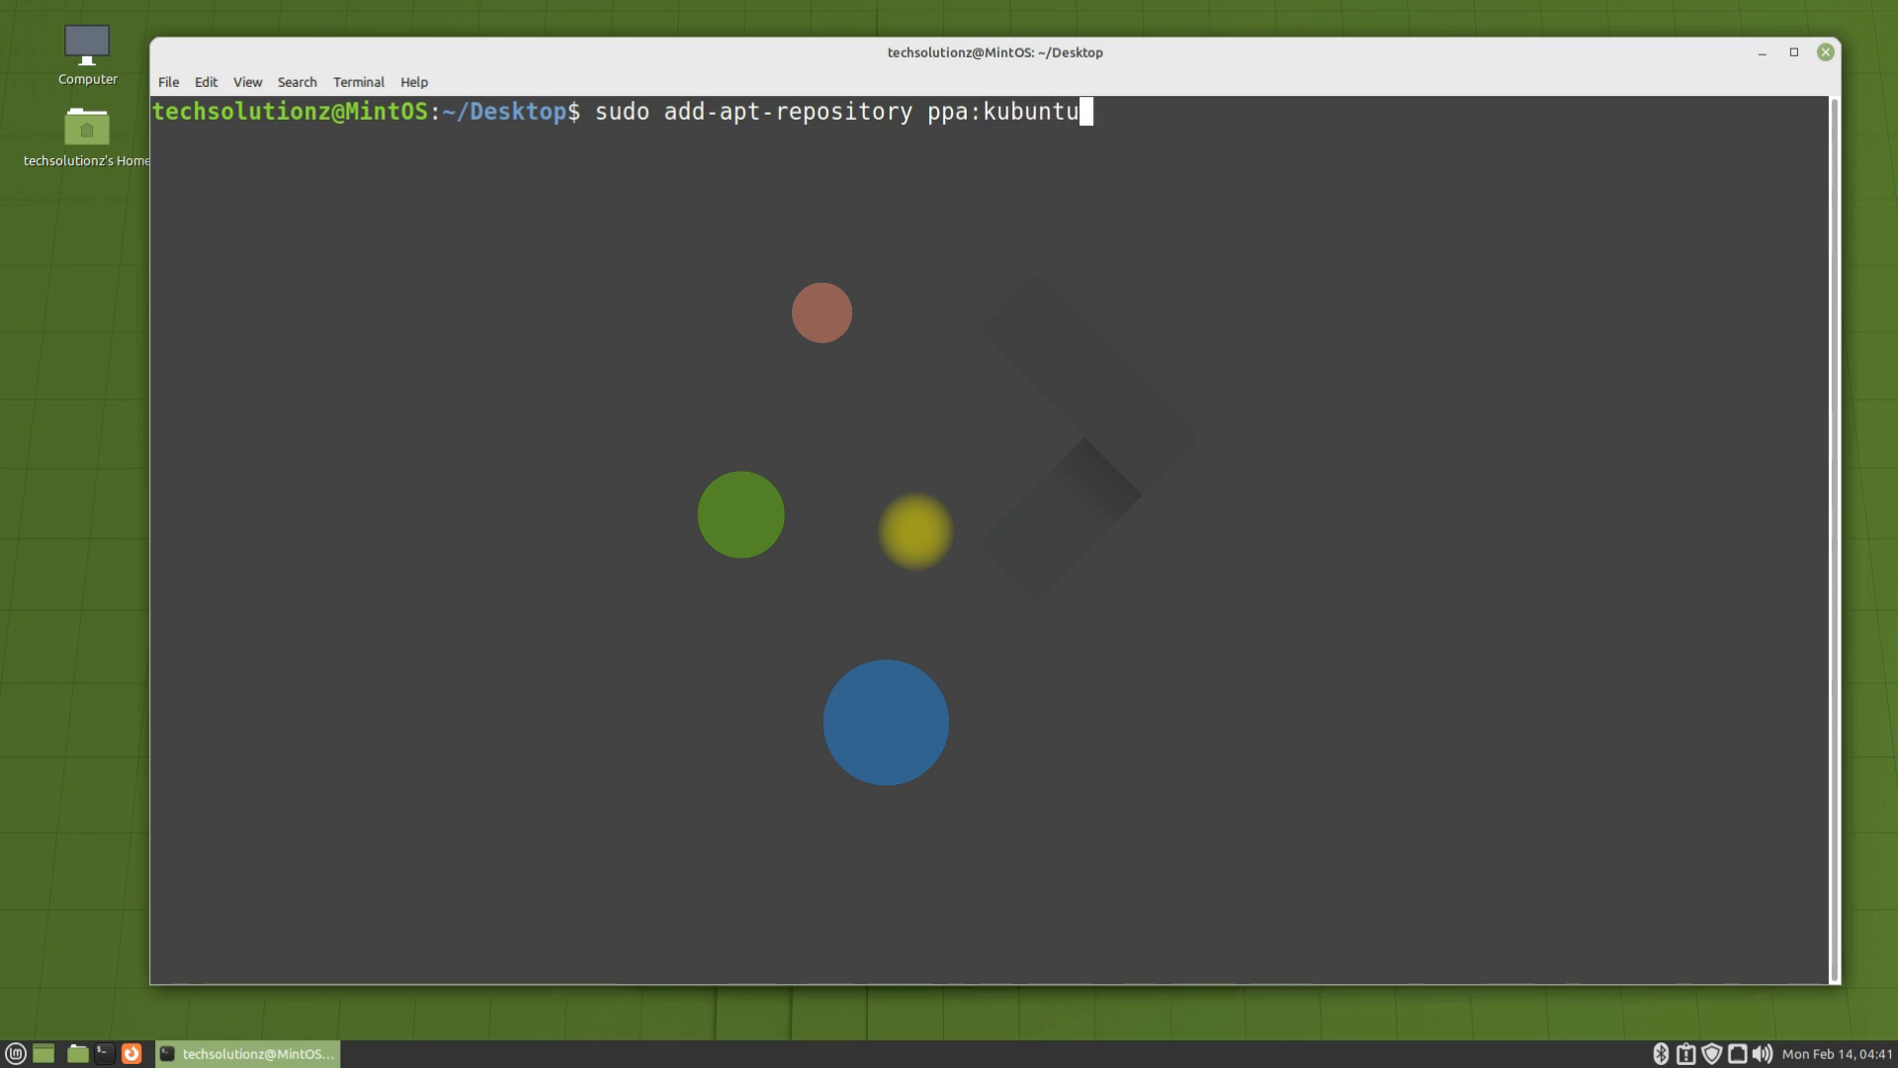
pyautogui.write('-')
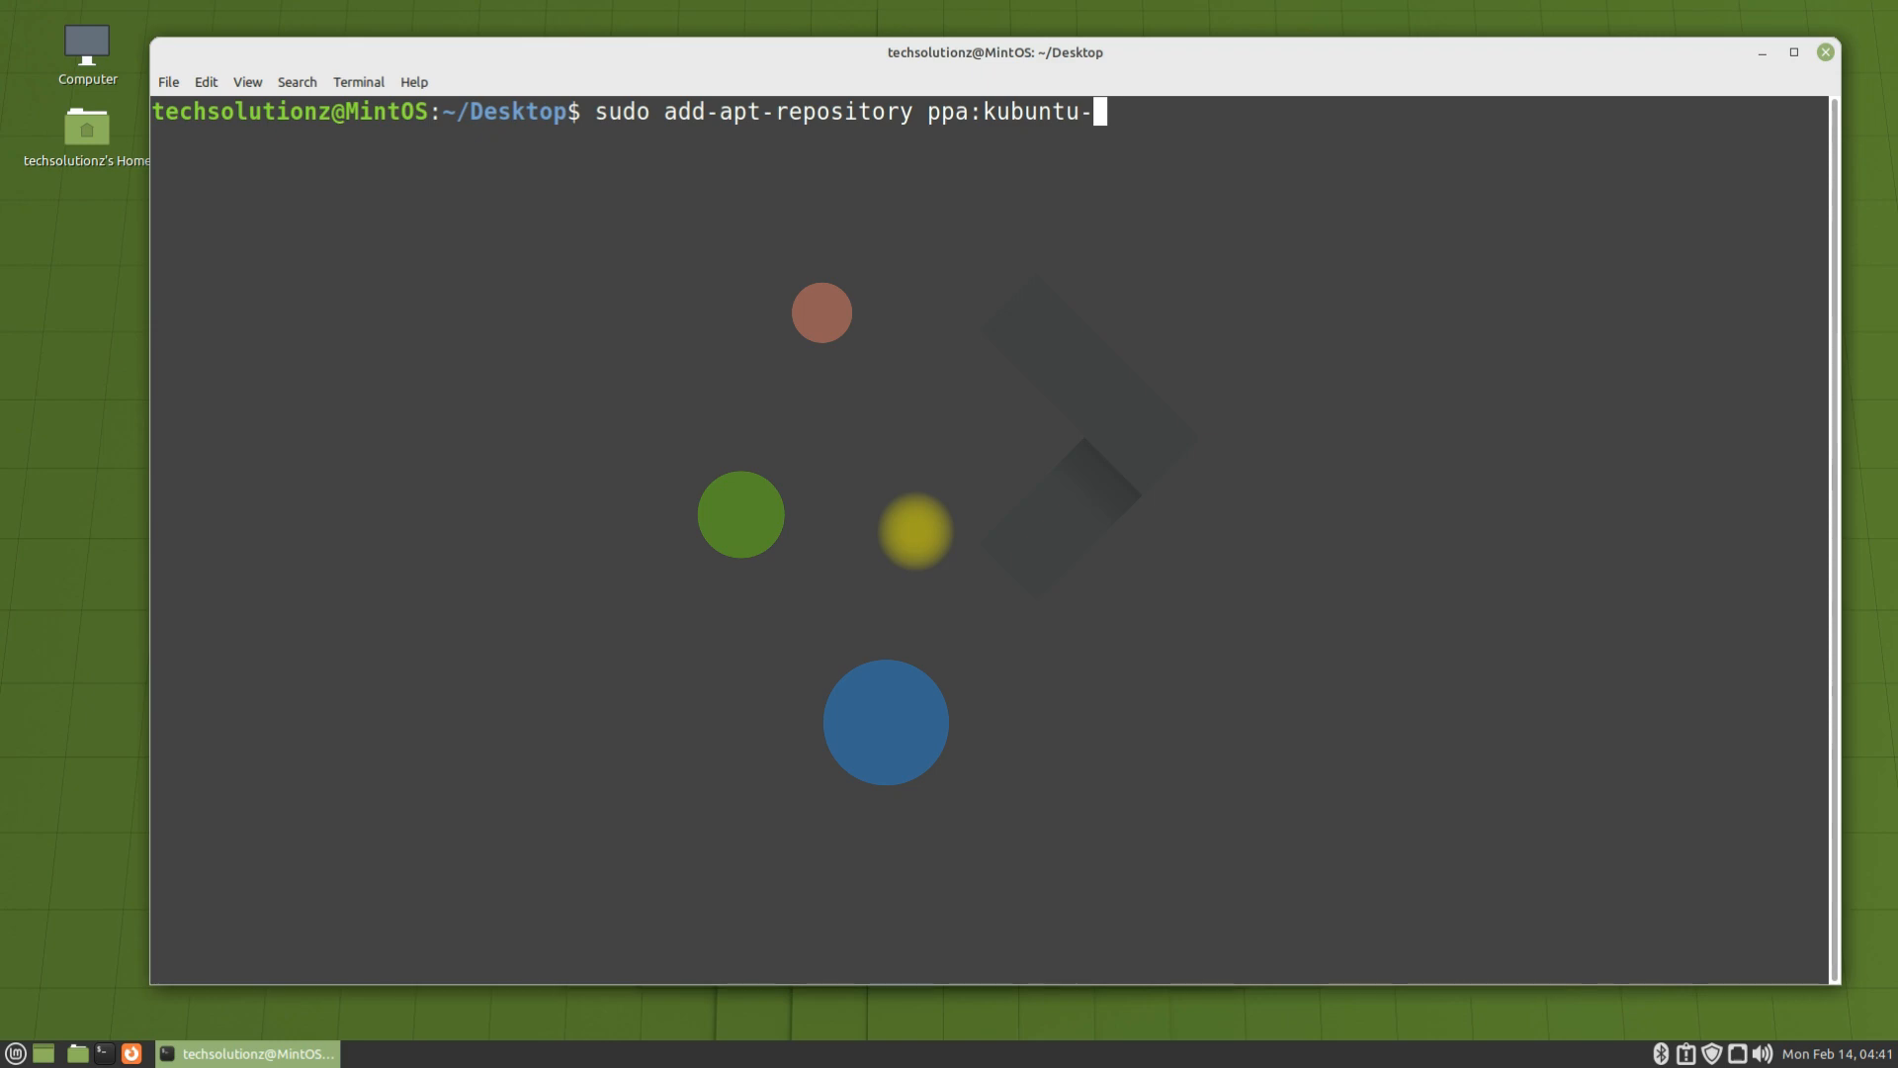
pyautogui.write('ppa/')
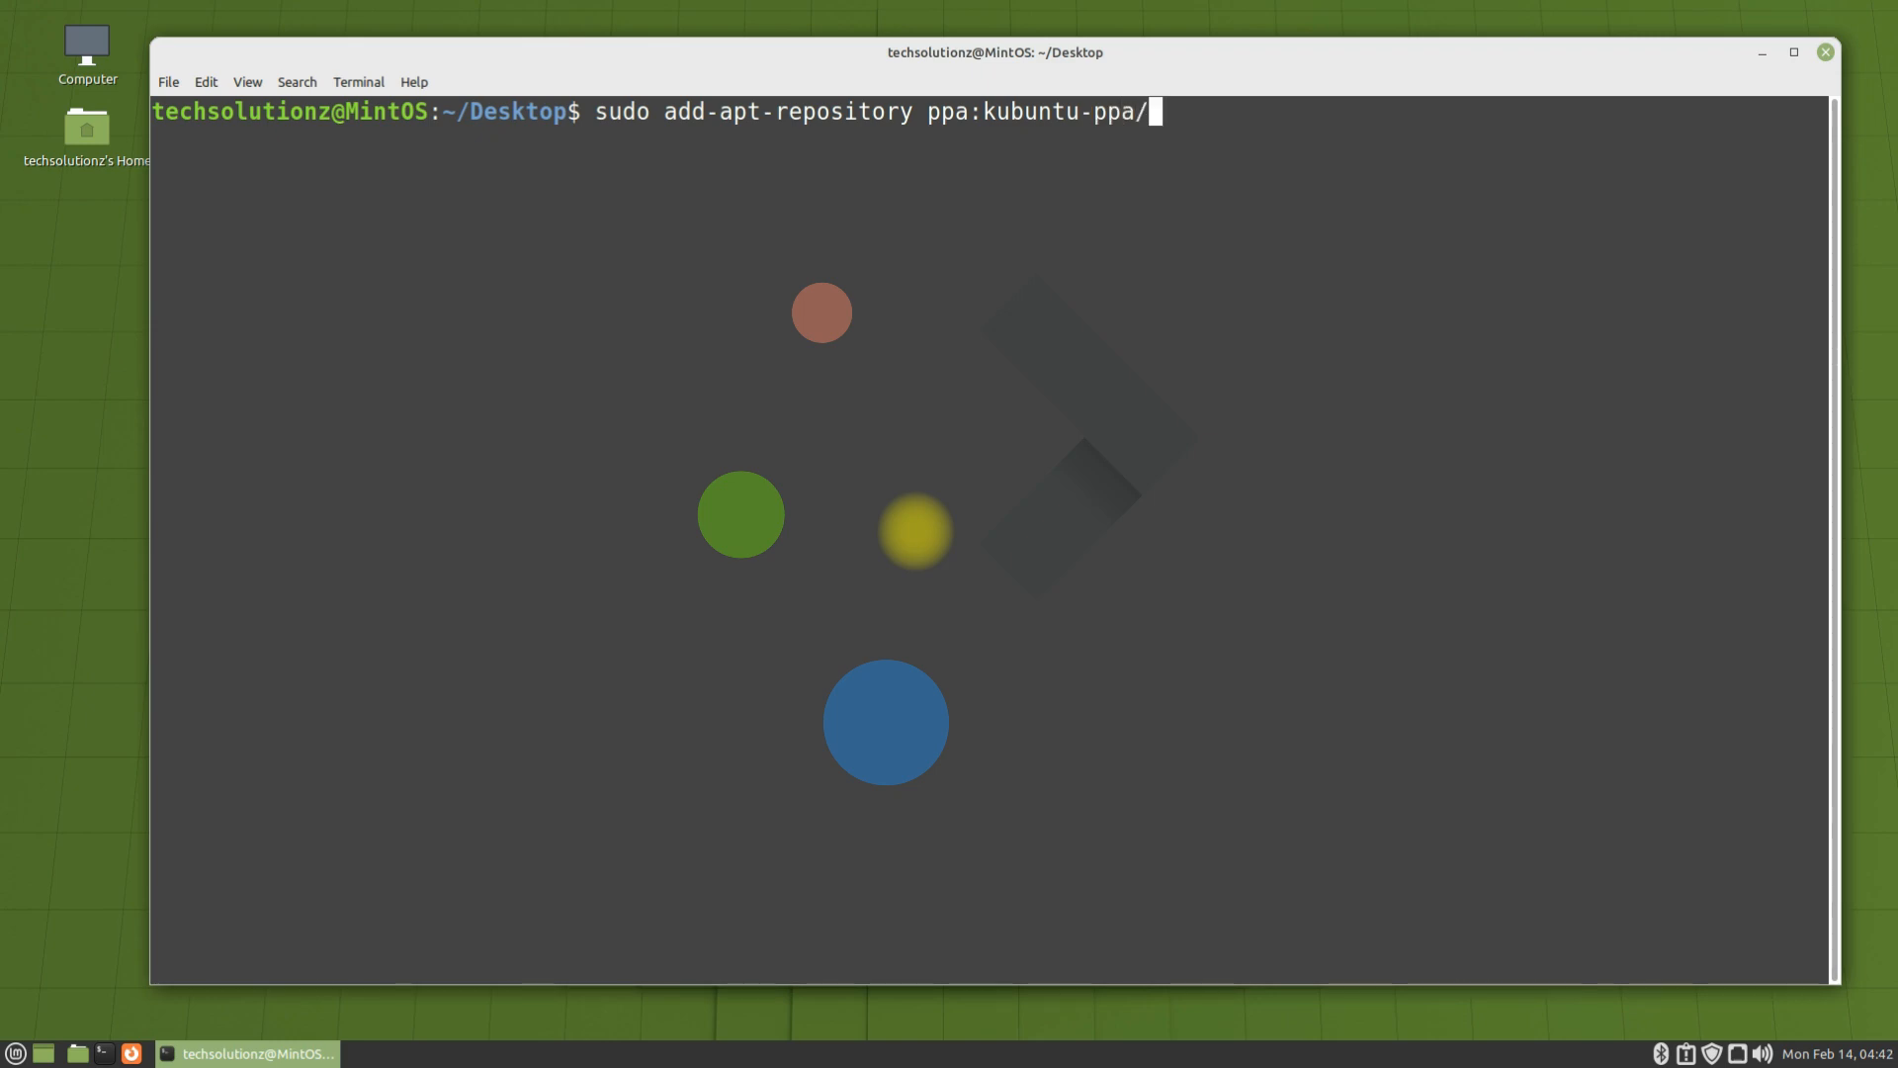
pyautogui.write('backports')
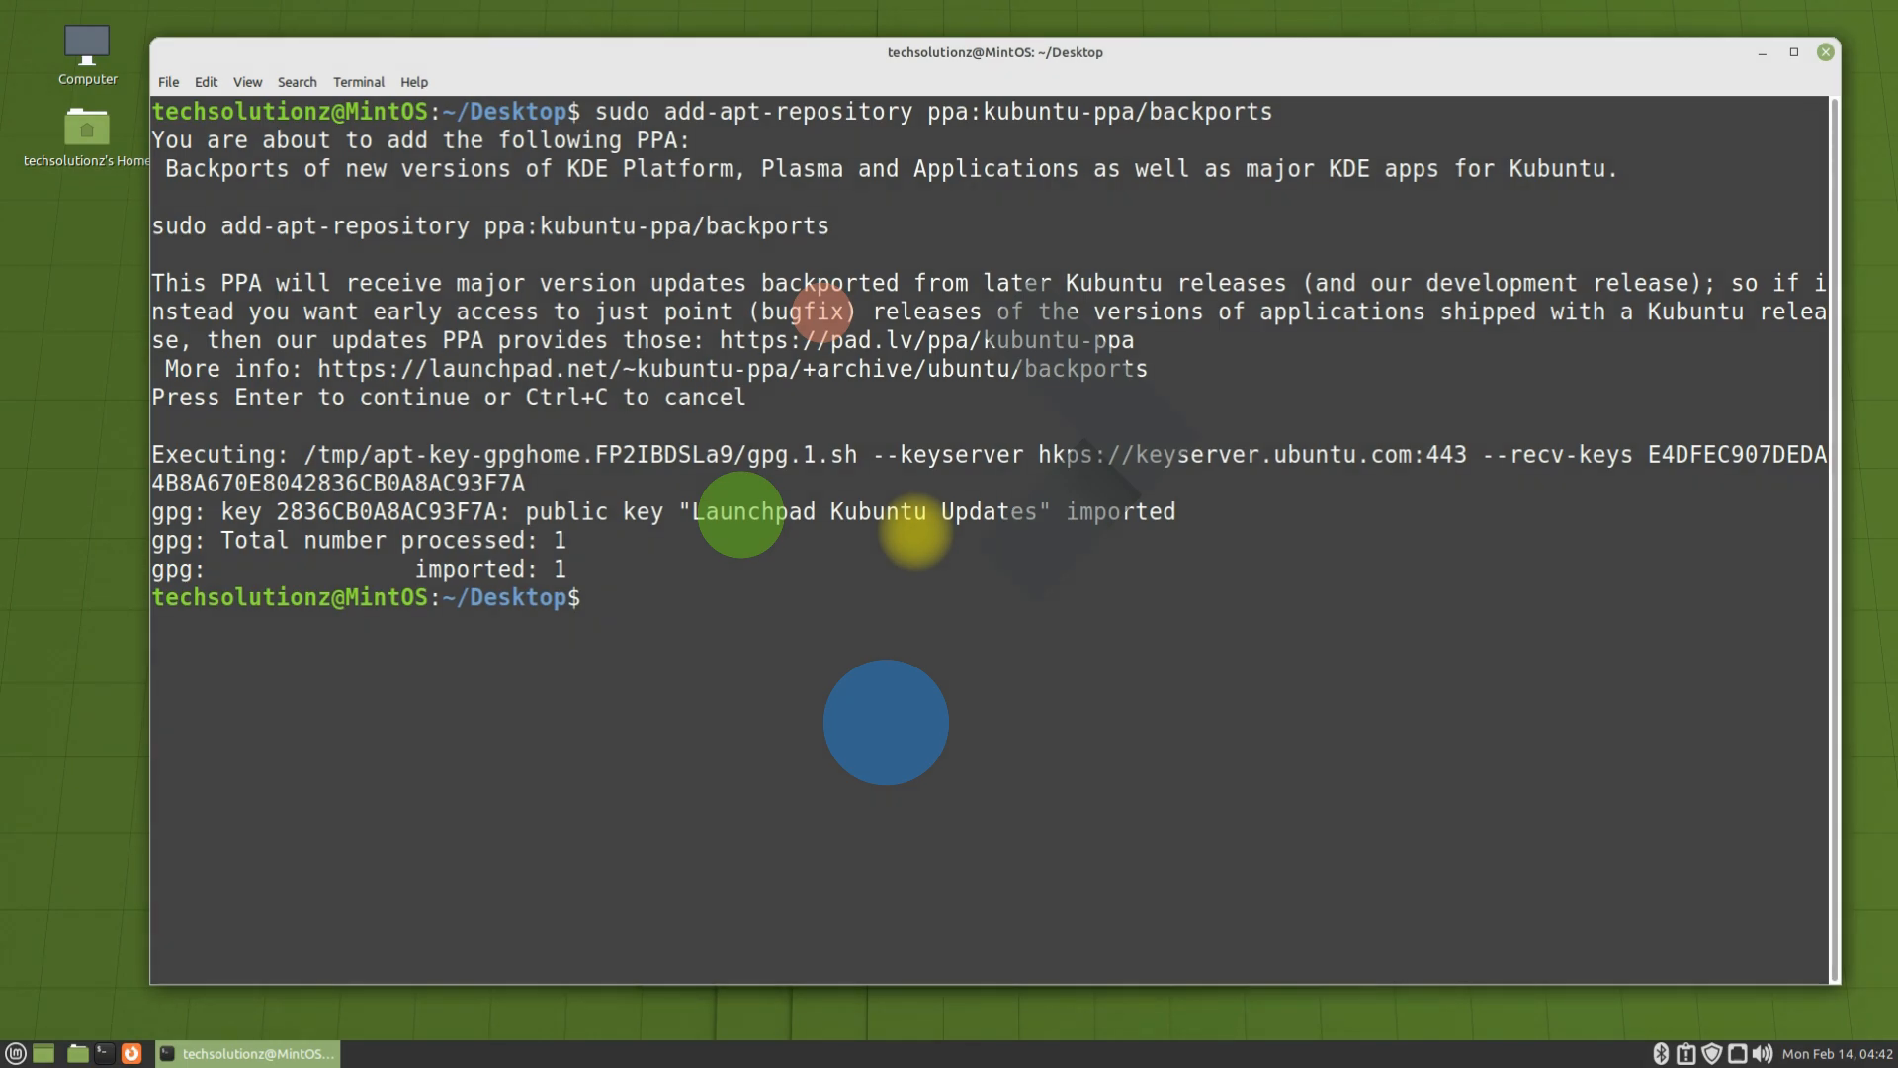
# - Refresh the package lists again so the new PPA is included
pyautogui.write('sudo apt update')
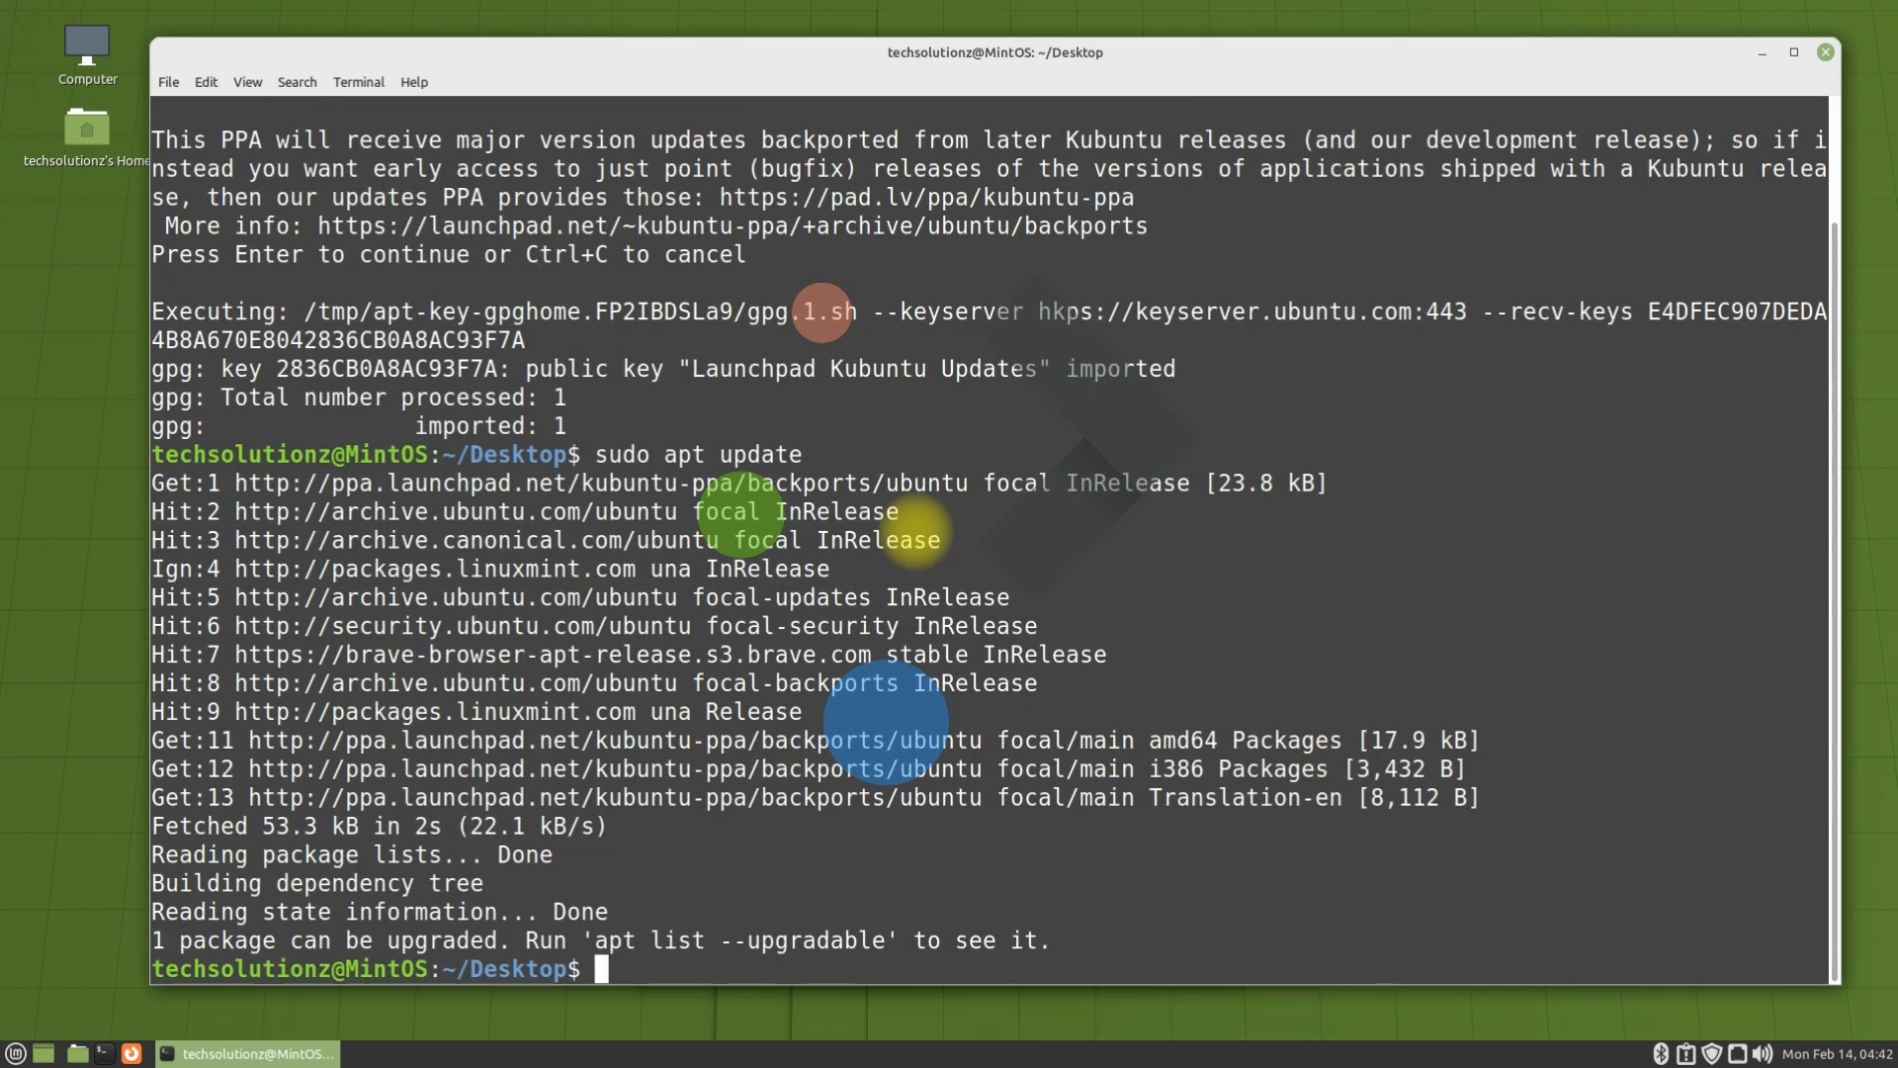
# - Run 'sudo apt install kde-plasma-desktop' on a cleared terminal and answer Y to continue
pyautogui.write('clear')
pyautogui.write('sudo apt instal')
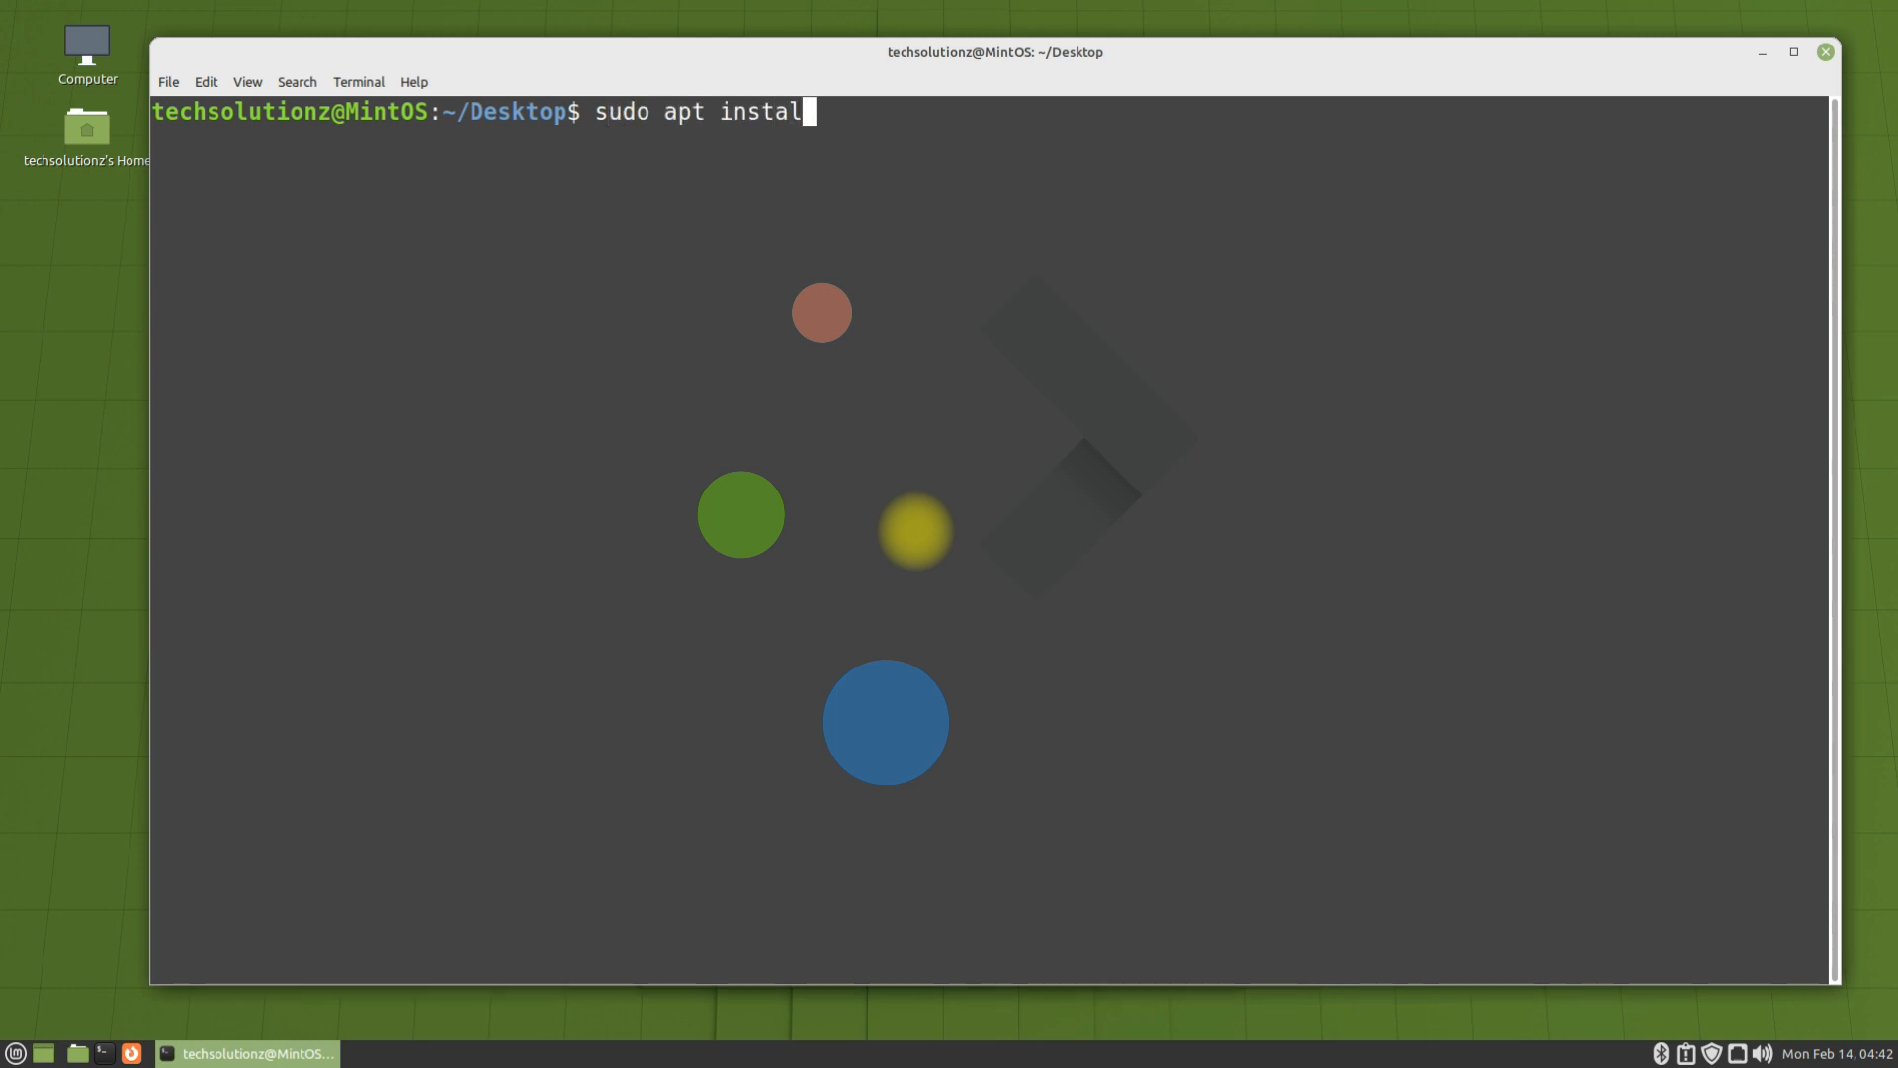
pyautogui.write('kde-')
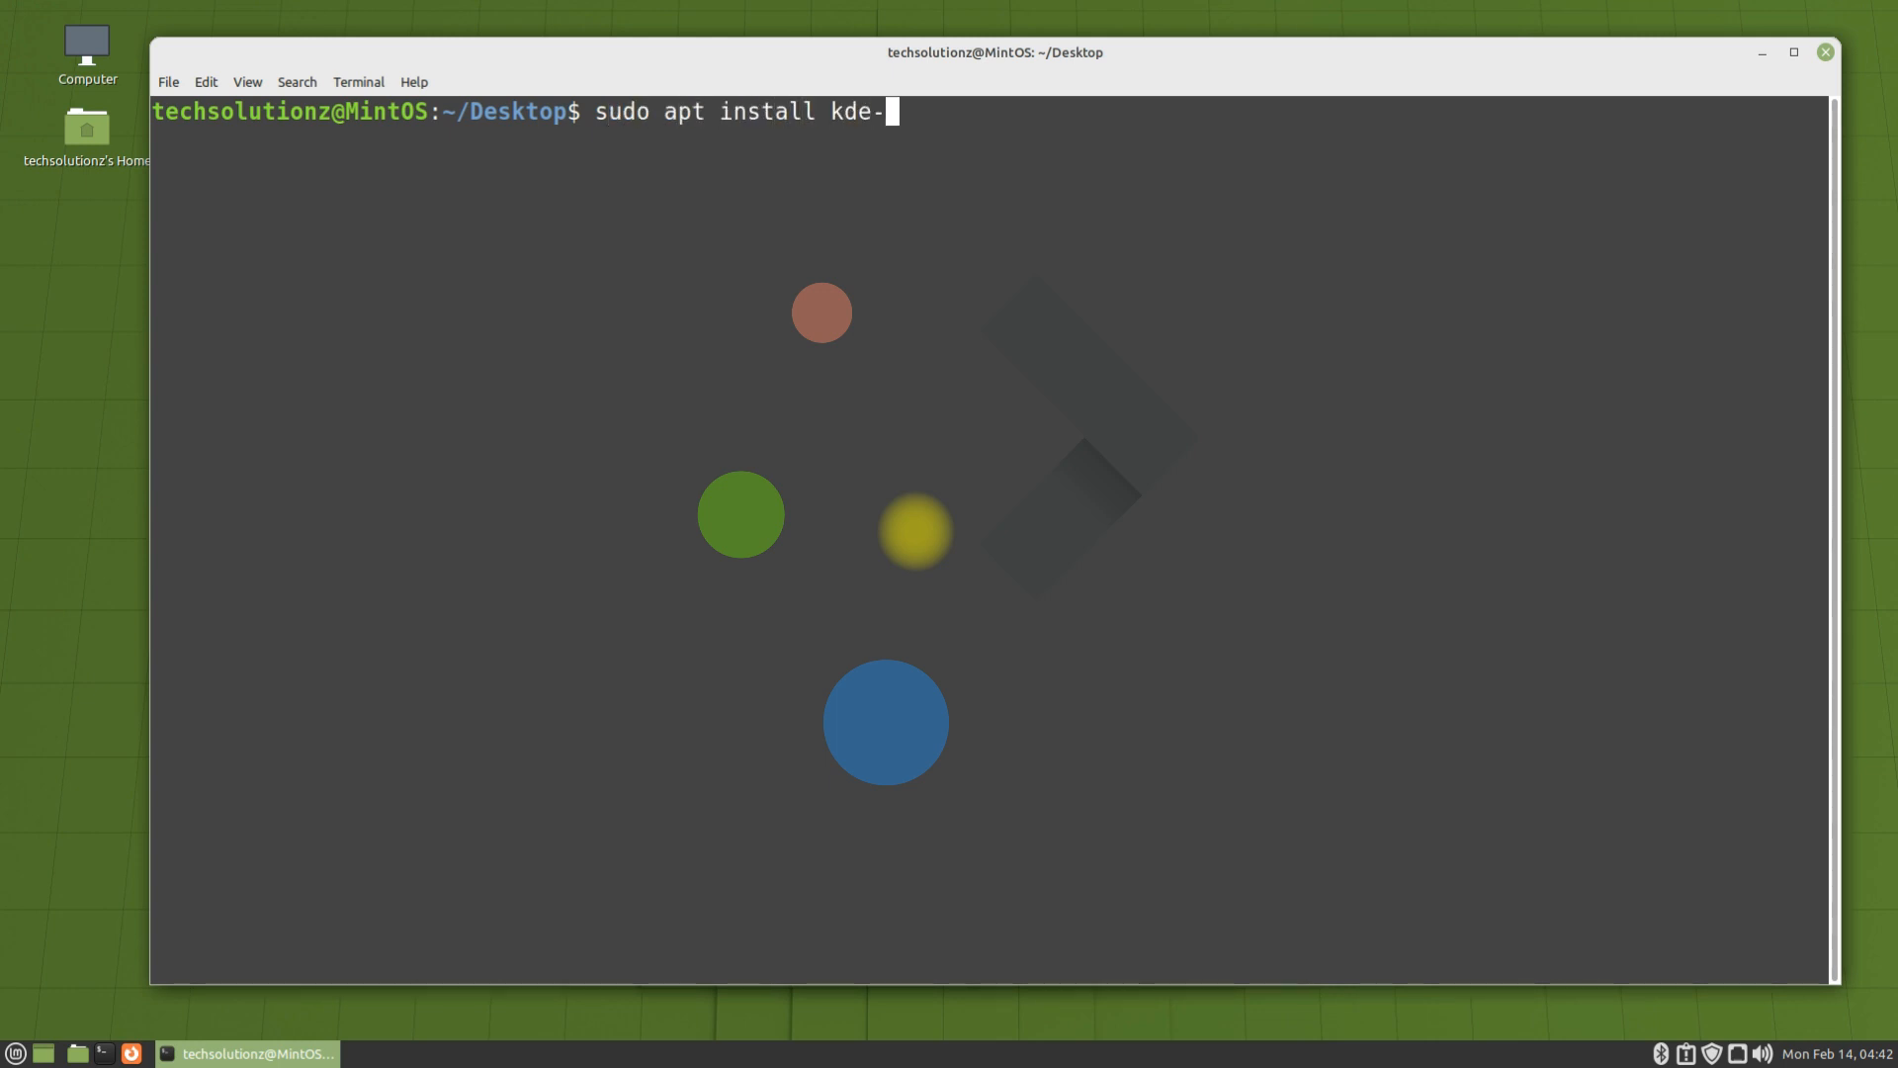
pyautogui.write('plasma-')
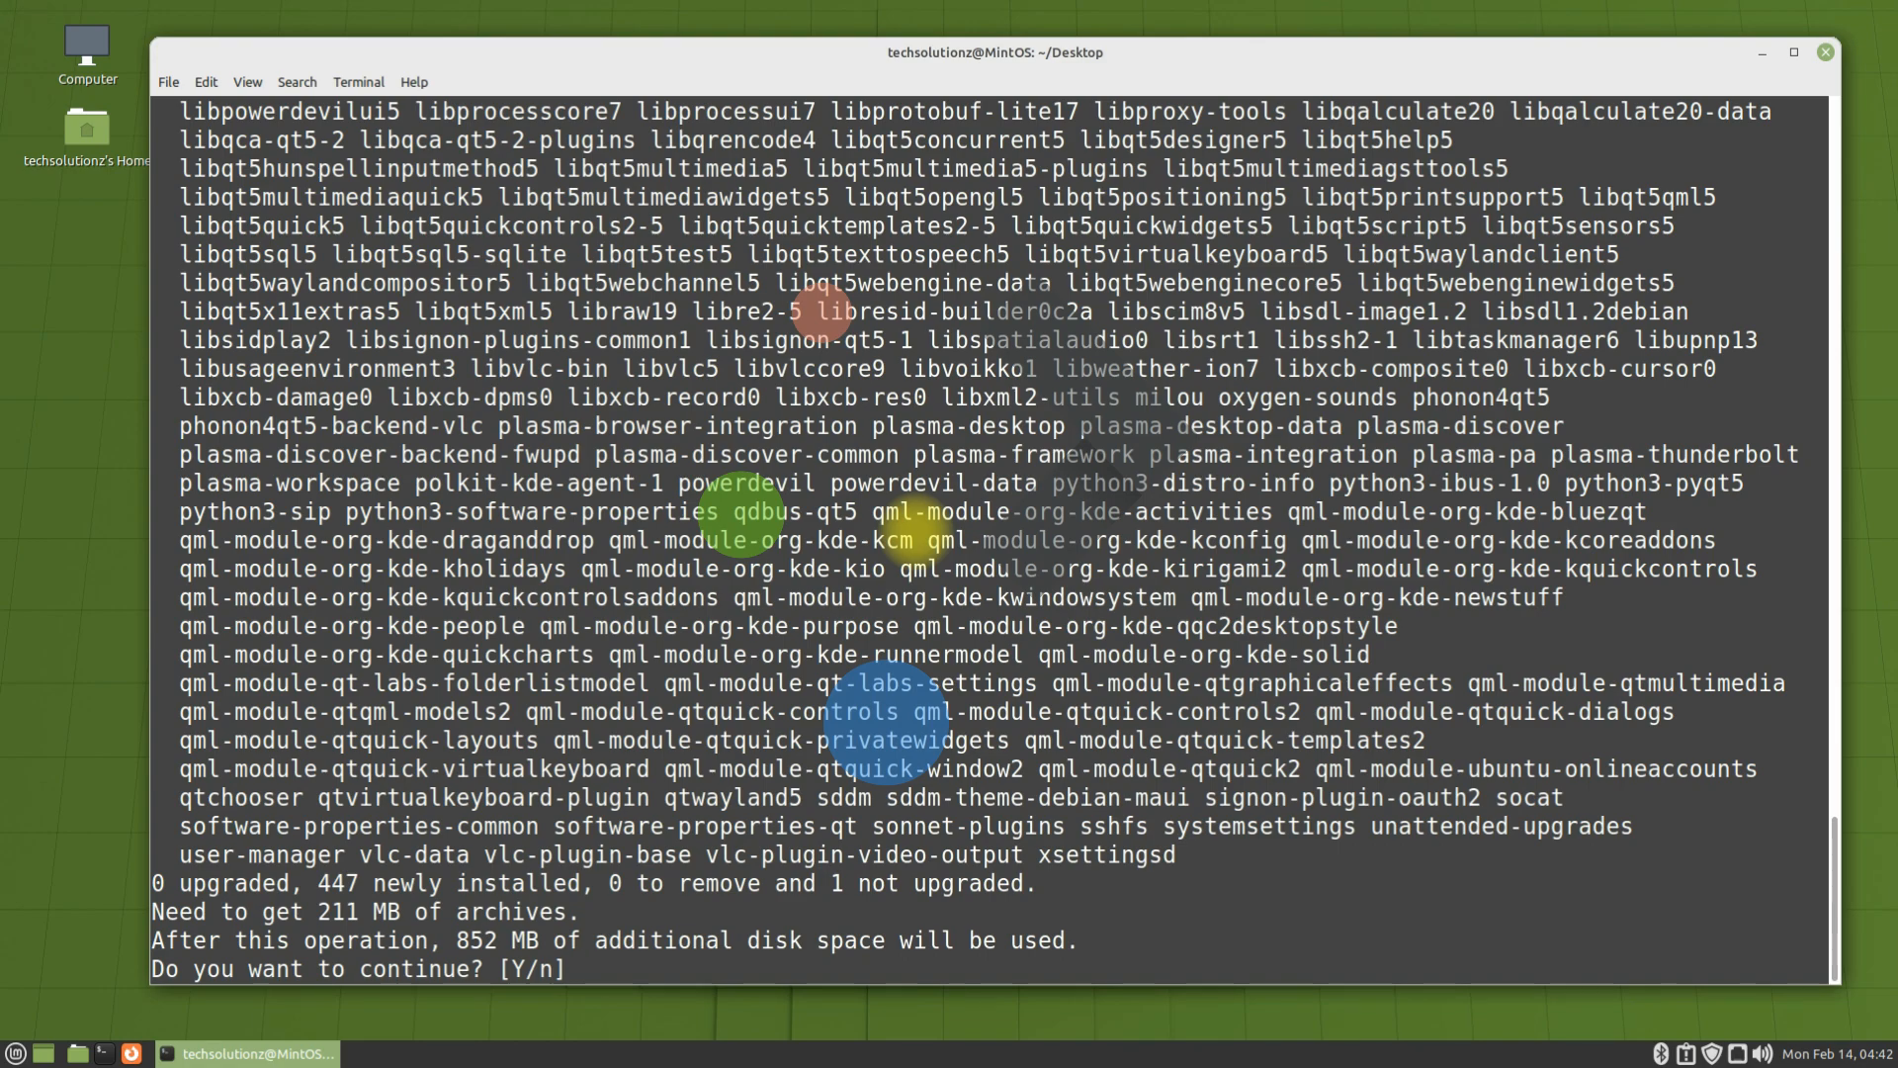
pyautogui.write('Y')
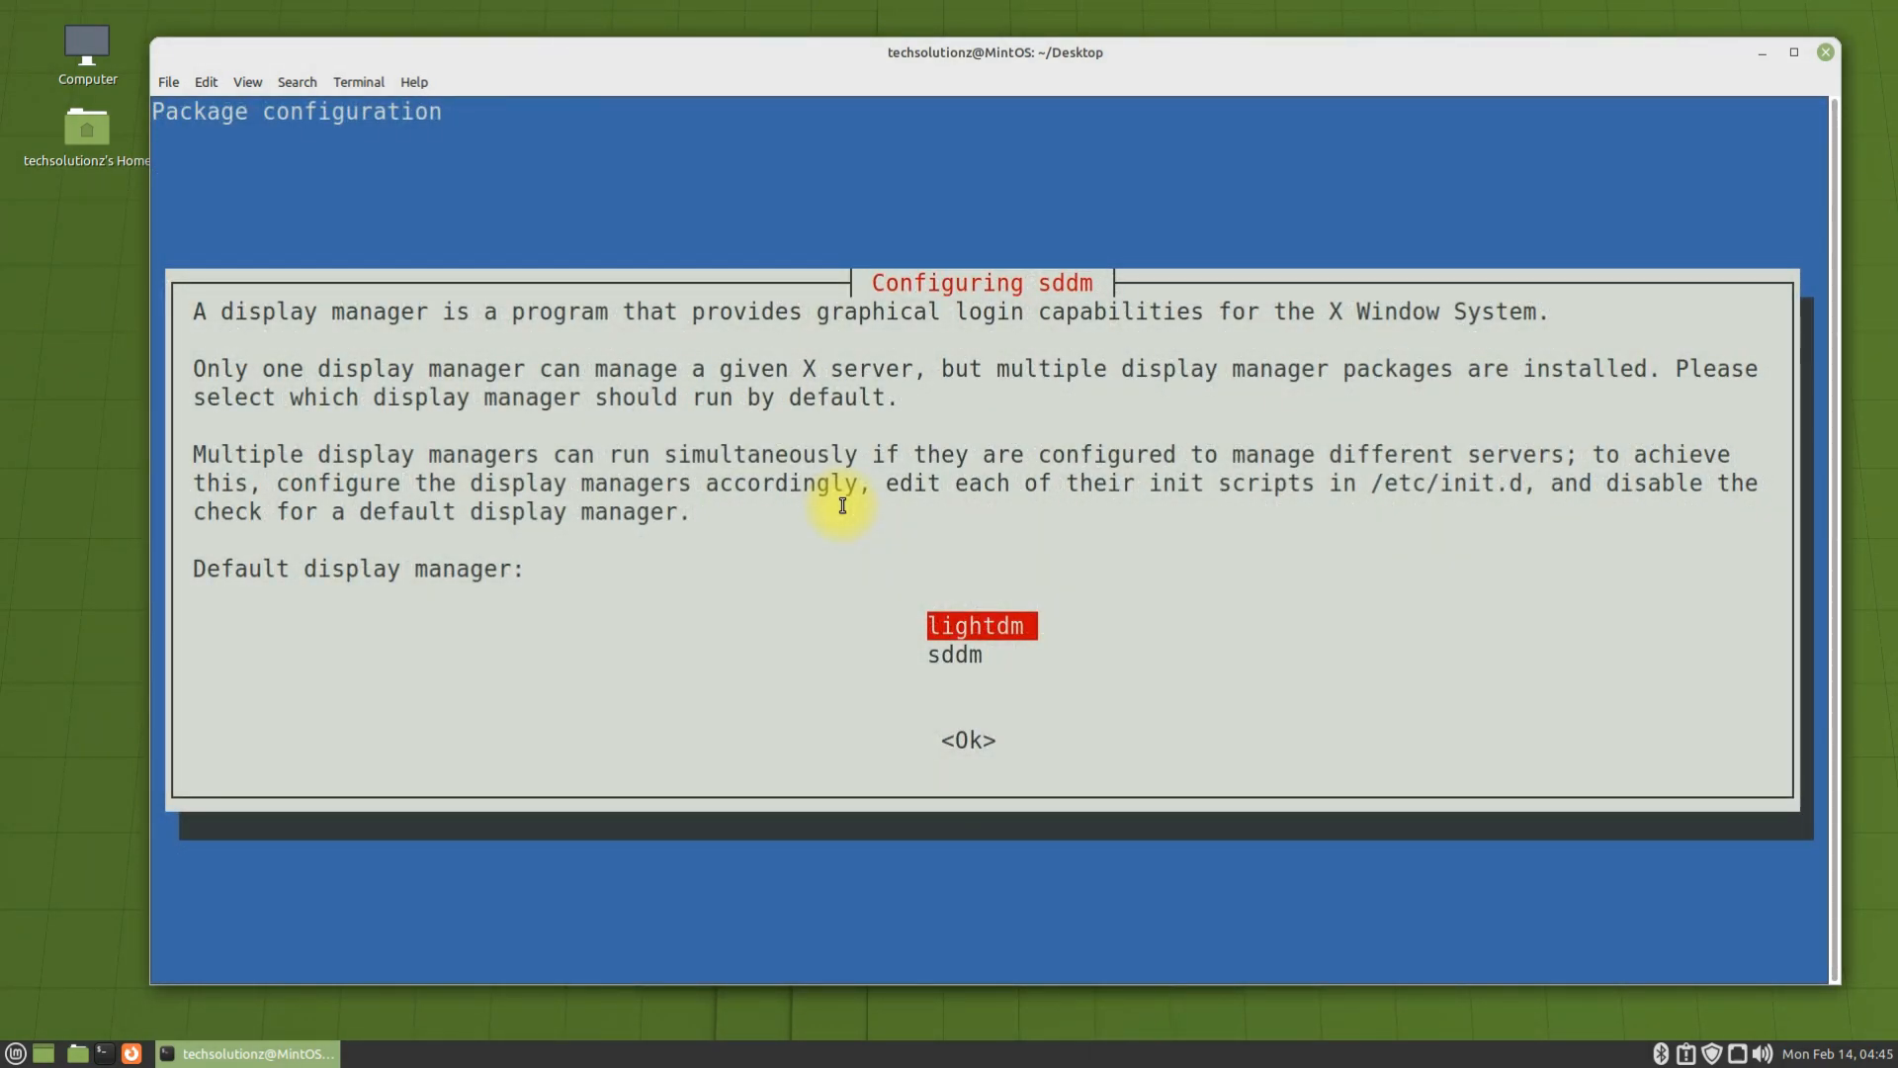
pyautogui.moveTo(803, 506)
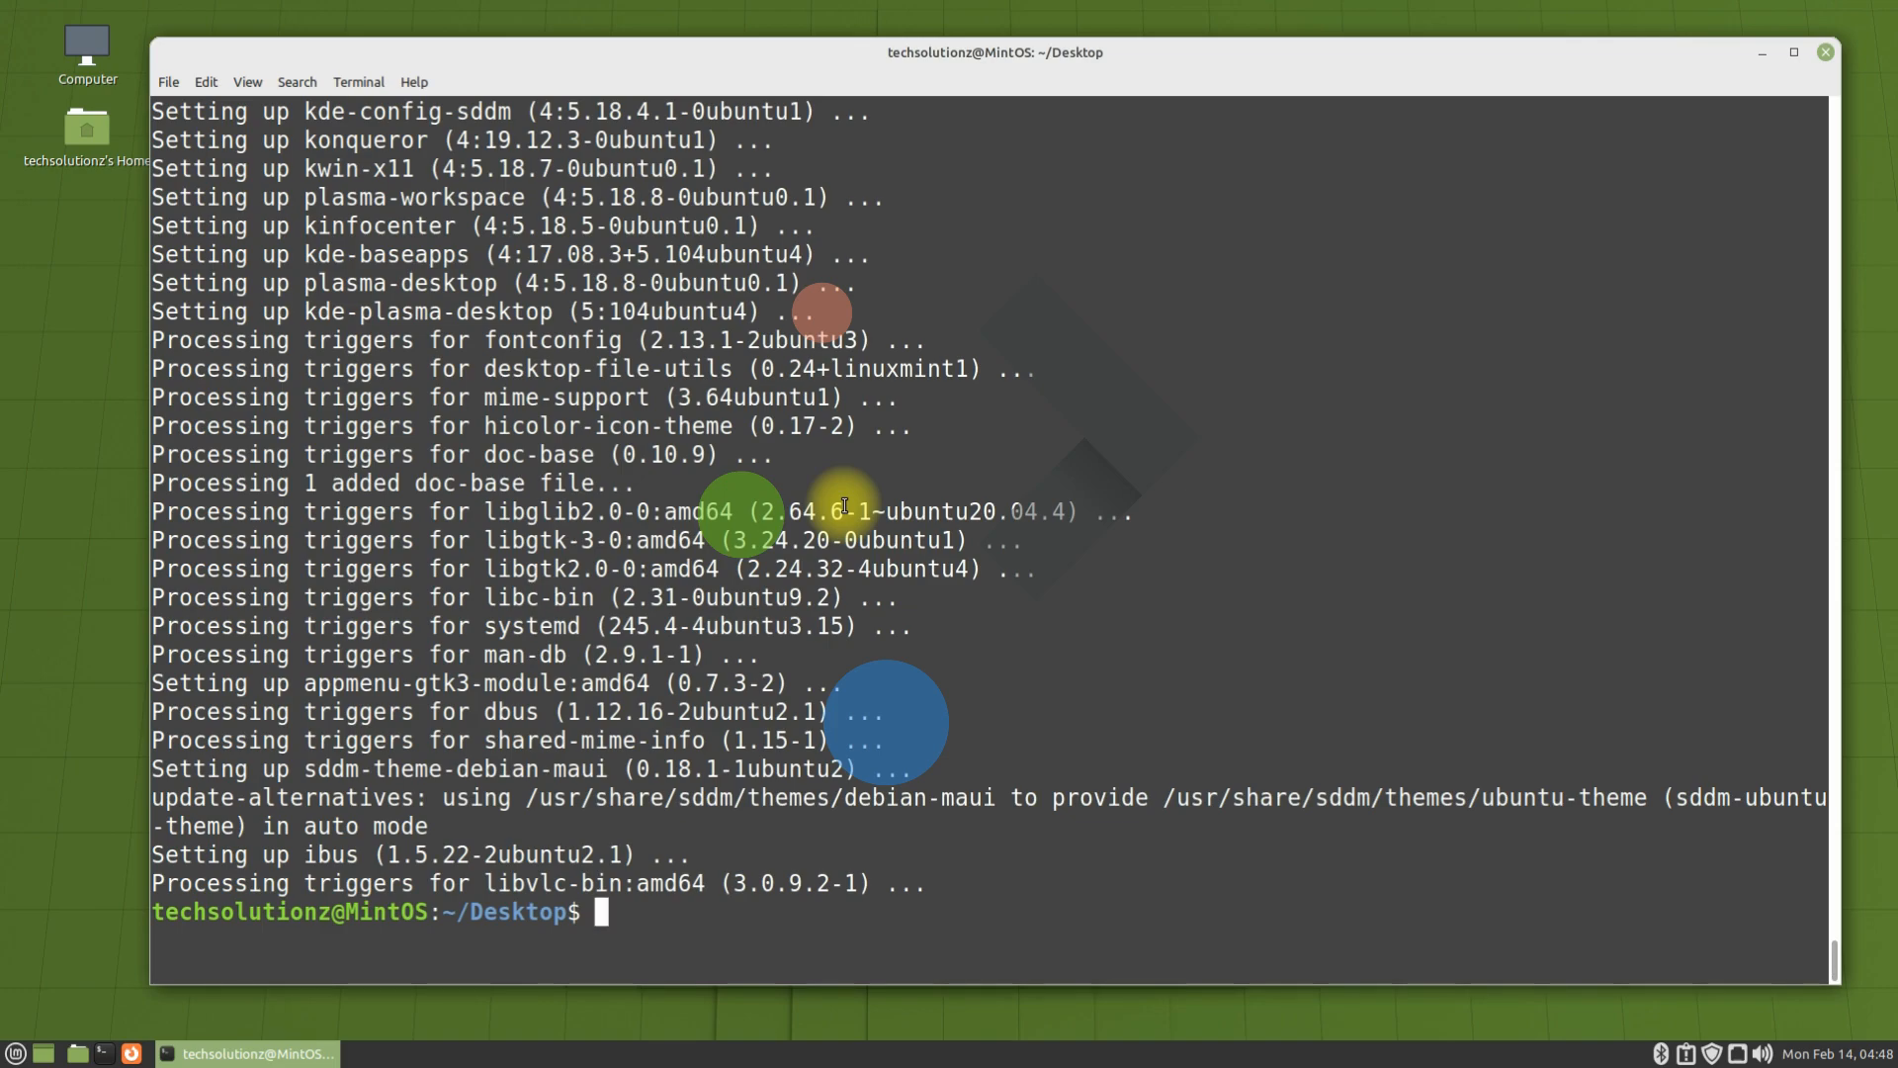
# - Restart the computer with 'sudo reboot'
pyautogui.write('sudo')
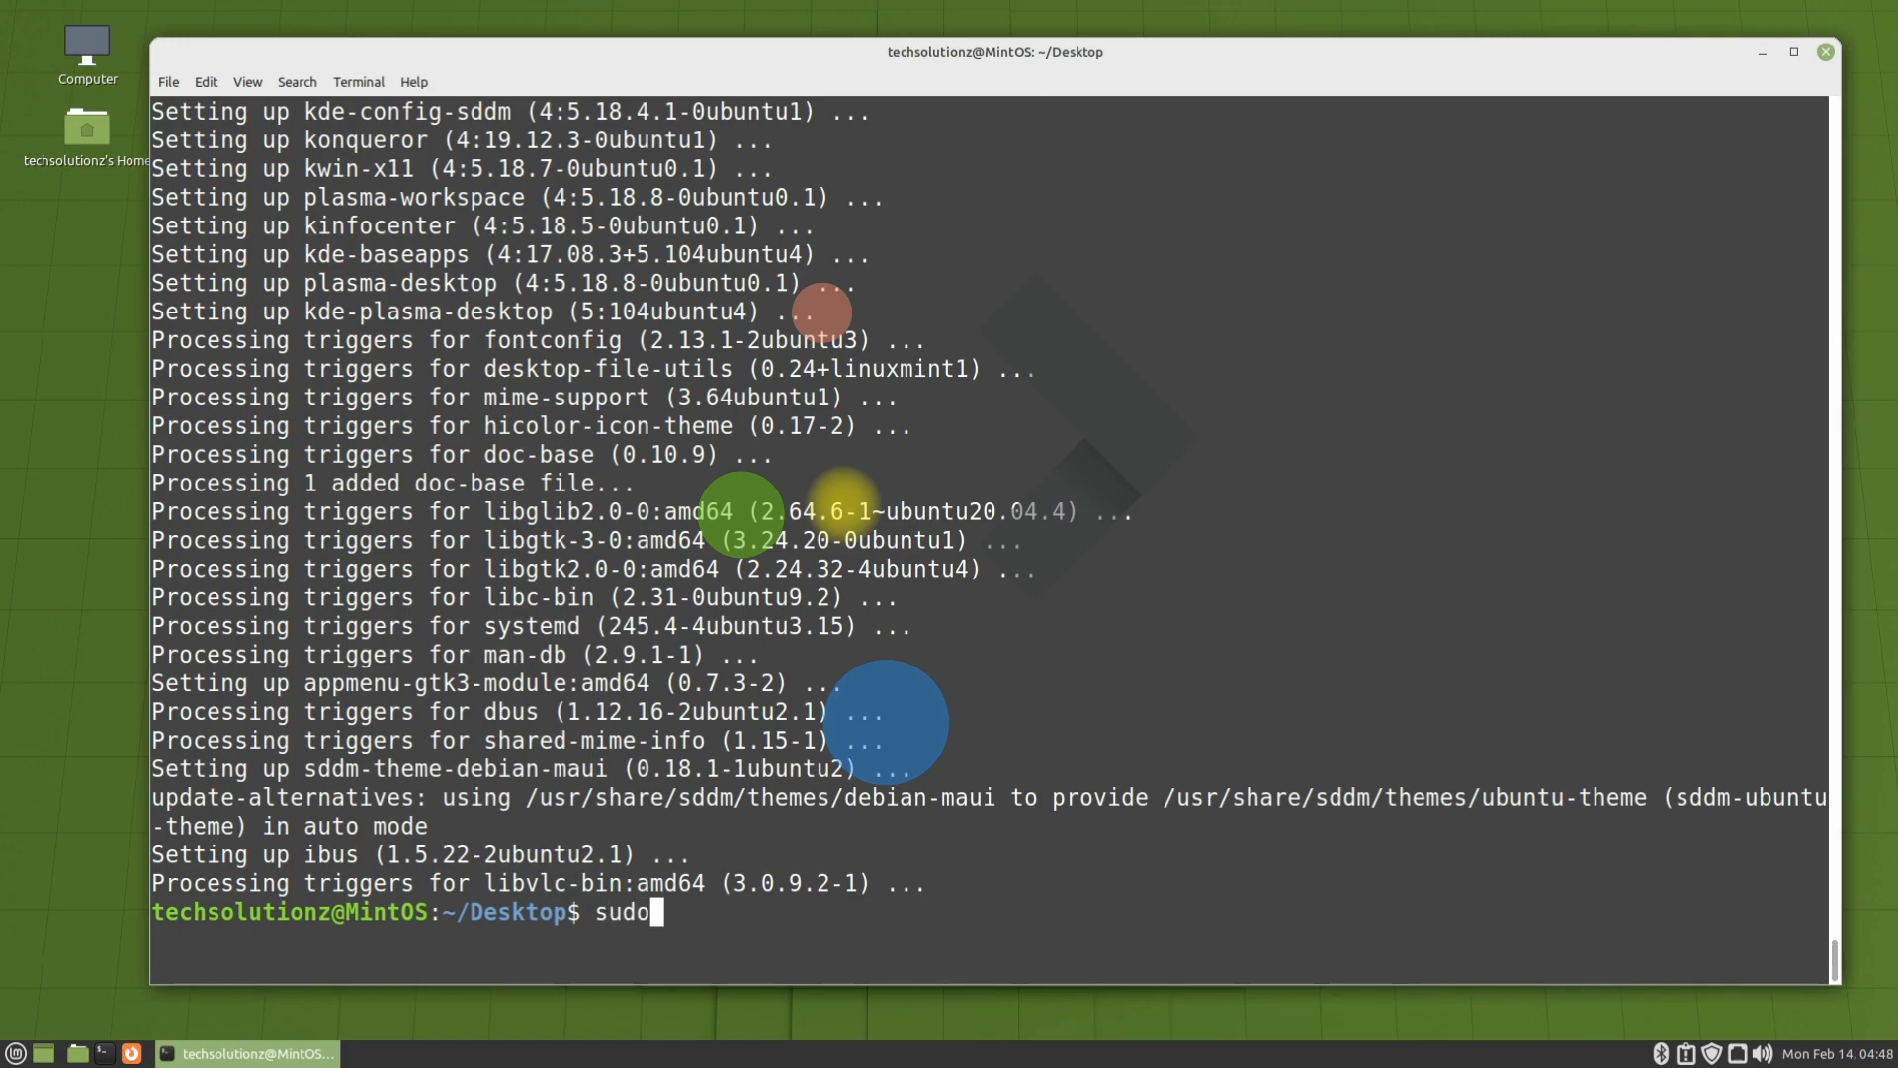
pyautogui.write('reboot')
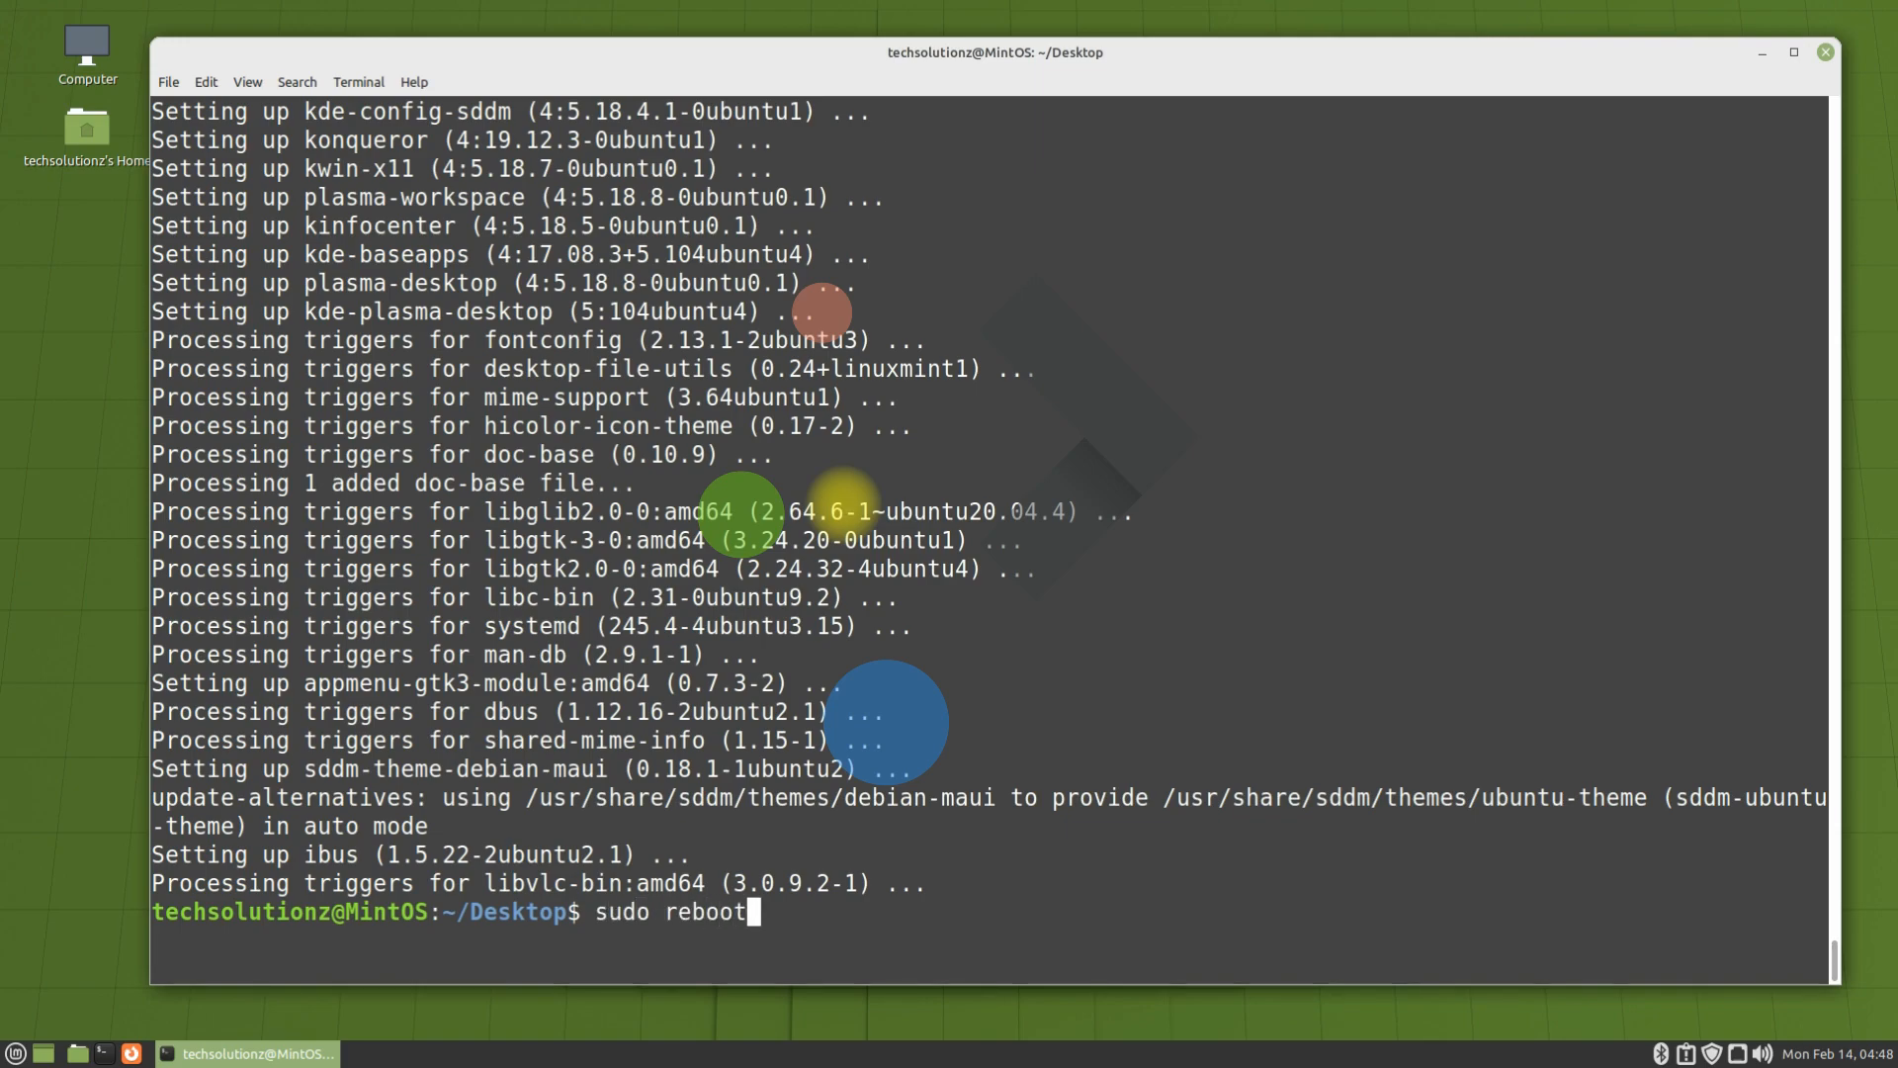
pyautogui.press('Return')
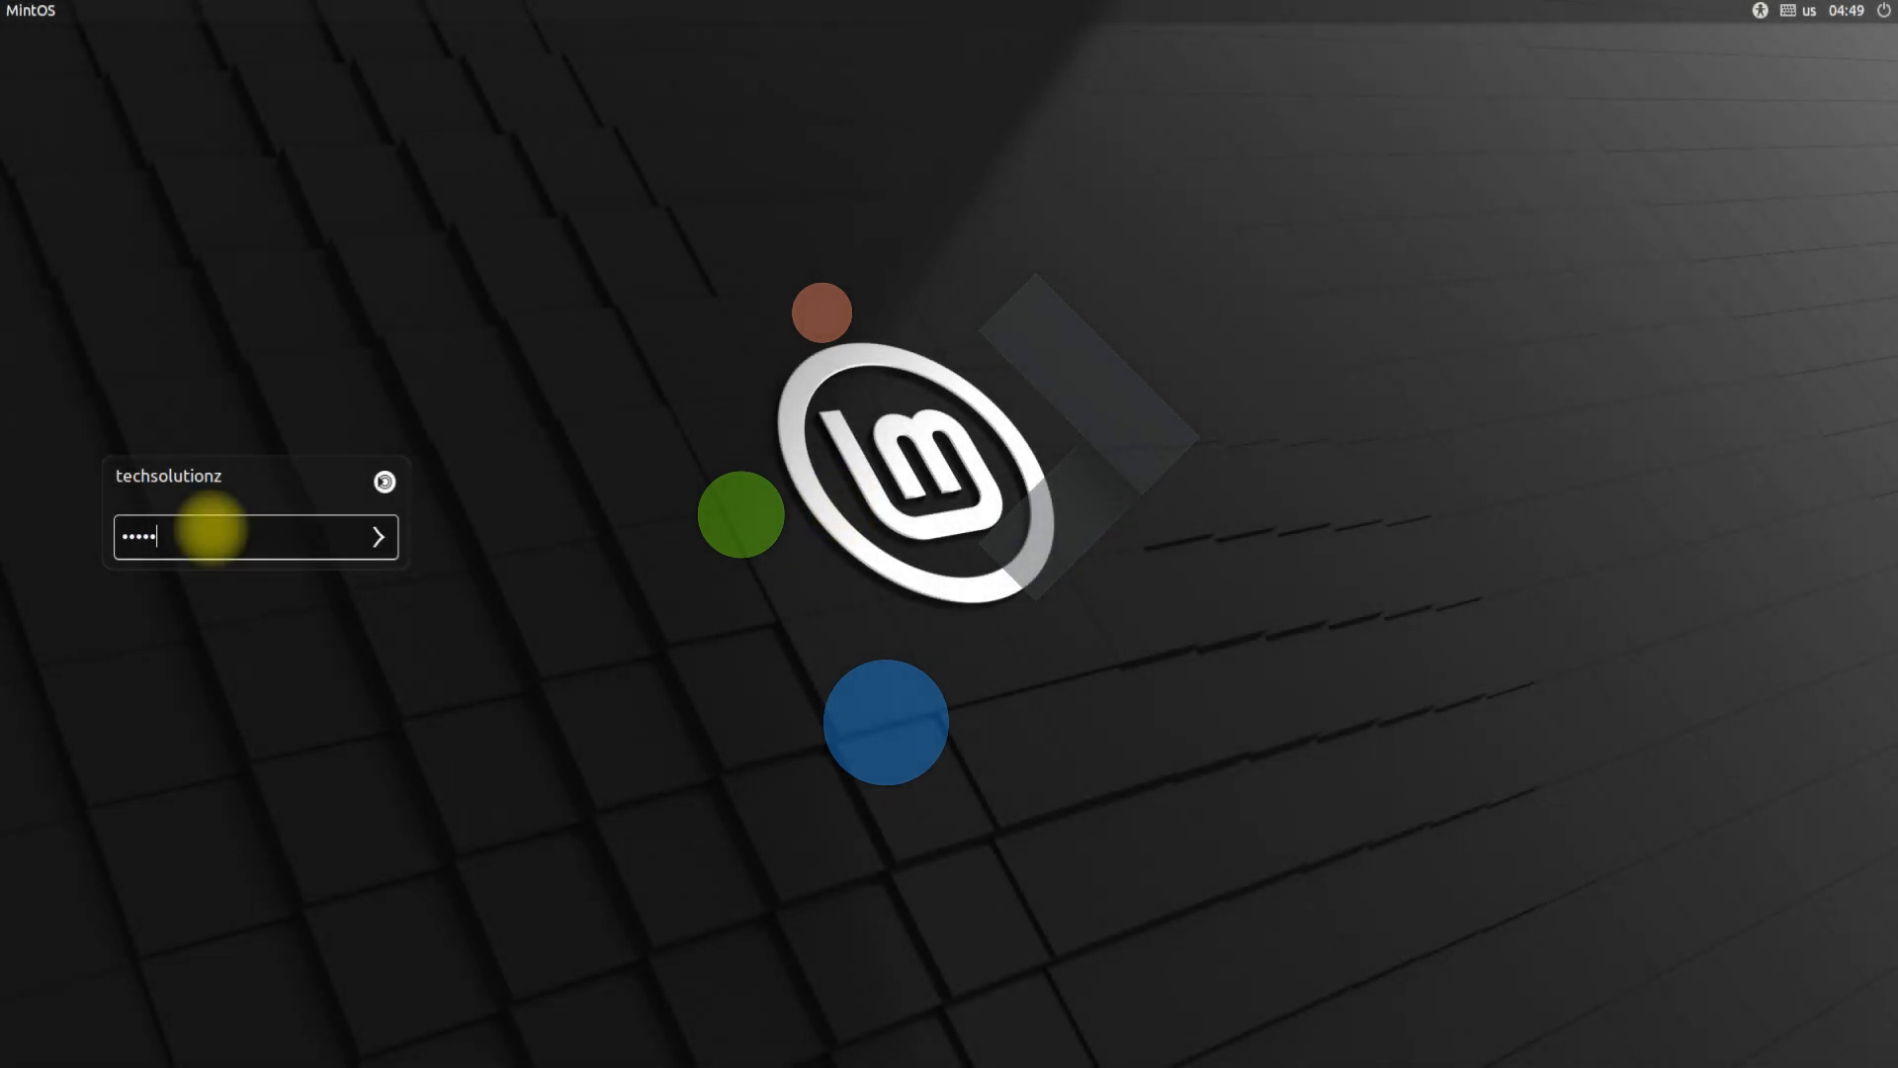
# - Choose the Plasma session from the desktop environment list before logging in
pyautogui.click(384, 483)
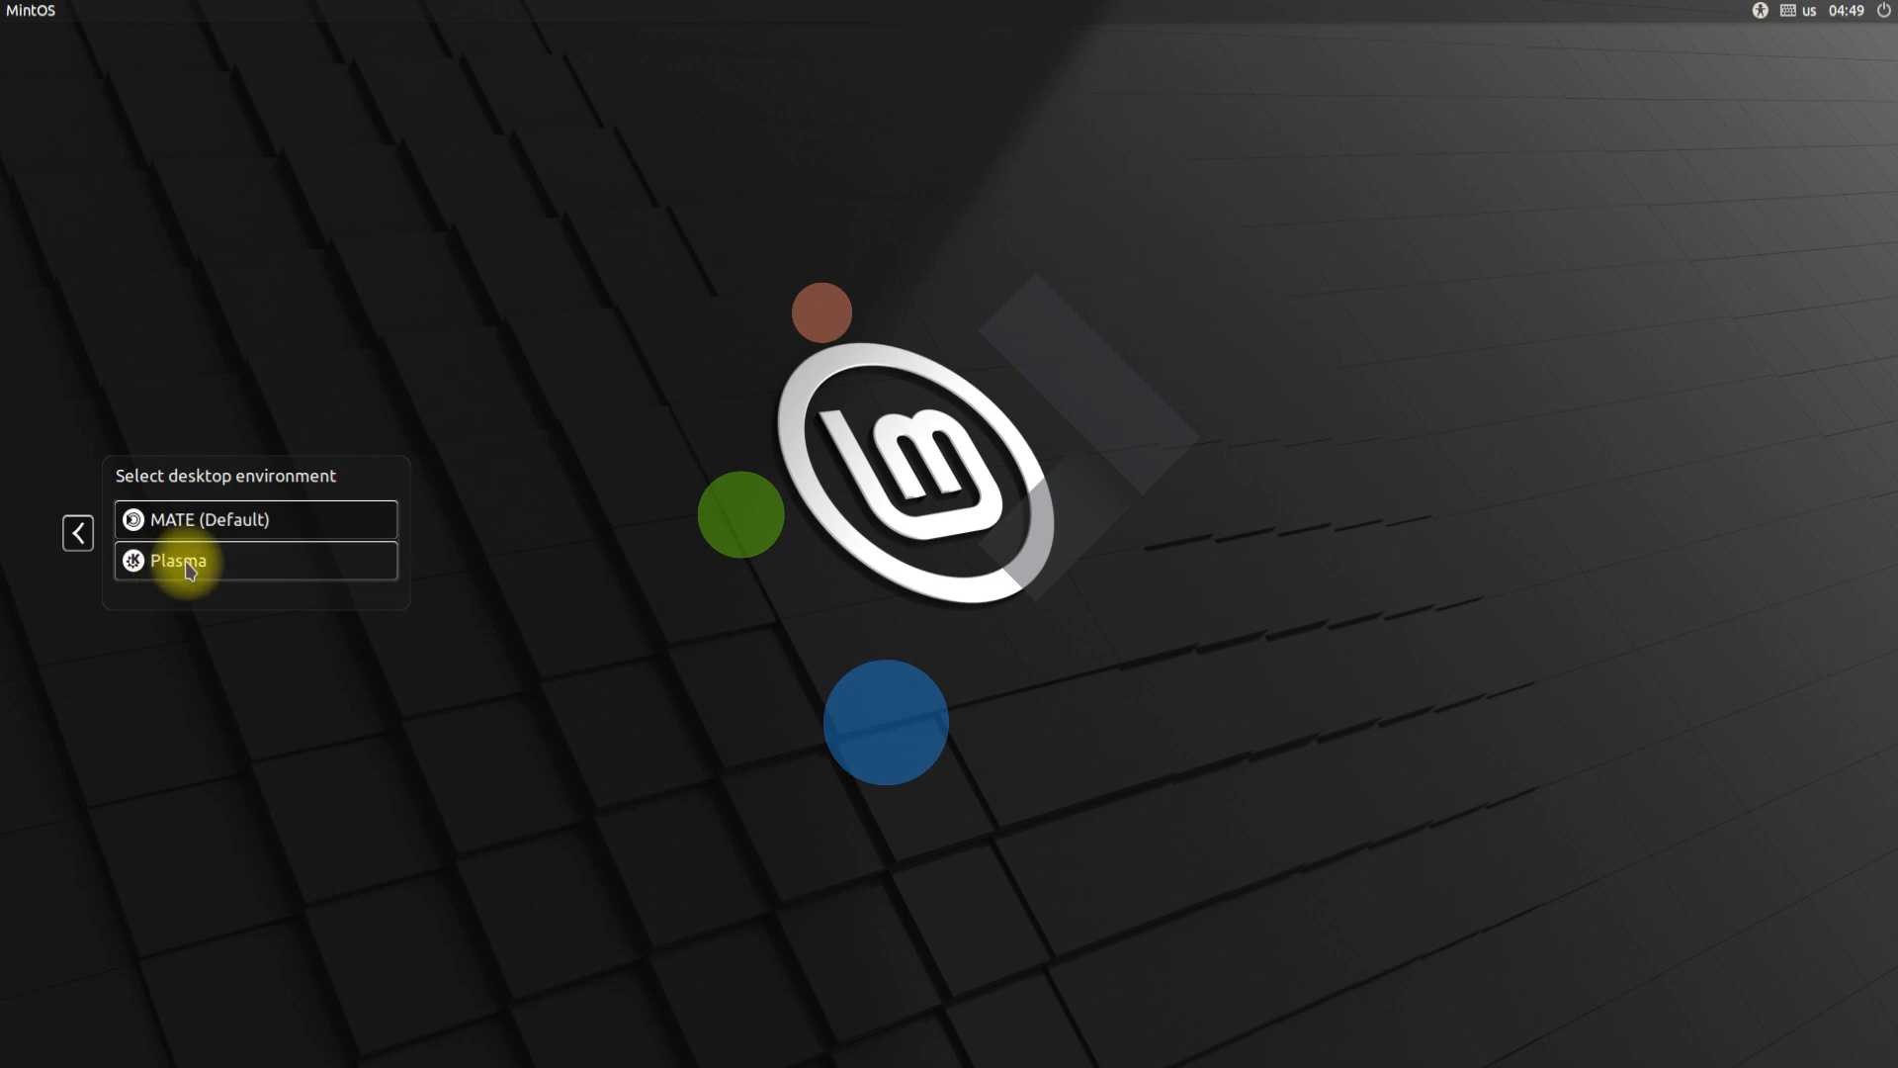
pyautogui.click(182, 560)
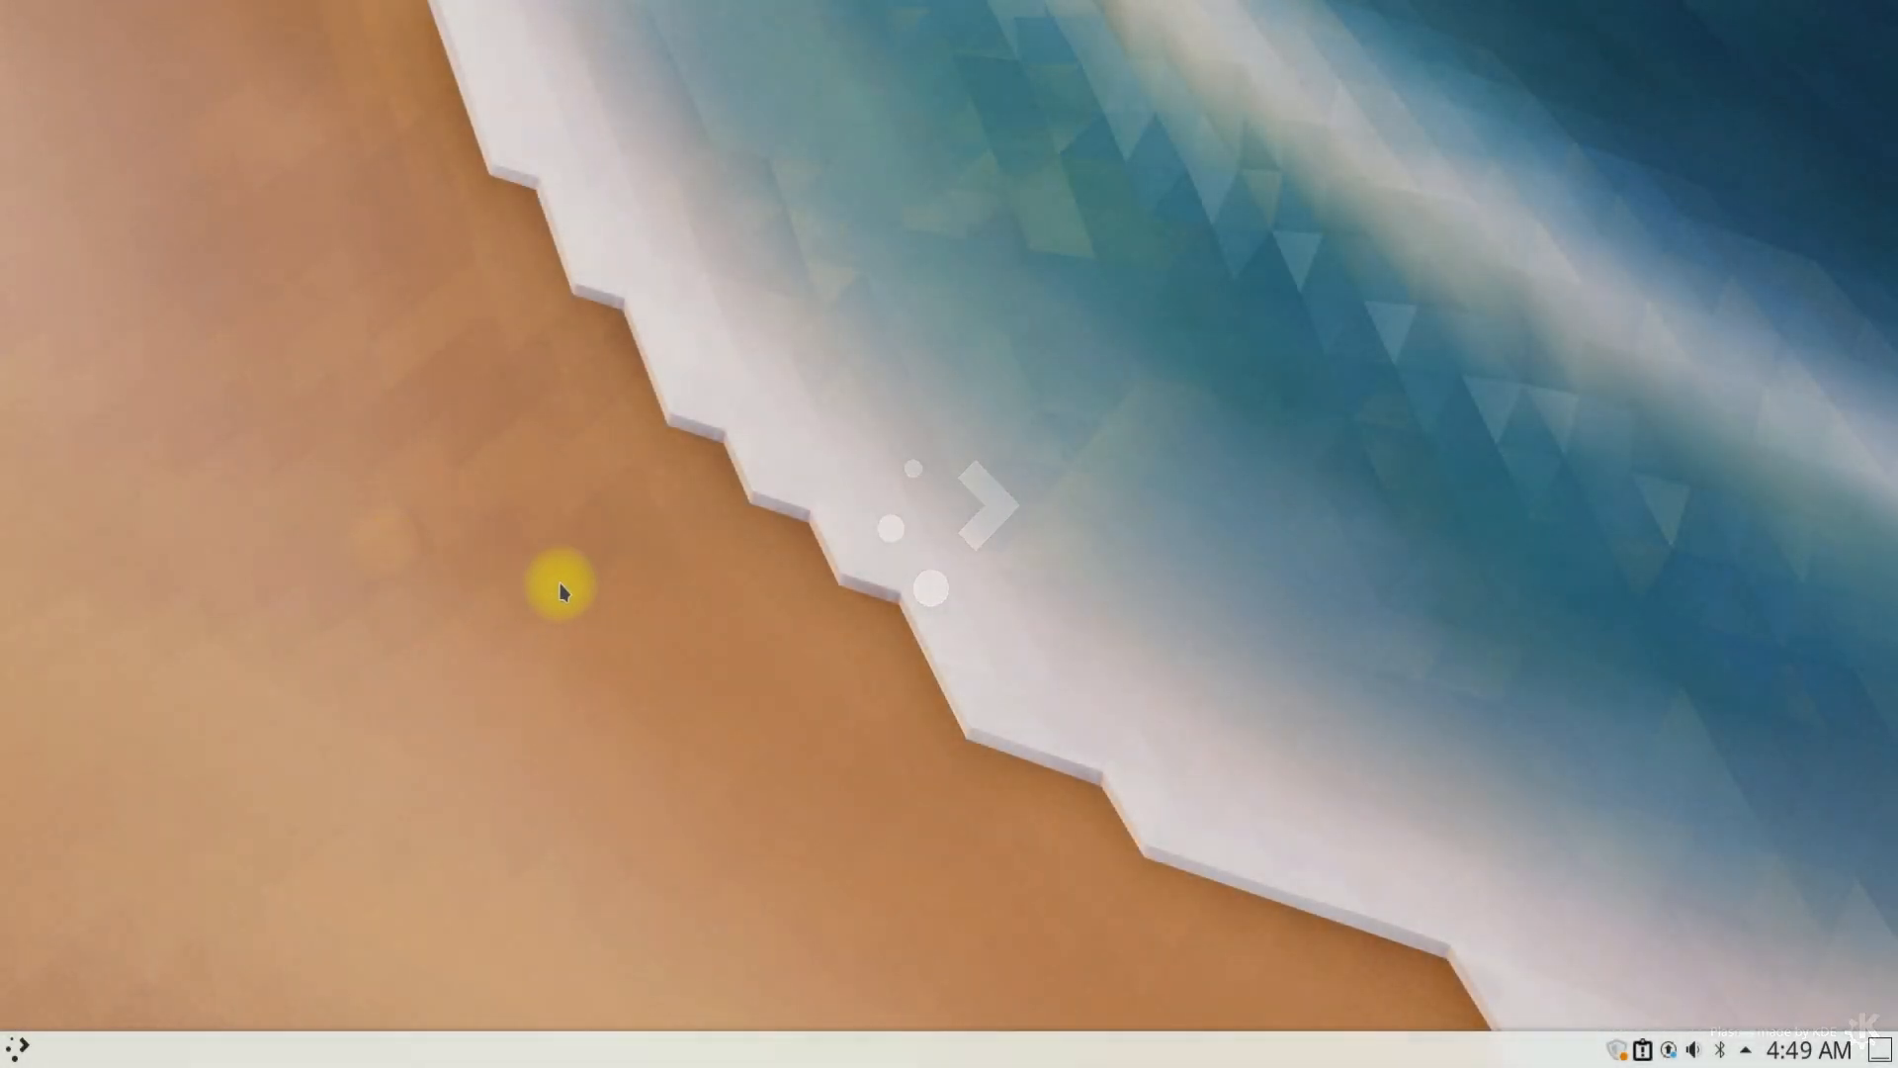
# - Launch Info Center from the launcher's System category to confirm Plasma 5.18.8 on Mint 20.3
pyautogui.click(18, 1044)
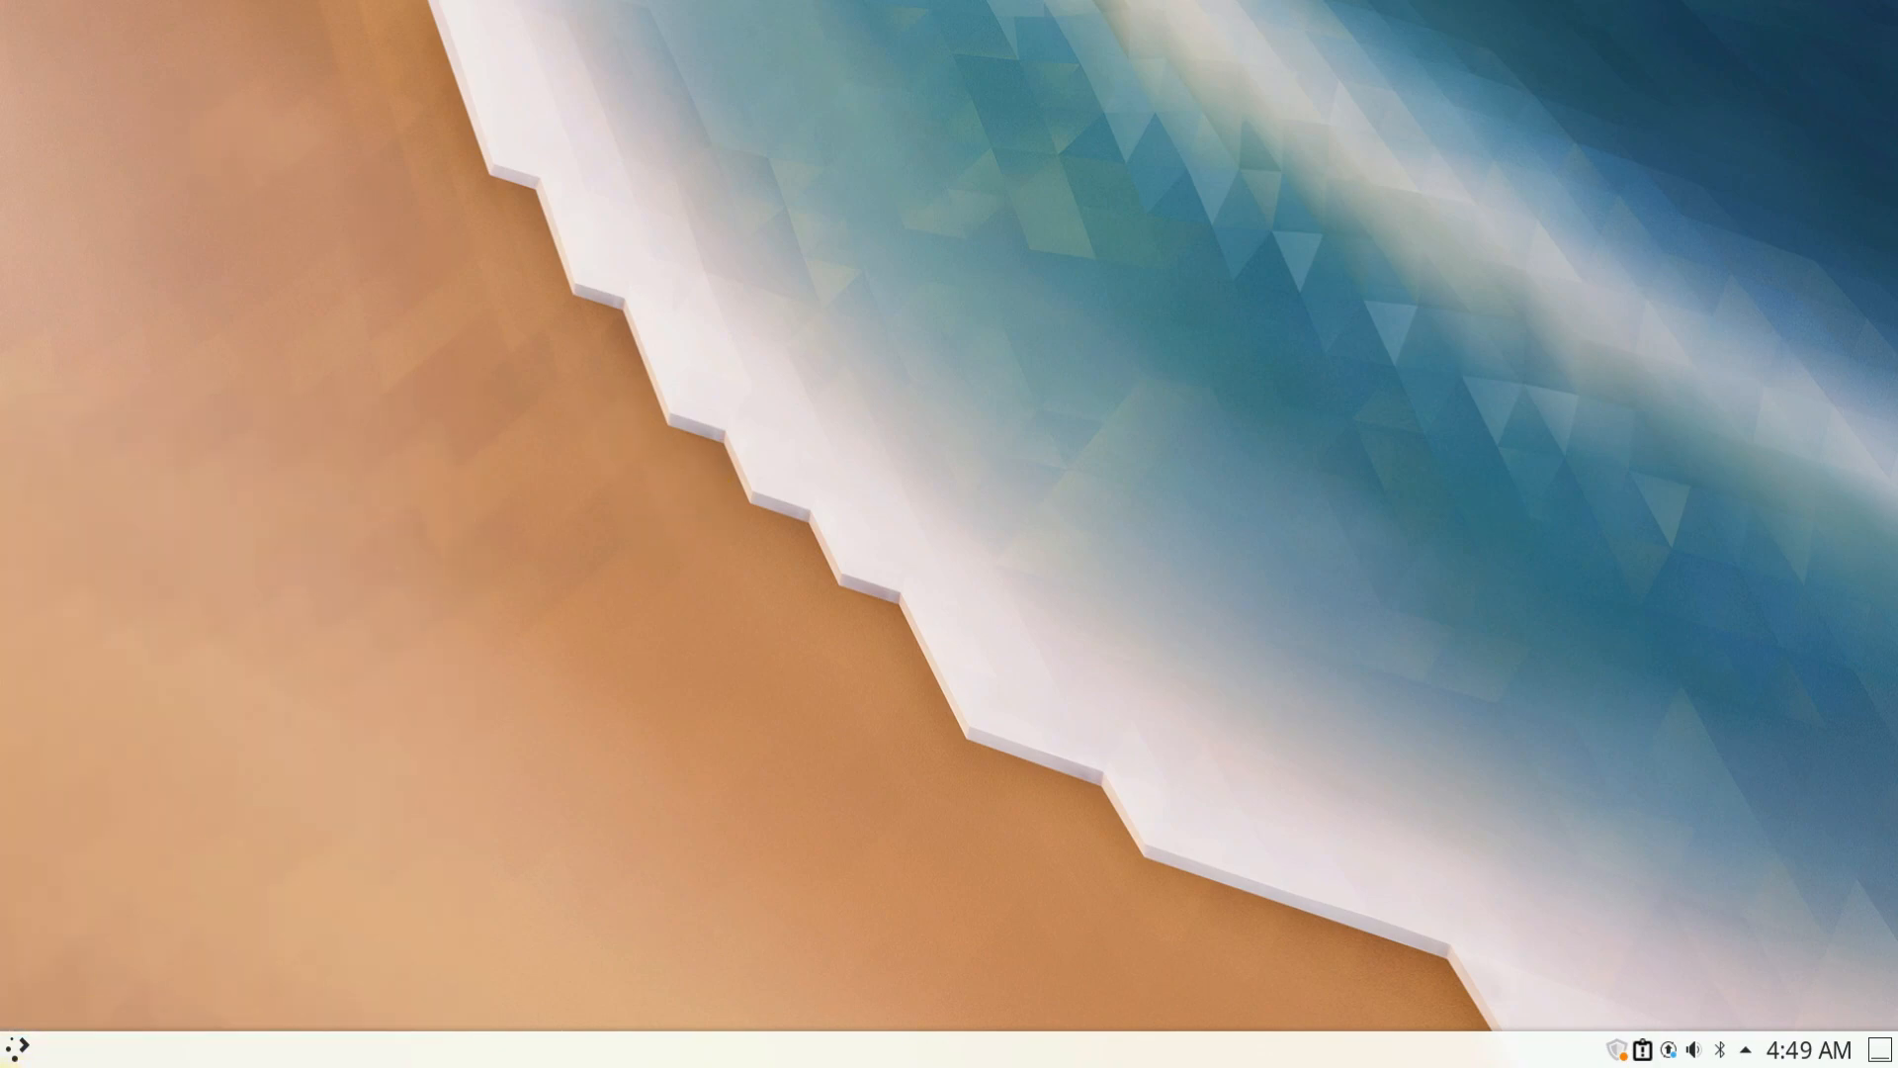
pyautogui.click(16, 1047)
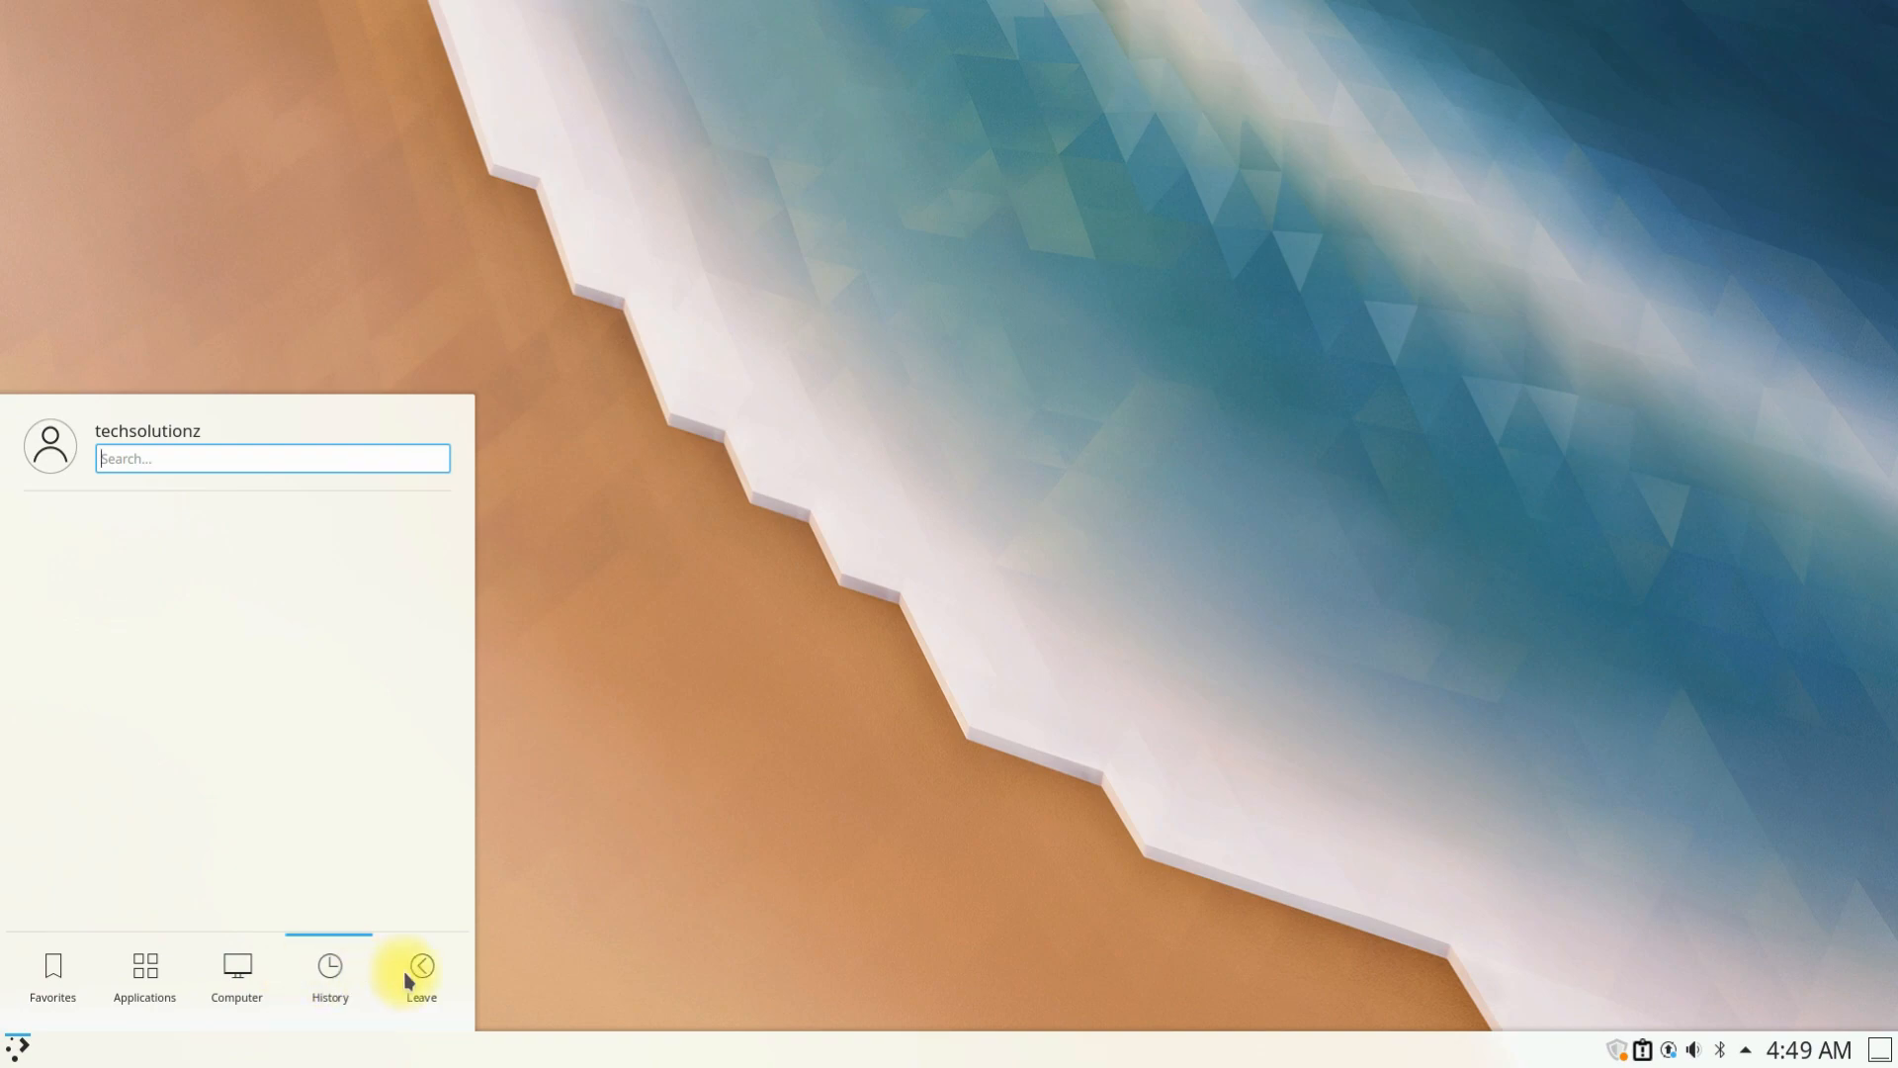
pyautogui.click(143, 974)
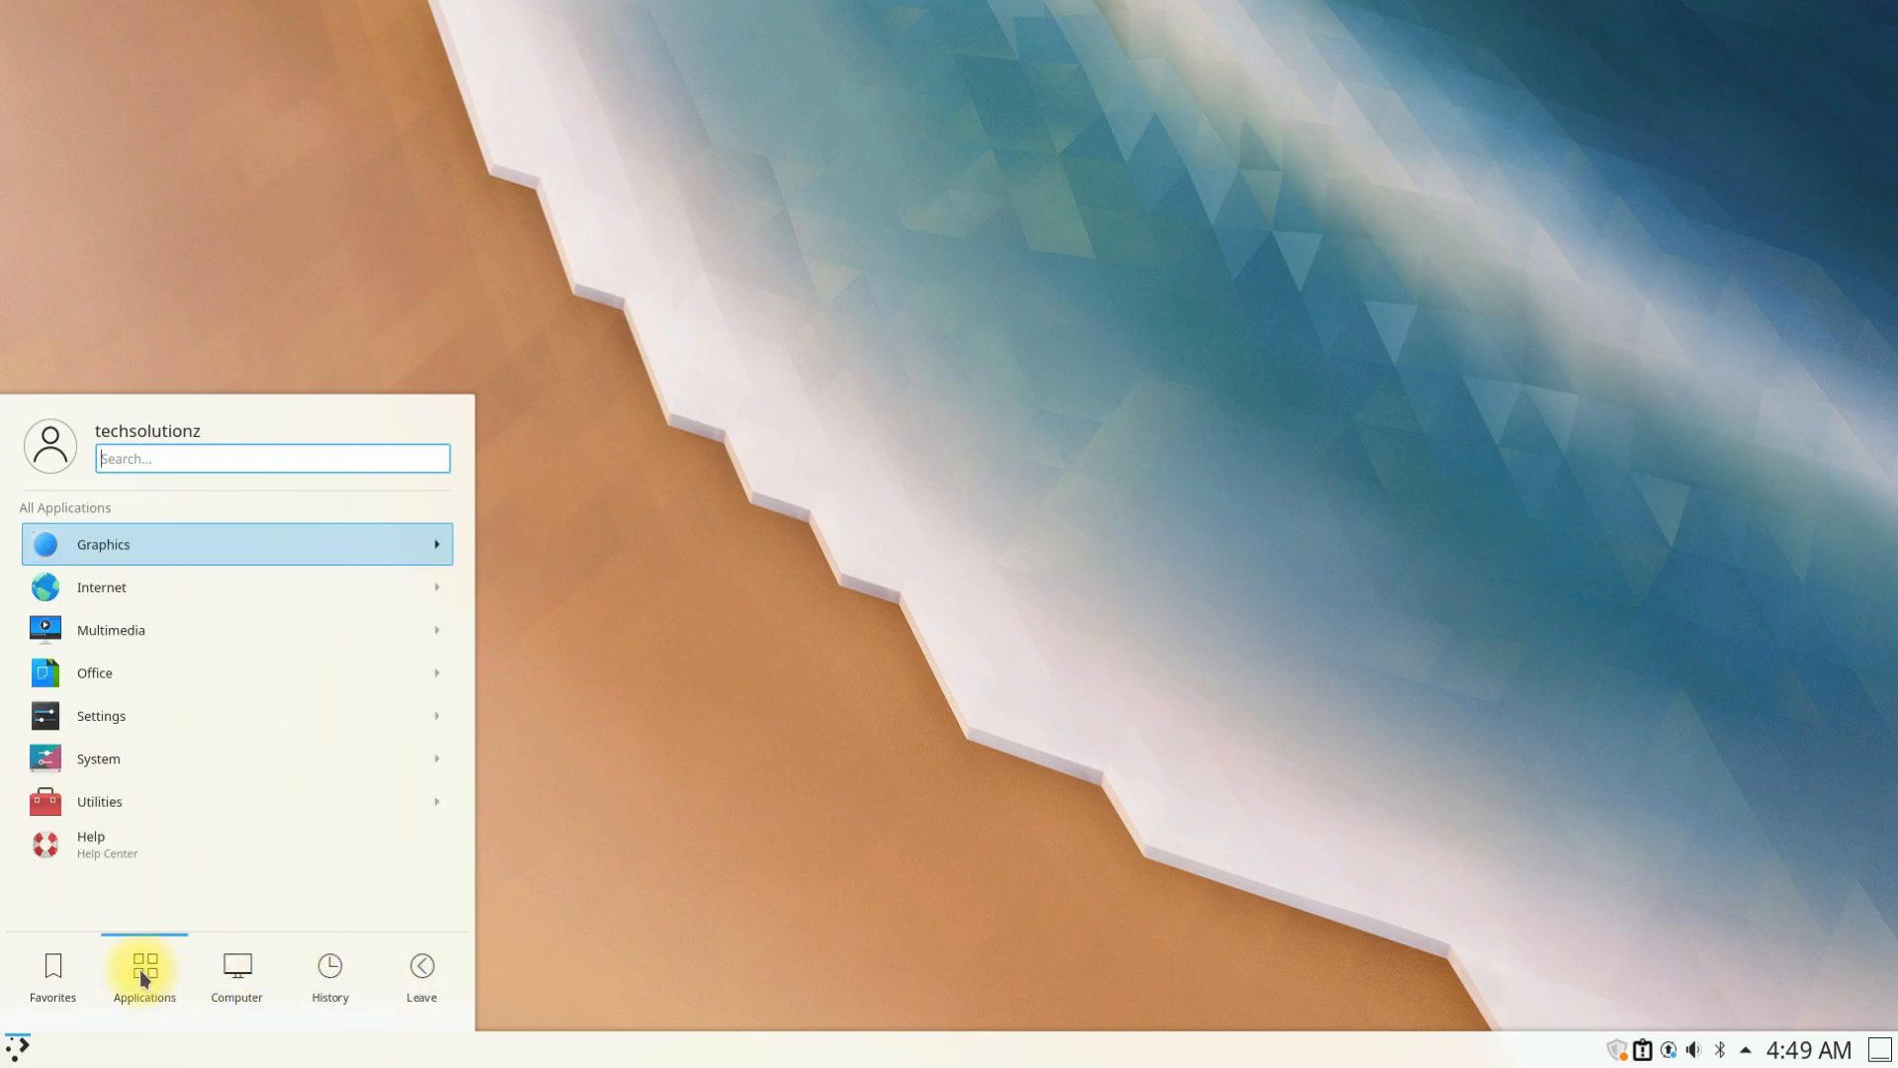
pyautogui.click(99, 757)
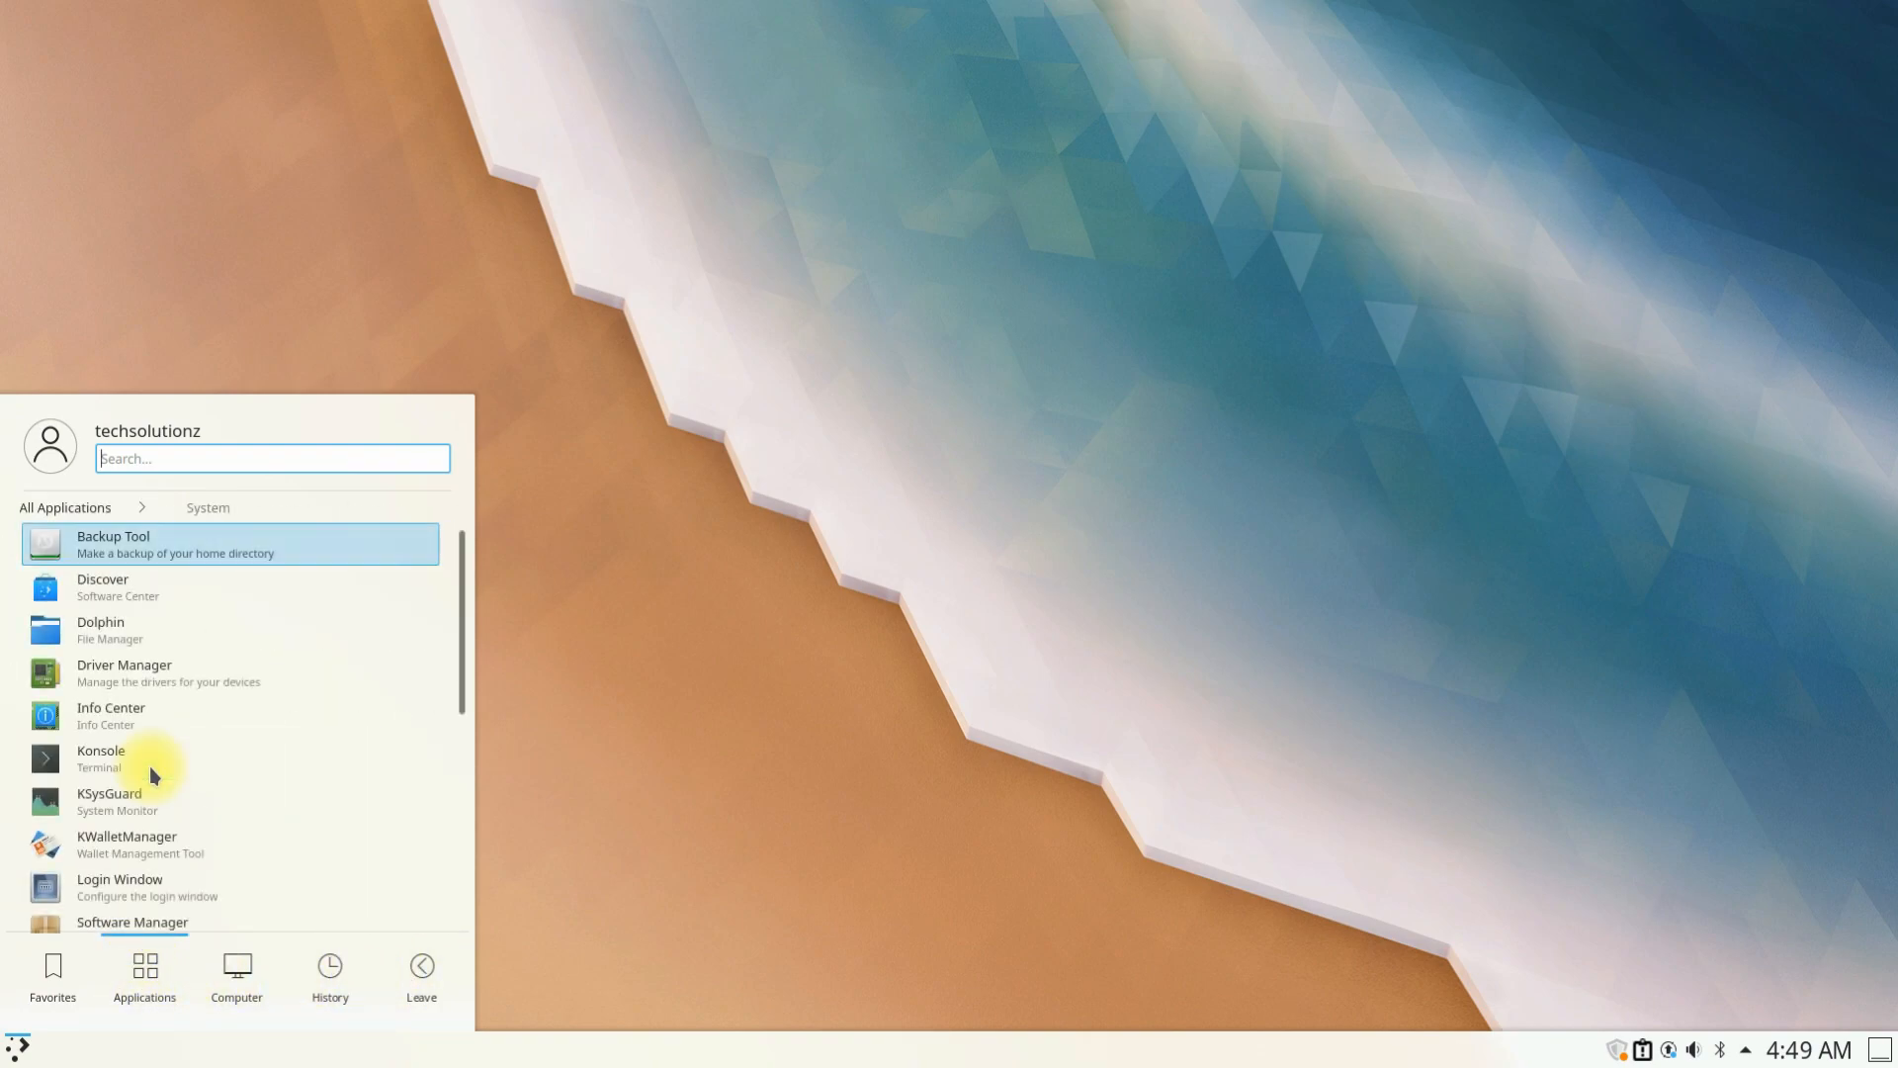
pyautogui.scroll(-3)
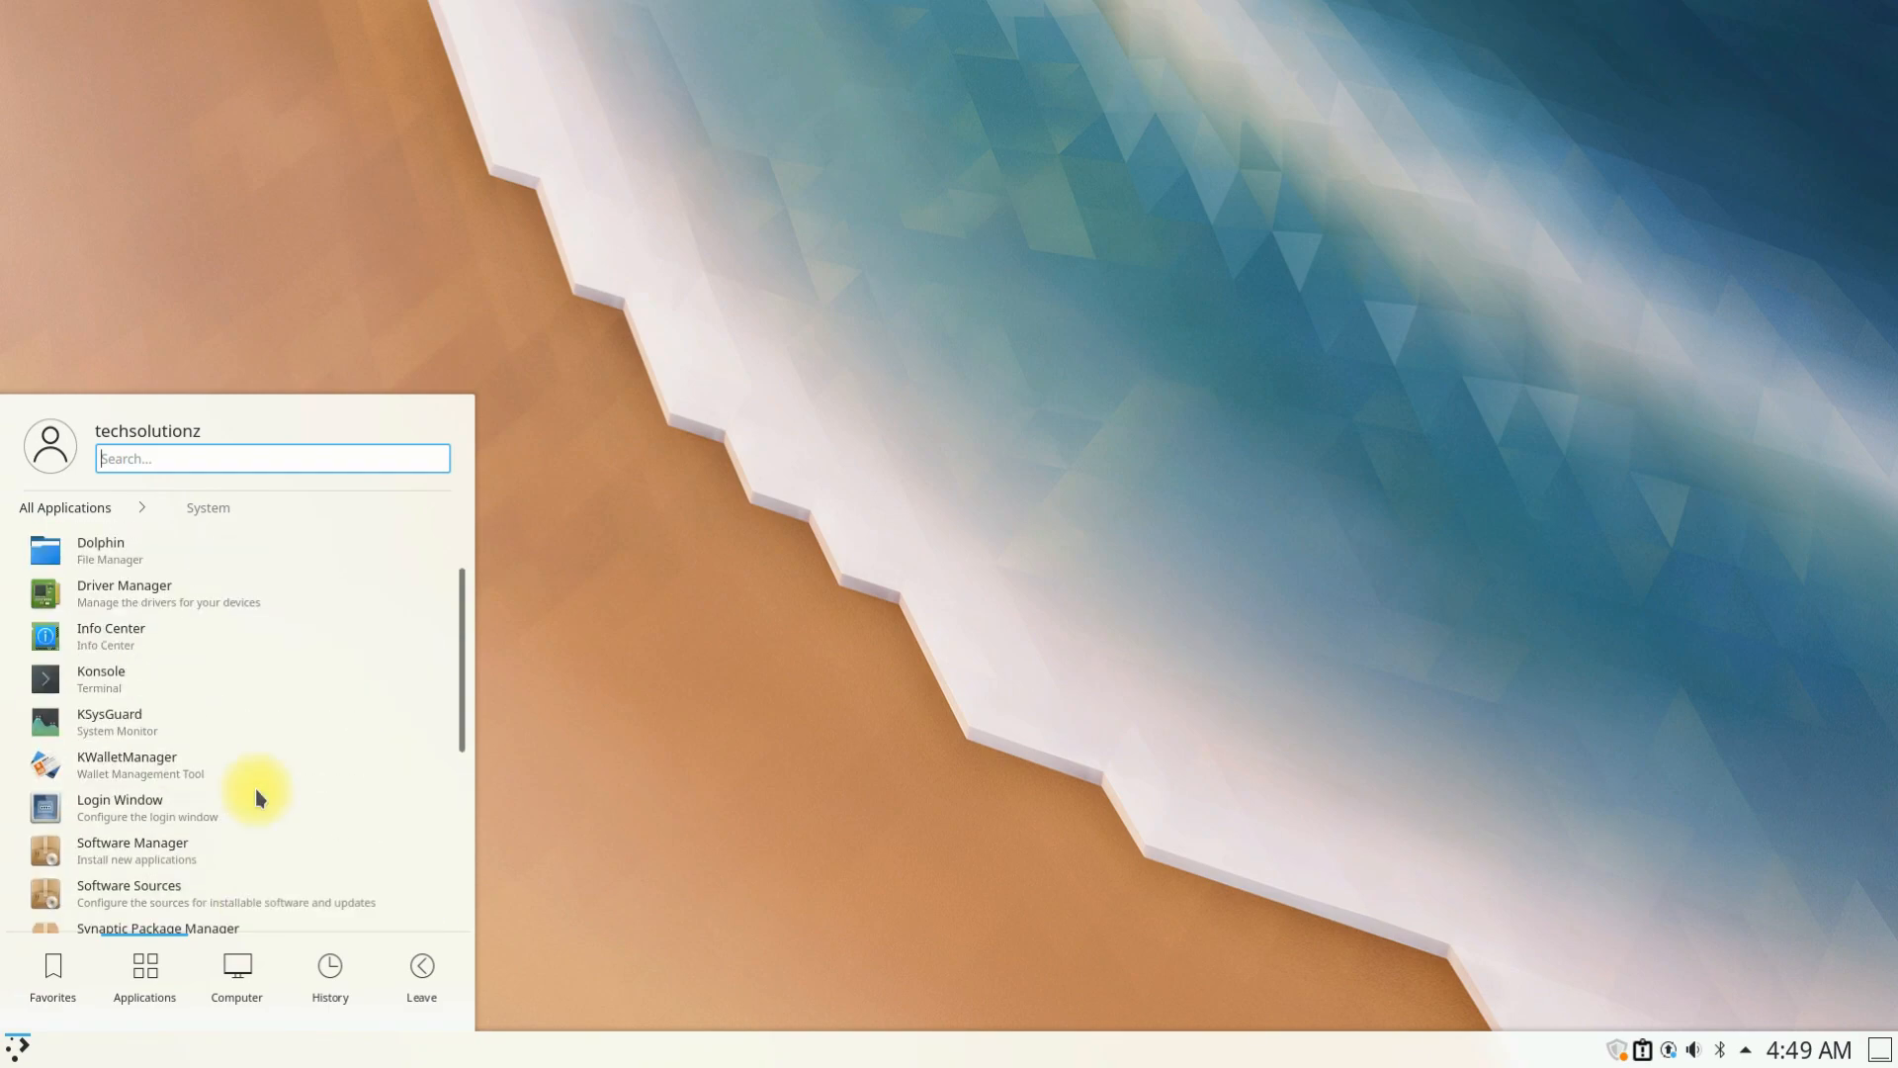
pyautogui.click(111, 635)
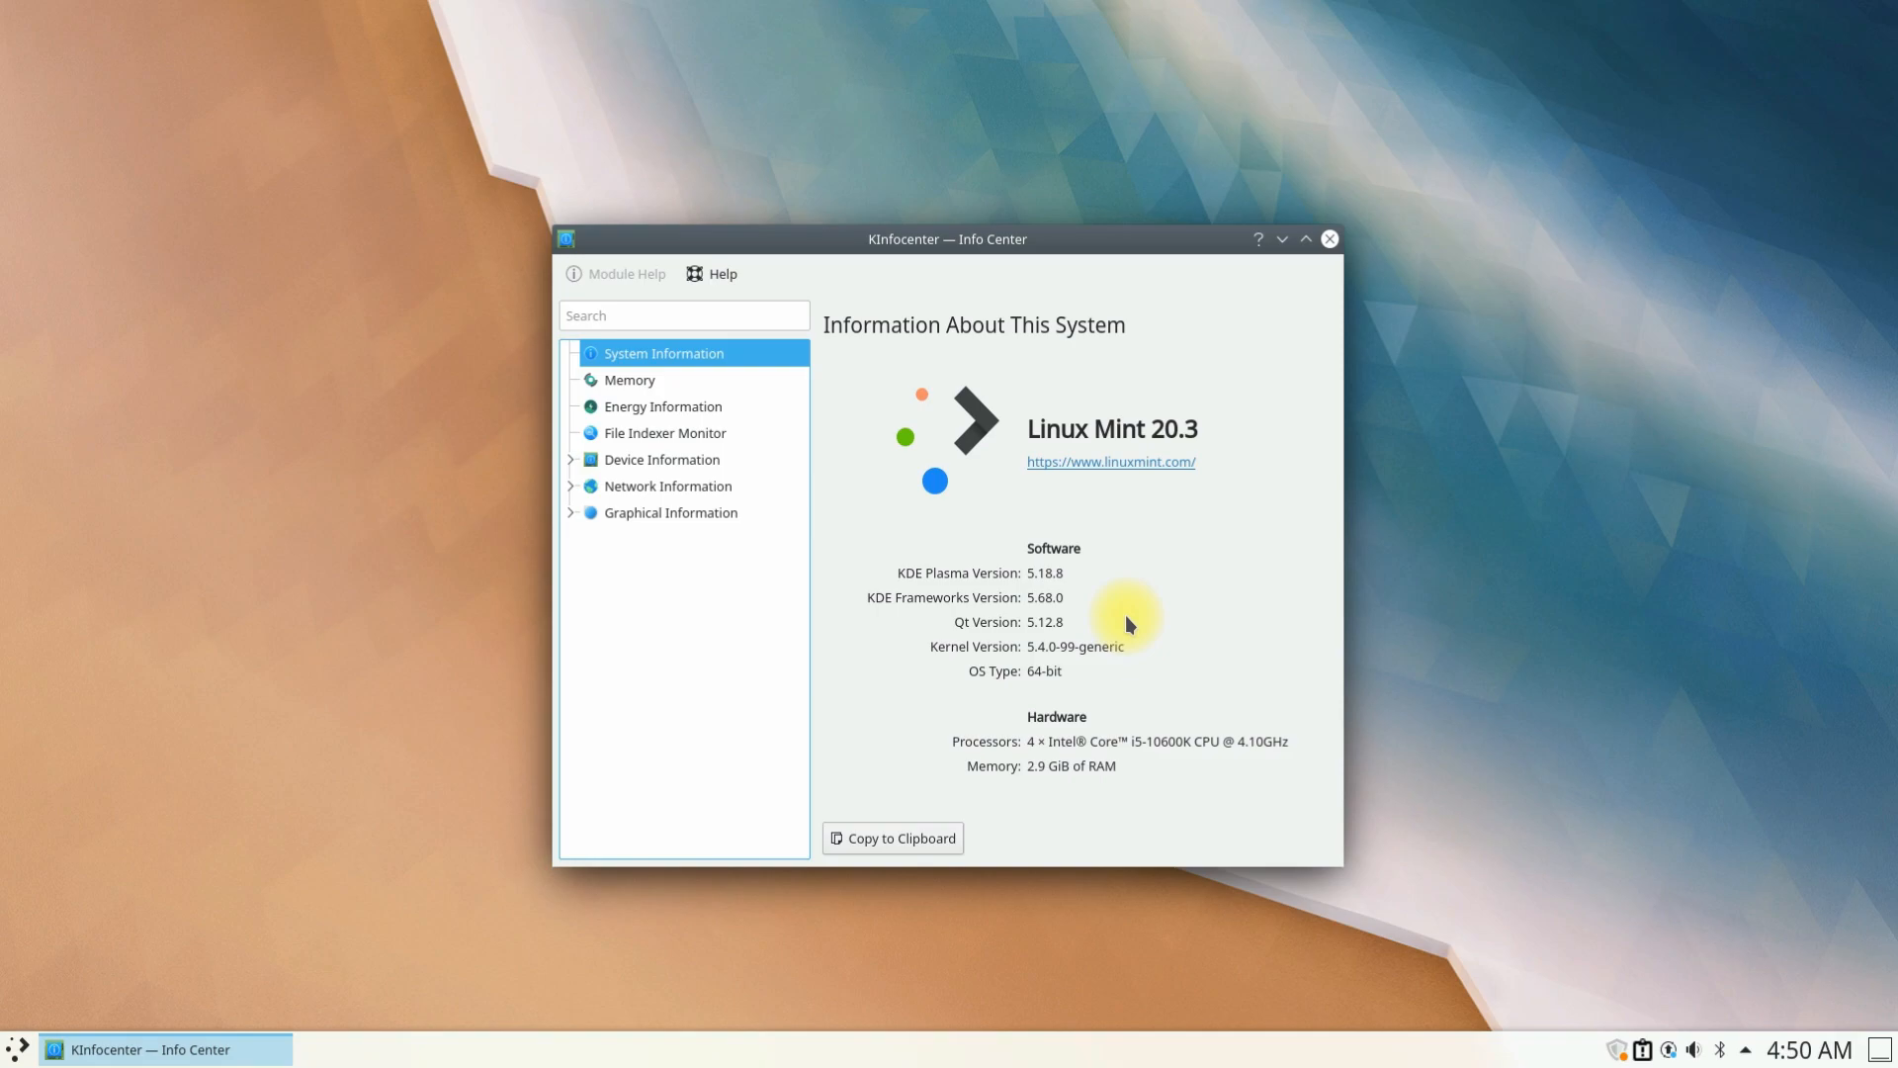
pyautogui.moveTo(1329, 239)
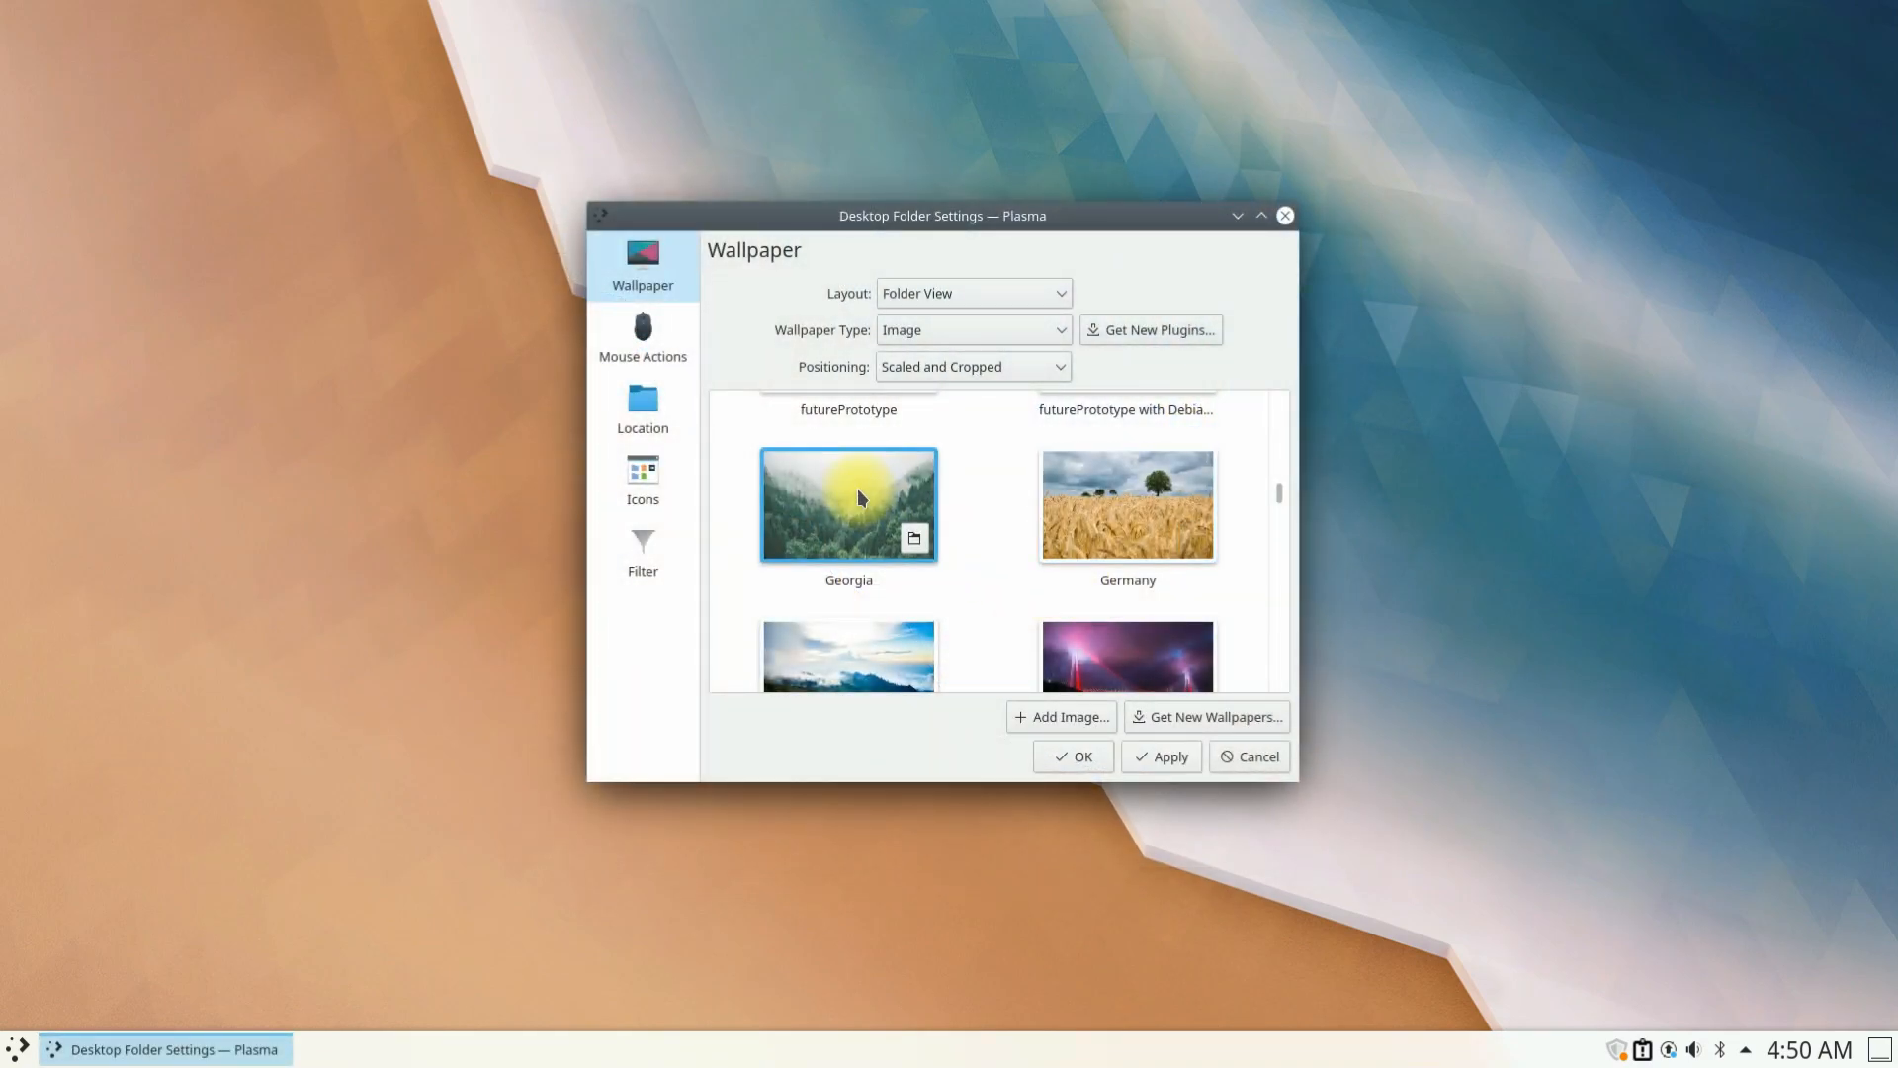
# - Select the misty forest Georgia image as wallpaper and confirm with OK
pyautogui.click(1070, 756)
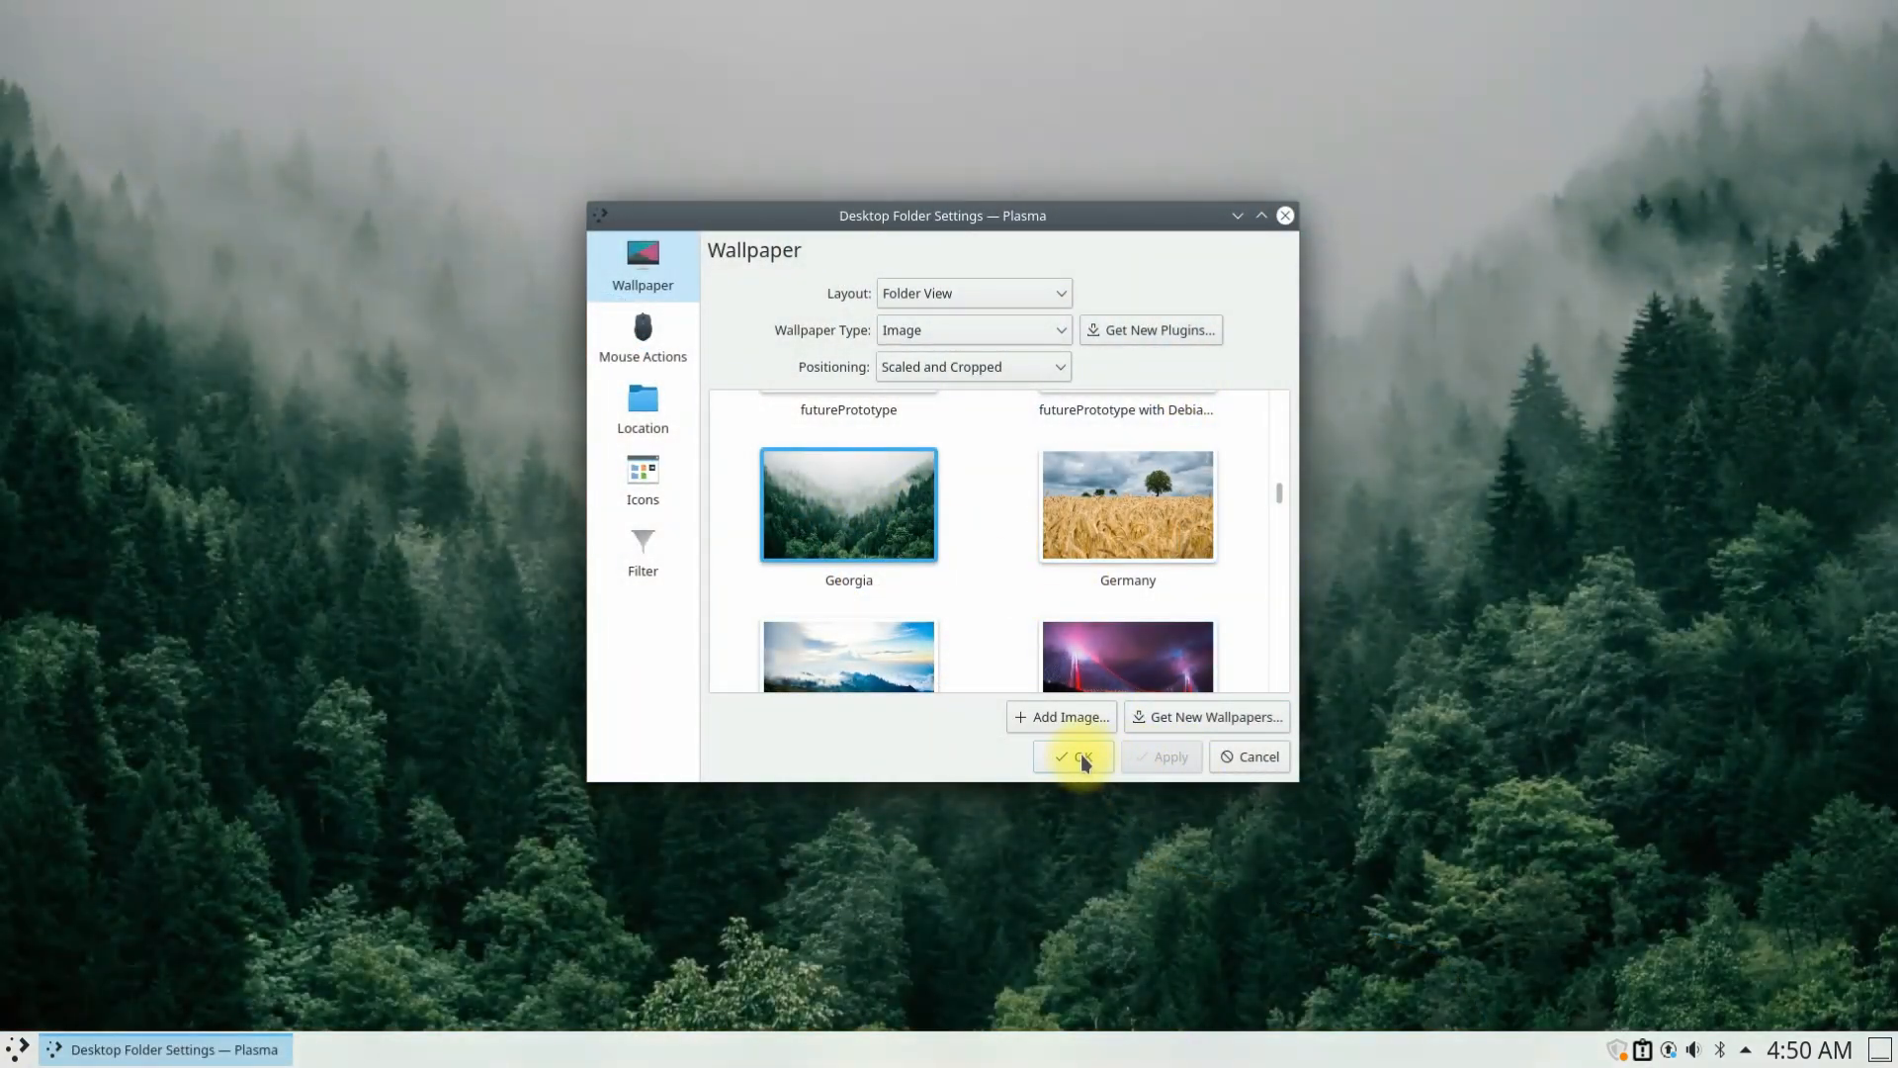
pyautogui.click(1076, 757)
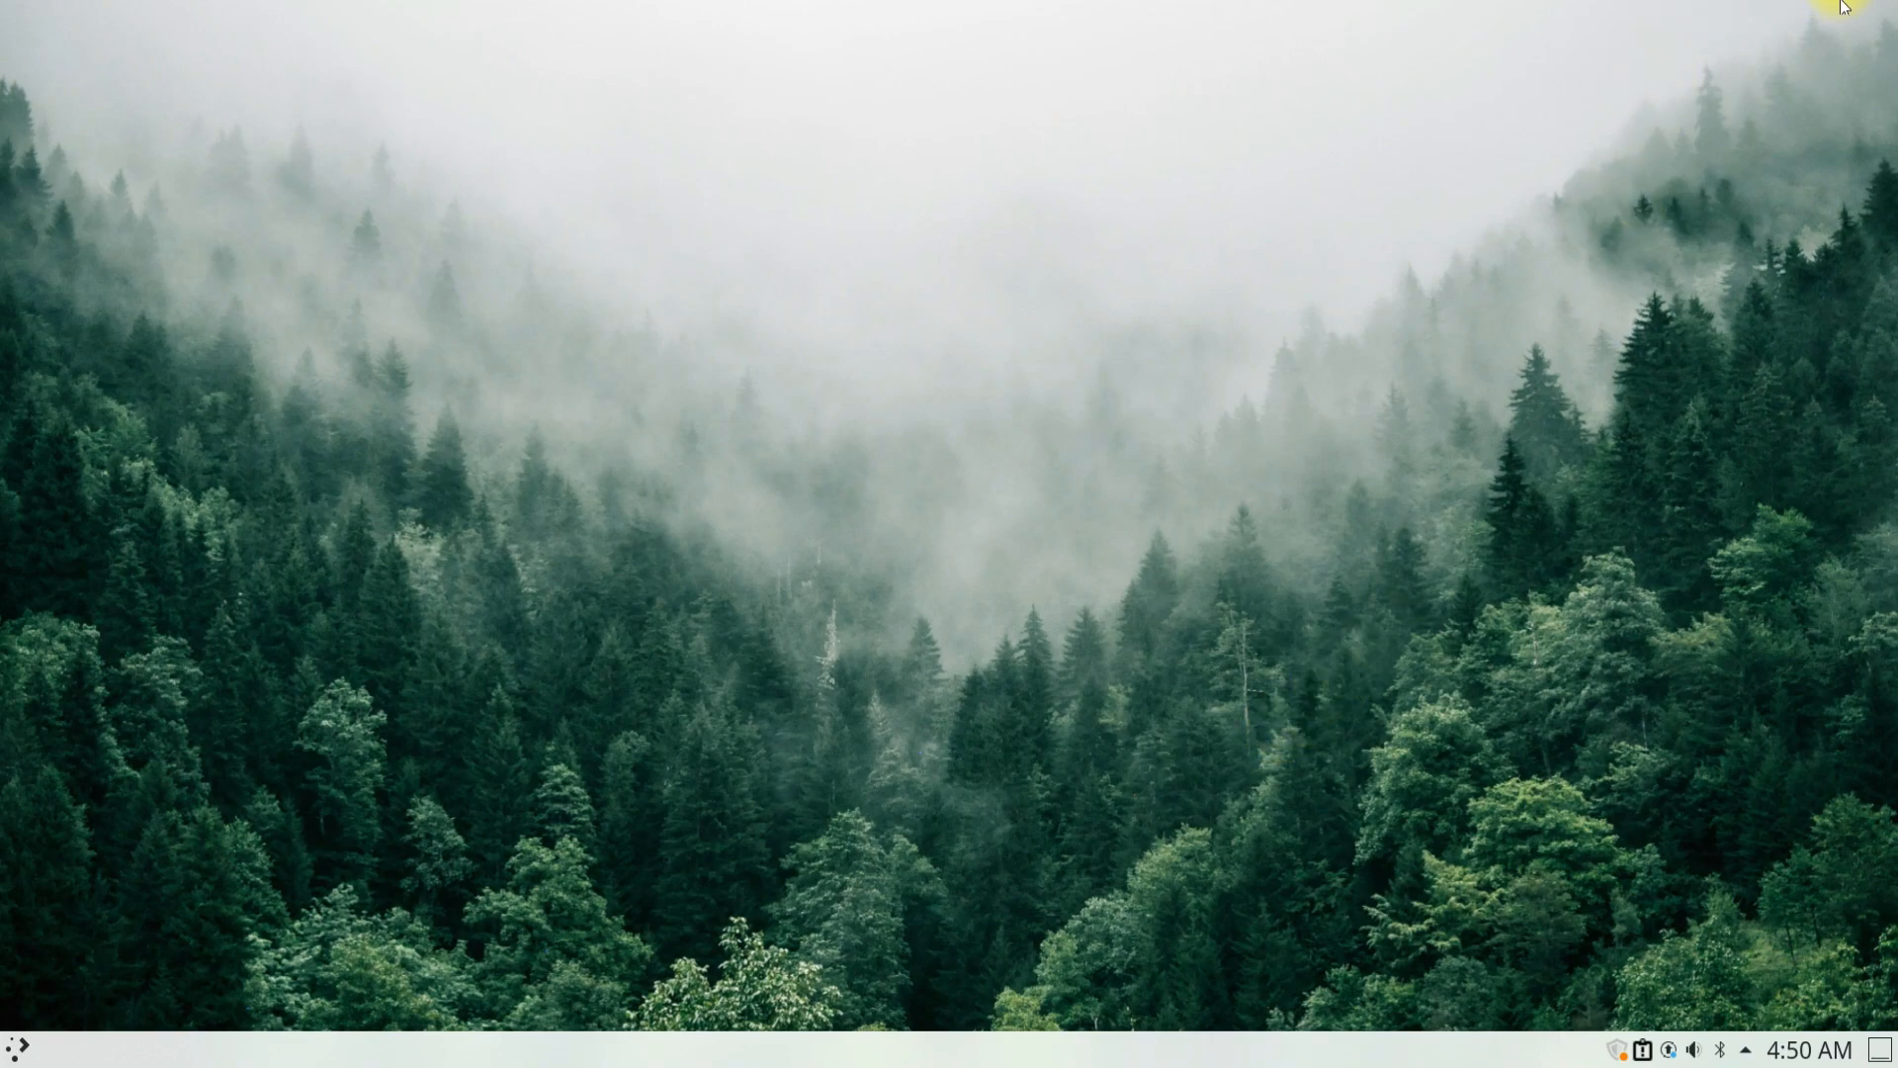
pyautogui.moveTo(1765, 22)
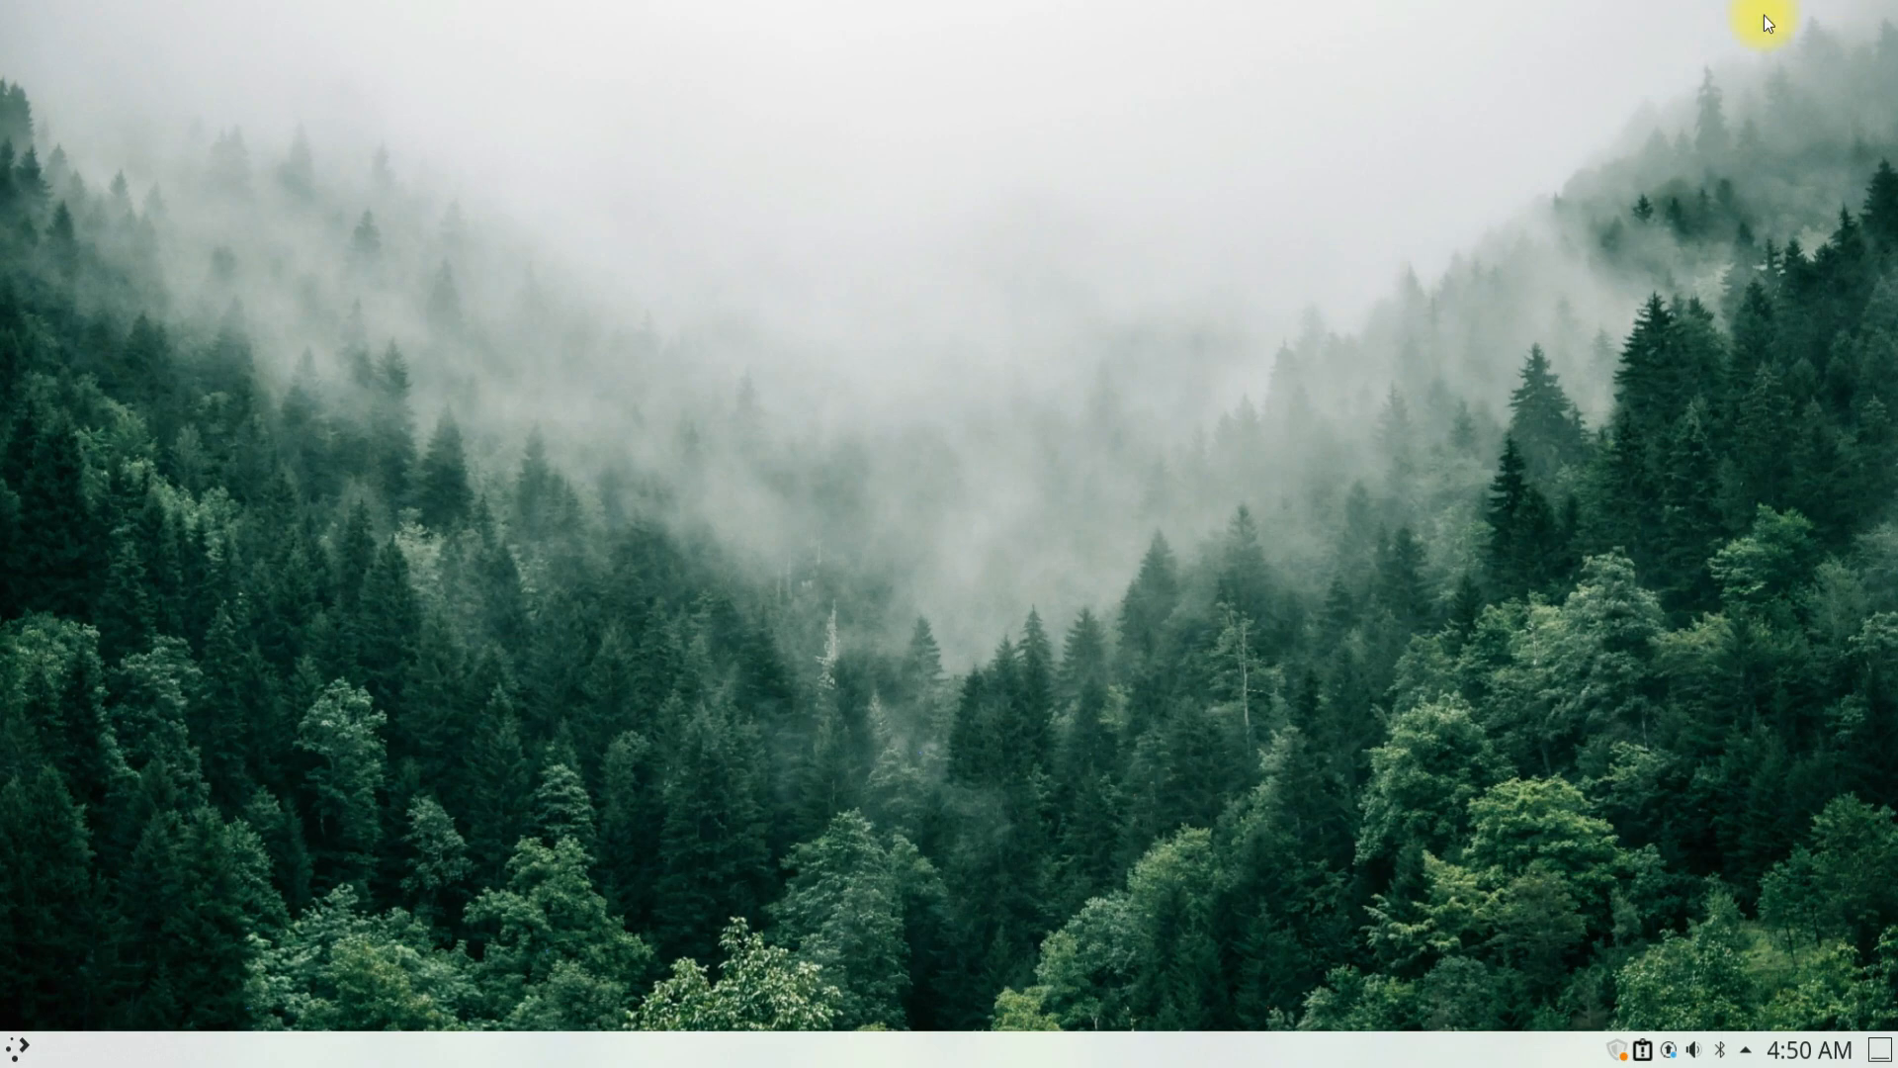
# - Log out of the Plasma session via the launcher's Leave options
pyautogui.click(18, 1048)
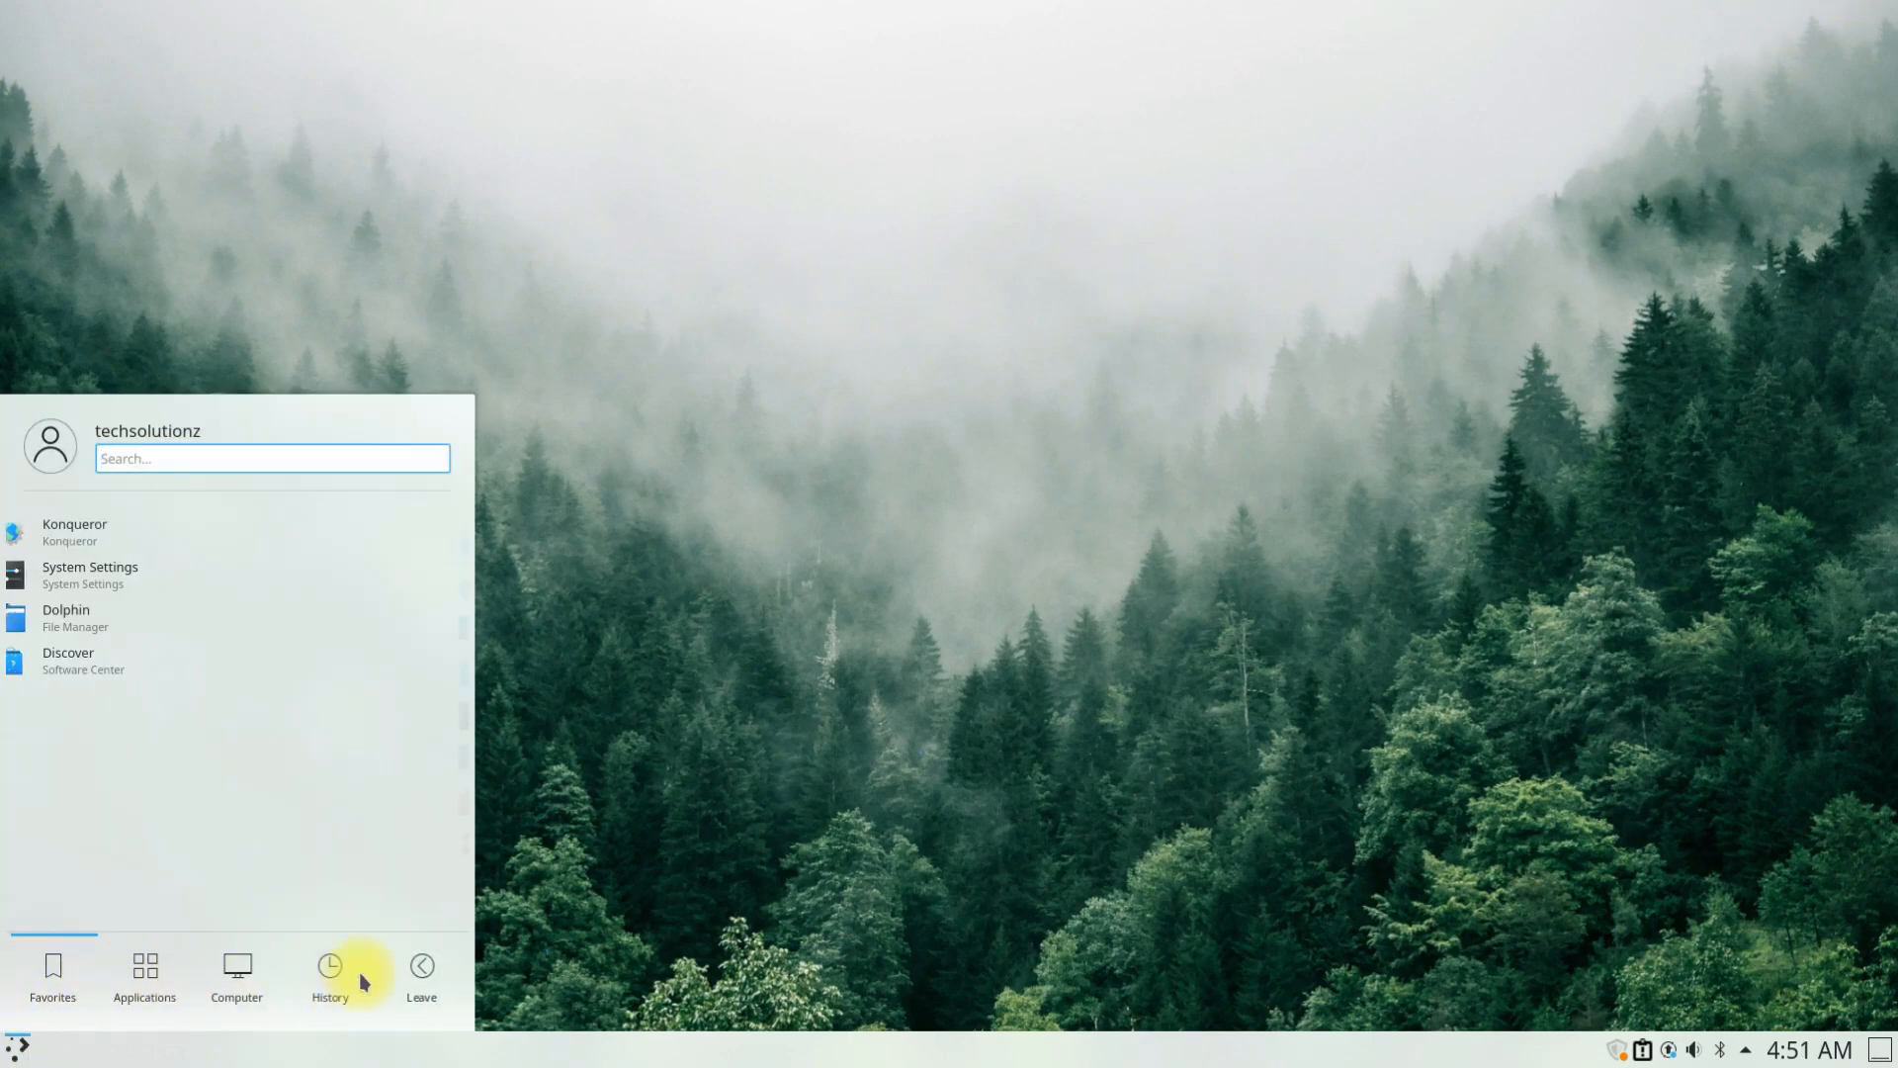
pyautogui.click(419, 975)
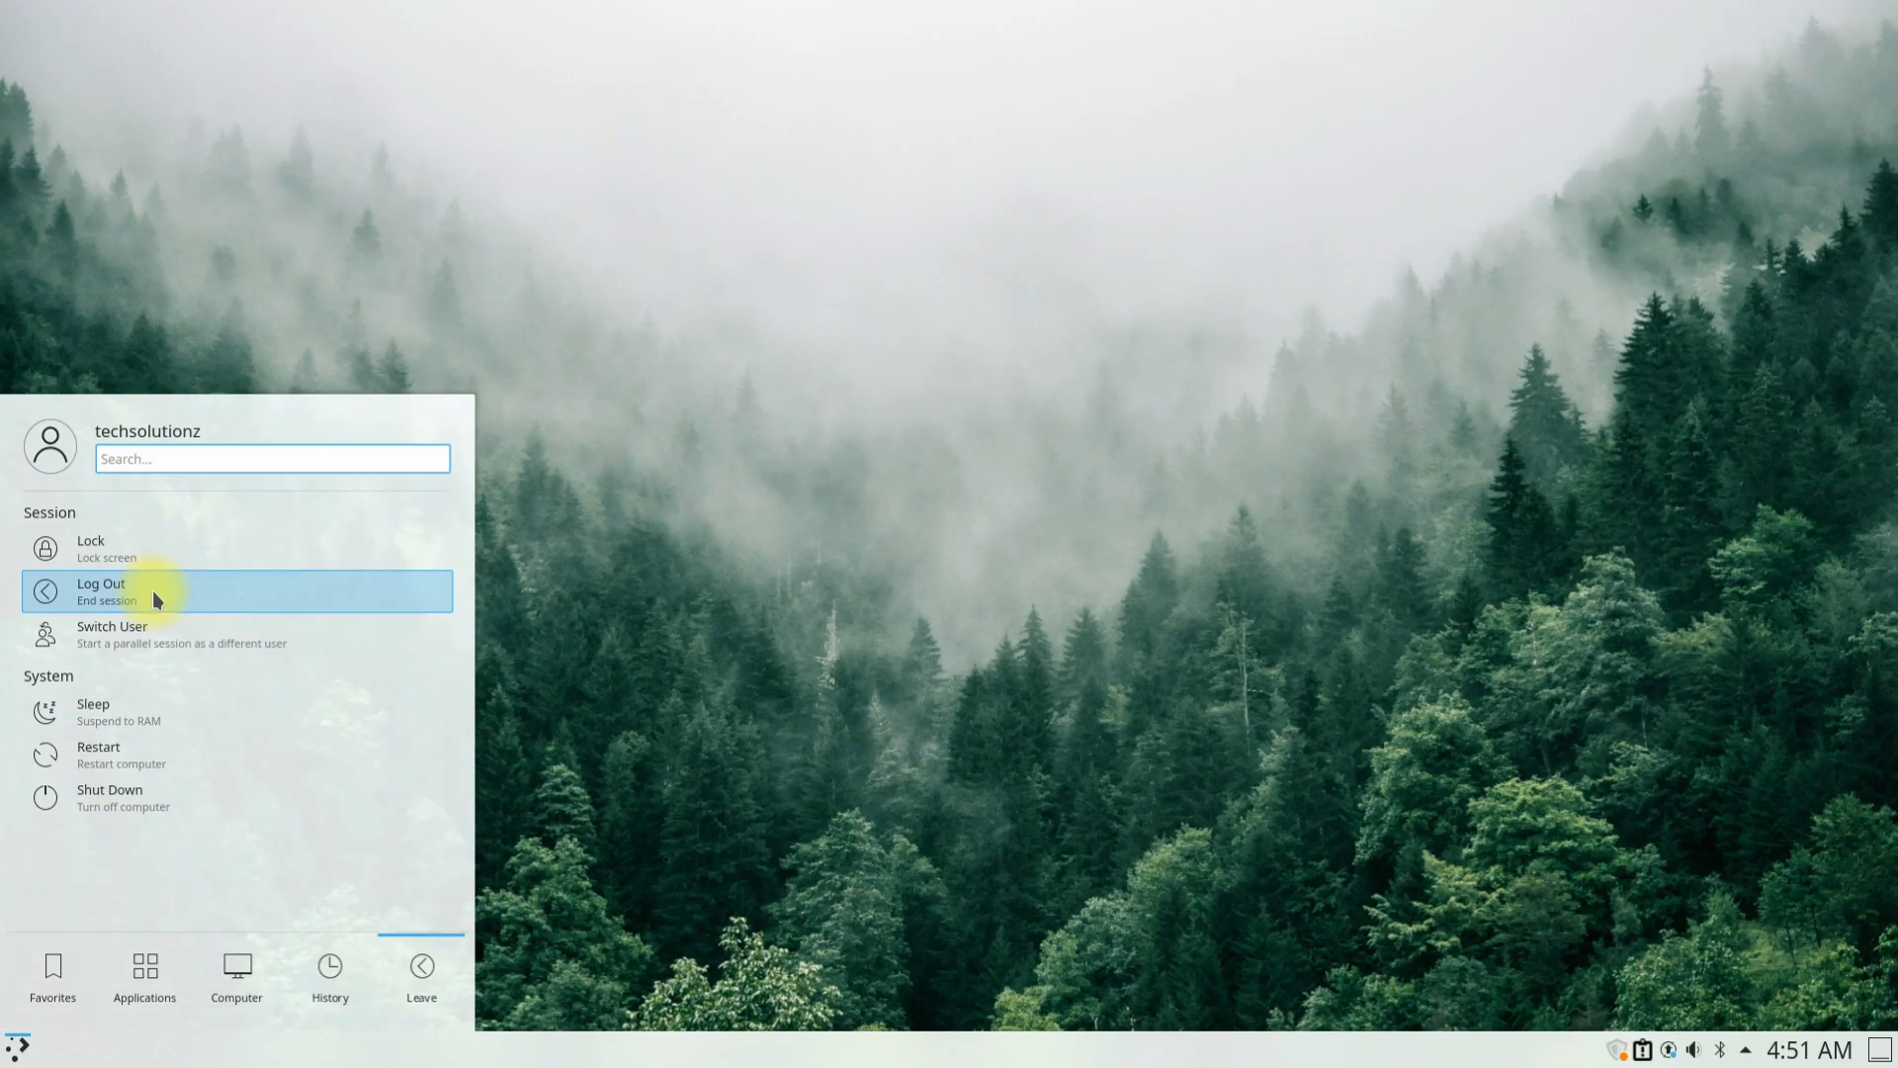
pyautogui.click(101, 591)
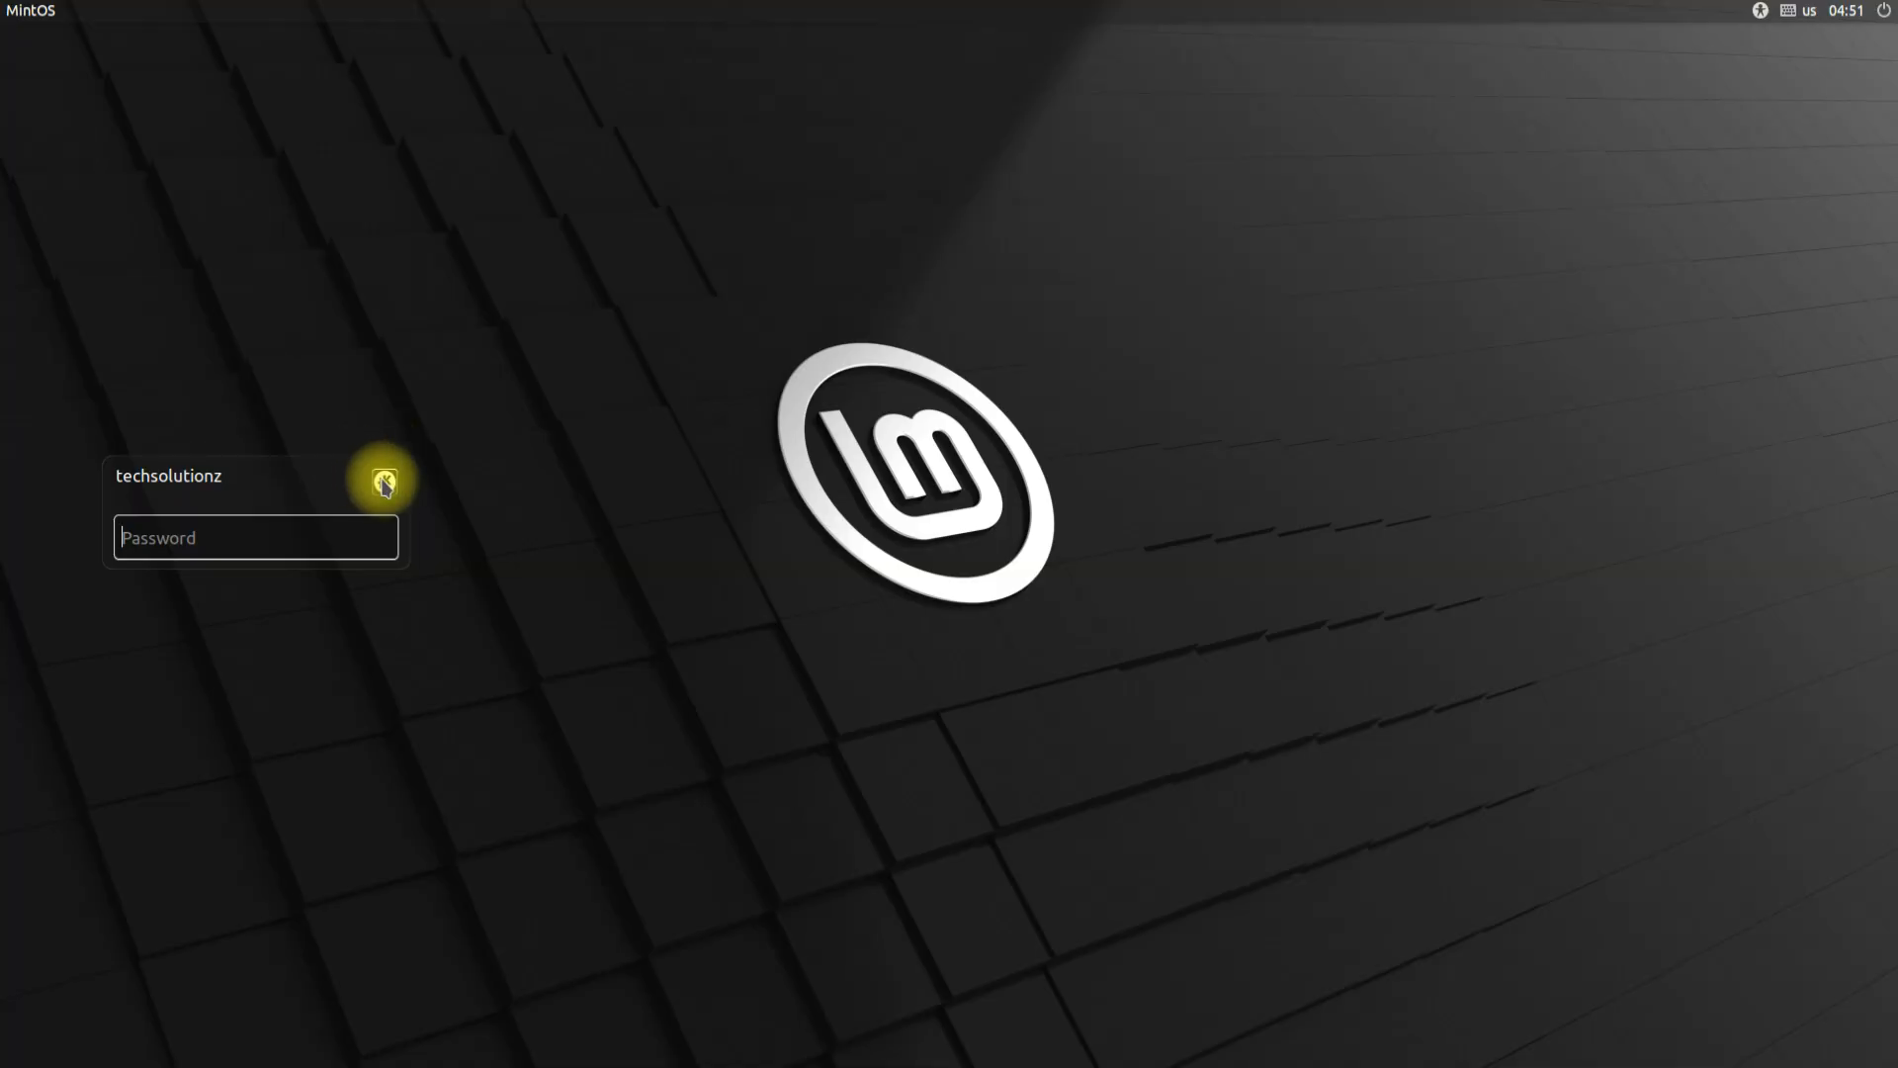
# - Show the desktop environment list (MATE Default, Plasma) on the login screen
pyautogui.click(385, 481)
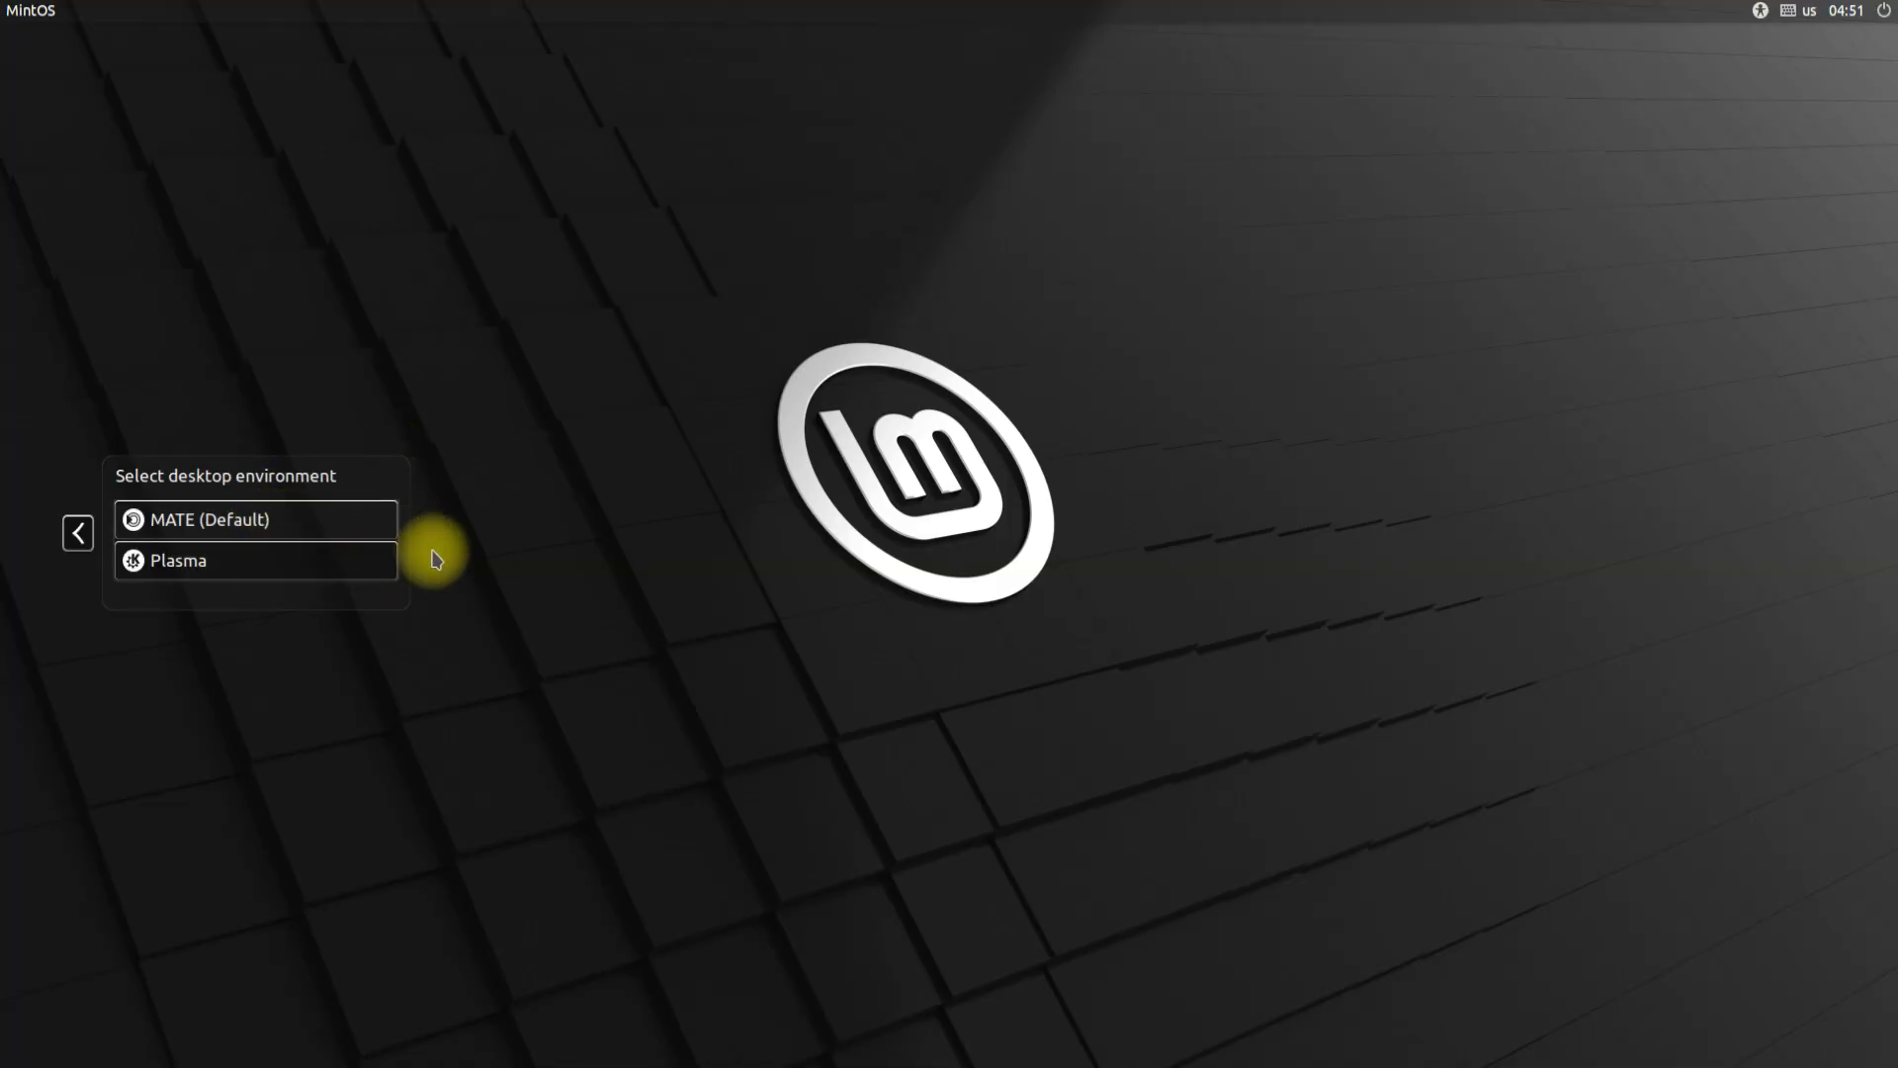